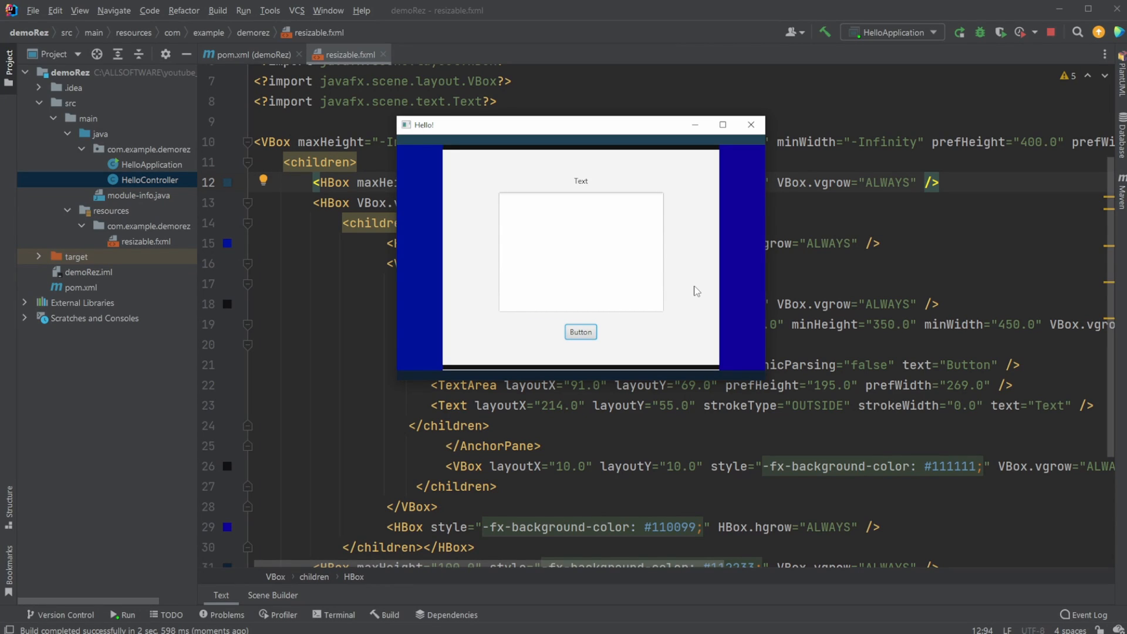
{"action": "mouse_move", "coordinate": [721, 282]}
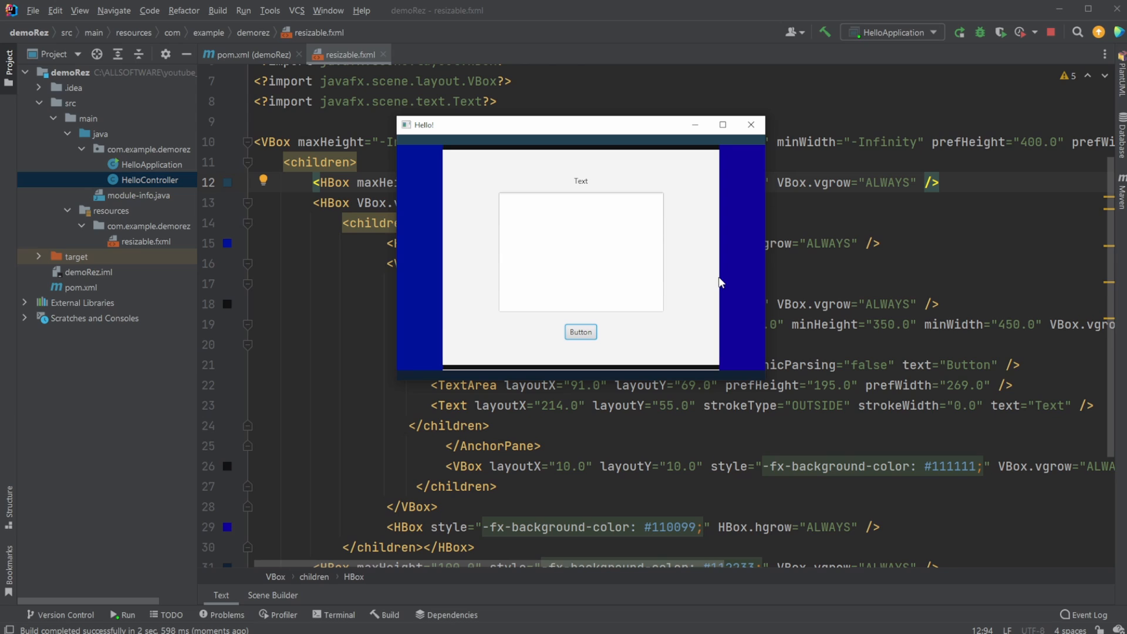
{"action": "mouse_move", "coordinate": [685, 312]}
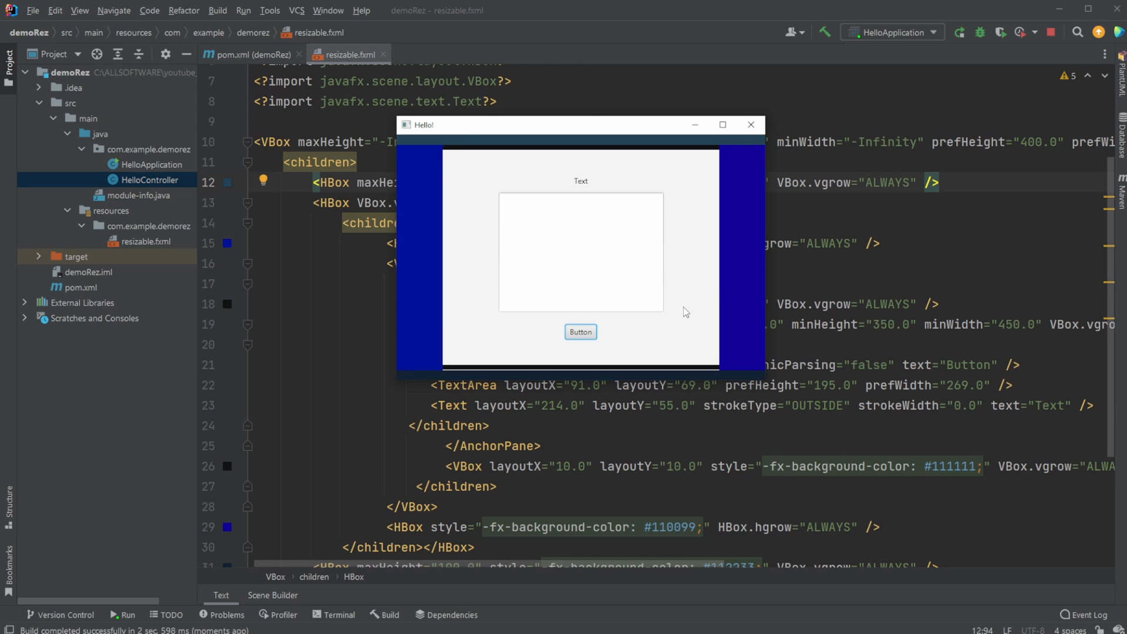
{"action": "mouse_move", "coordinate": [671, 198]}
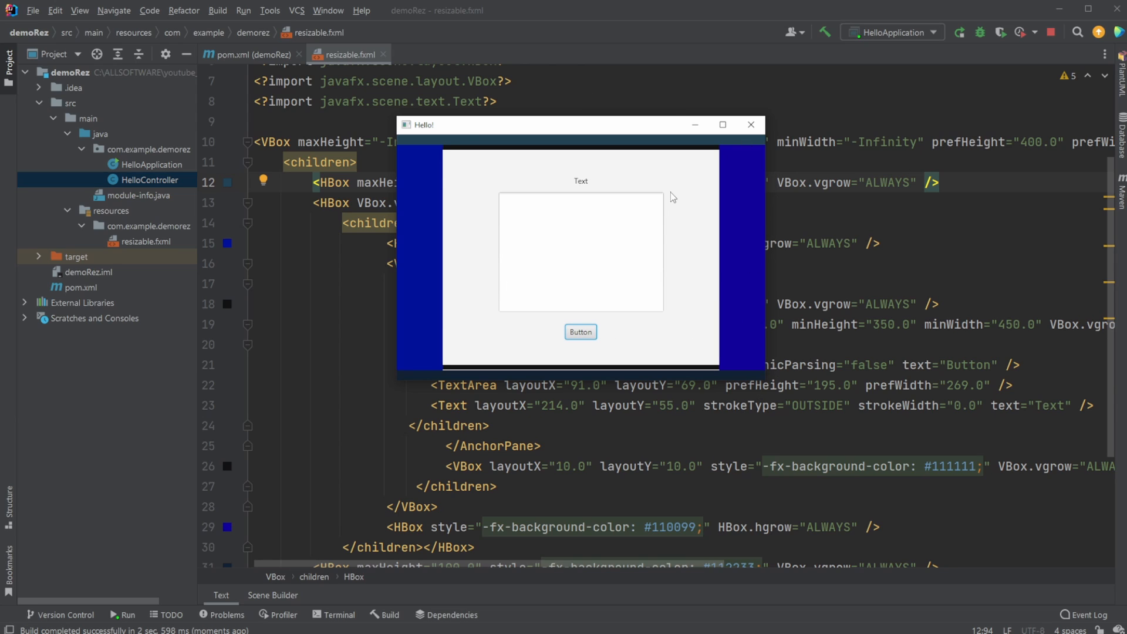
{"action": "mouse_move", "coordinate": [426, 149]}
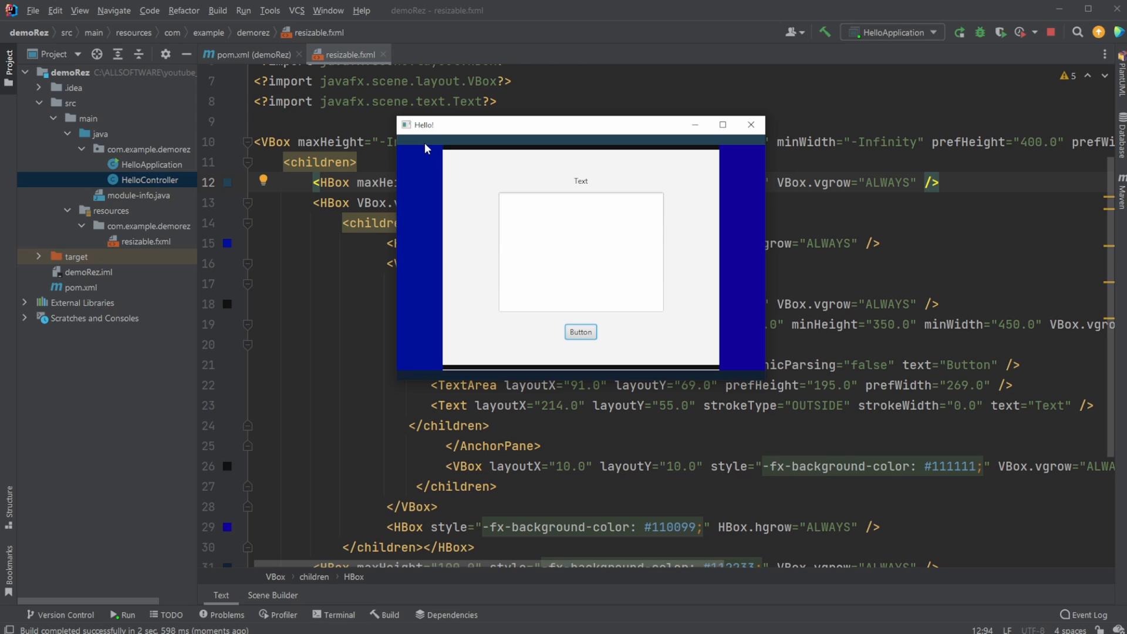
{"action": "mouse_move", "coordinate": [572, 182]}
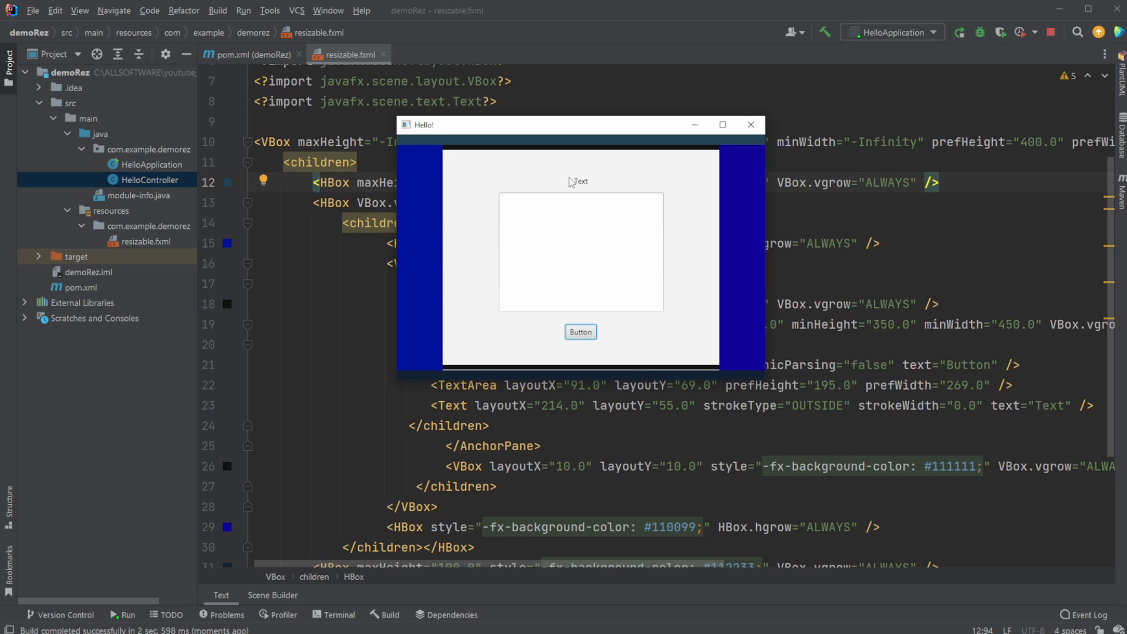
- Enter the sample text "asd" into the running Hello! window's text area
{"action": "type", "text": "asd"}
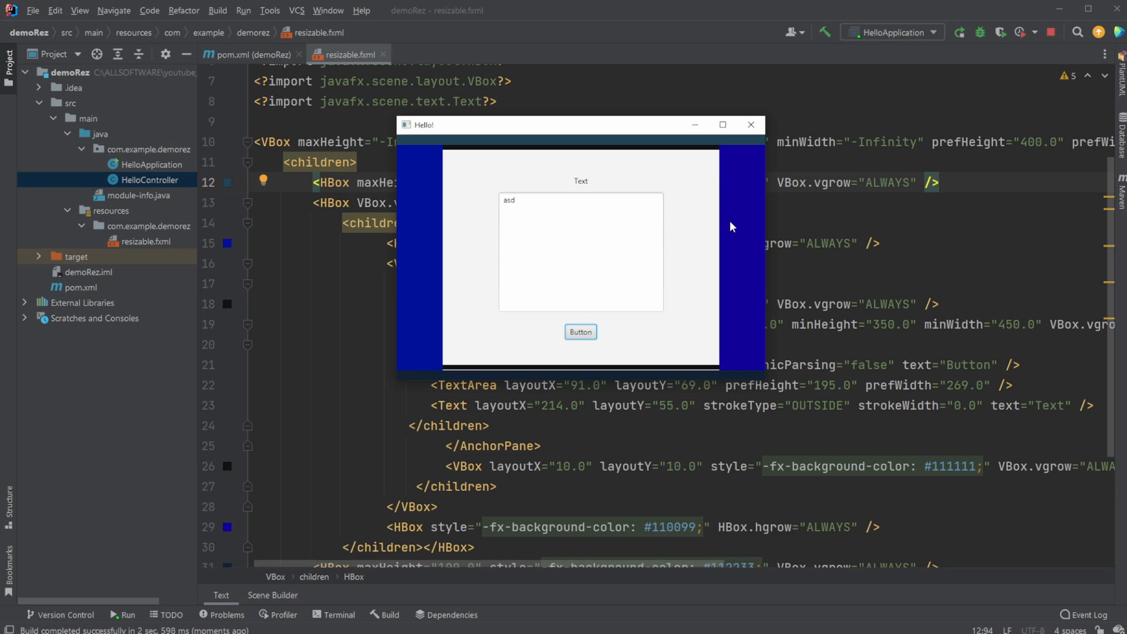
{"action": "mouse_move", "coordinate": [669, 353]}
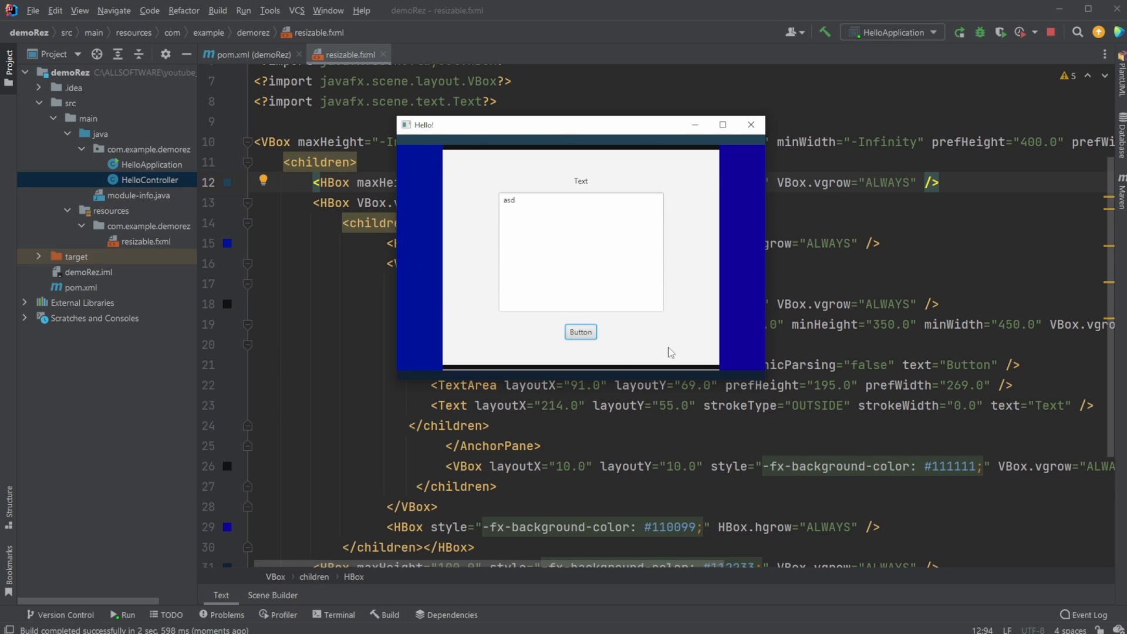
{"action": "mouse_move", "coordinate": [762, 380]}
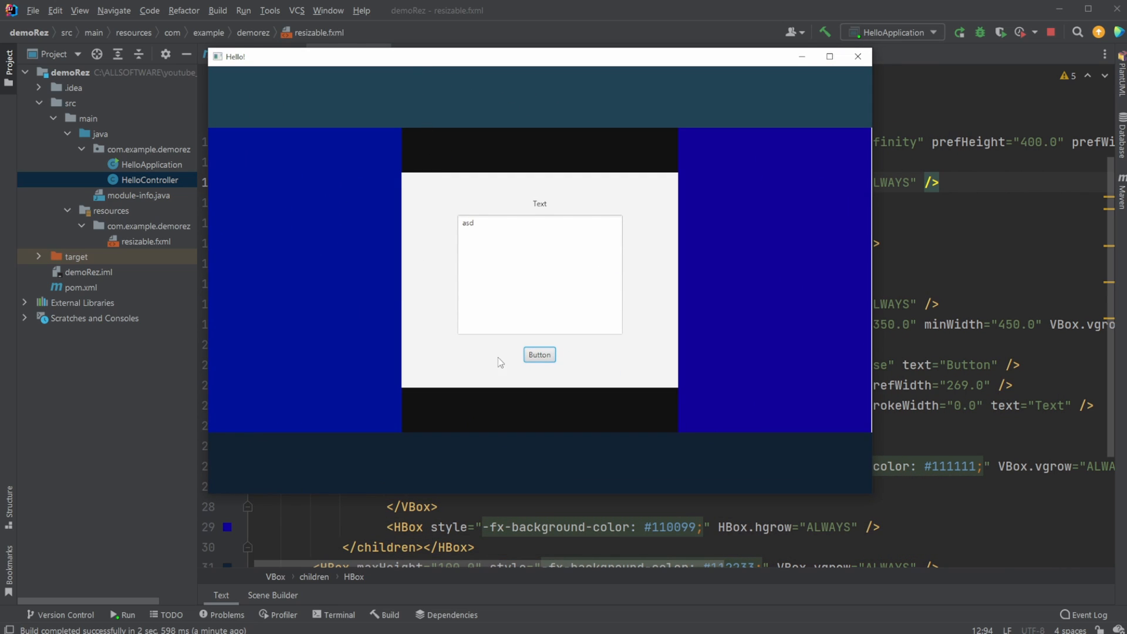
{"action": "mouse_move", "coordinate": [577, 274]}
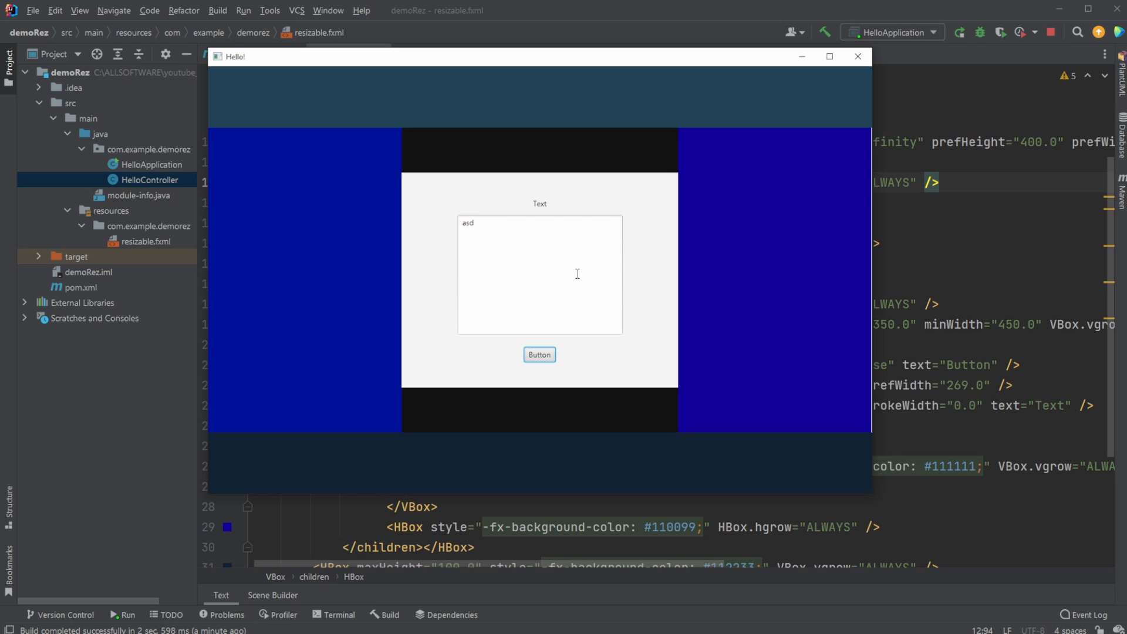
{"action": "mouse_move", "coordinate": [515, 189]}
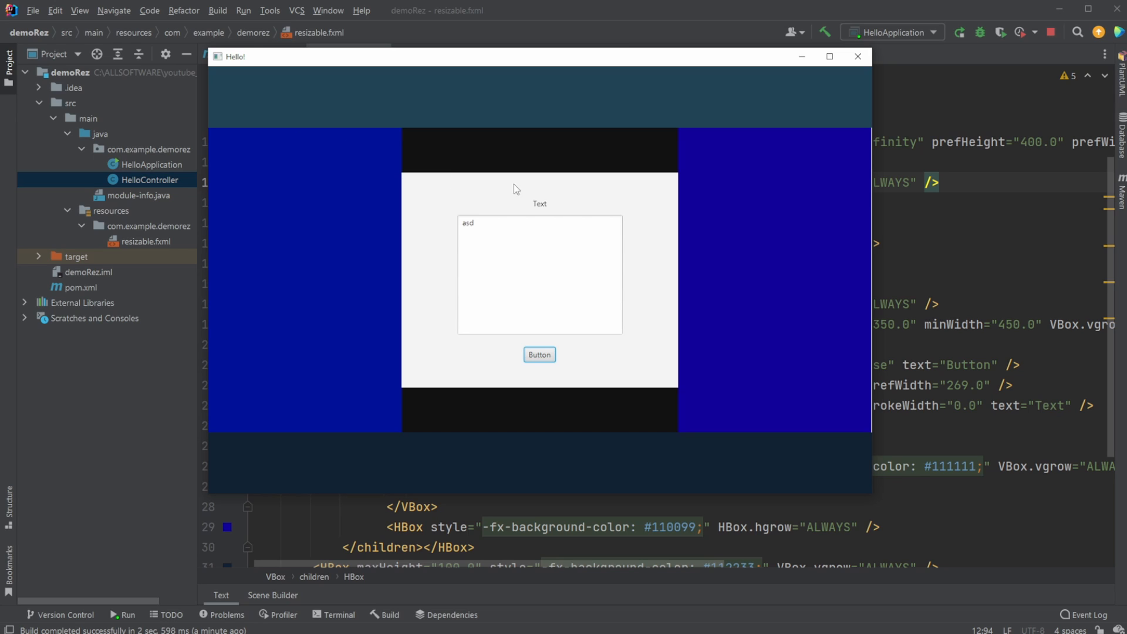
{"action": "mouse_move", "coordinate": [523, 98]}
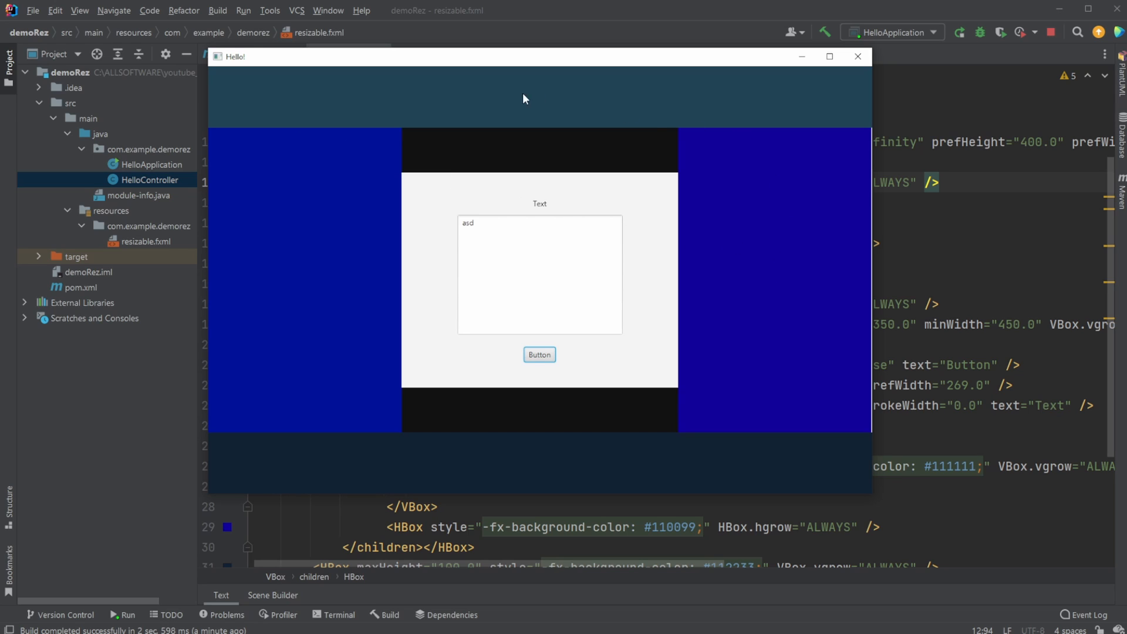
{"action": "mouse_move", "coordinate": [556, 77]}
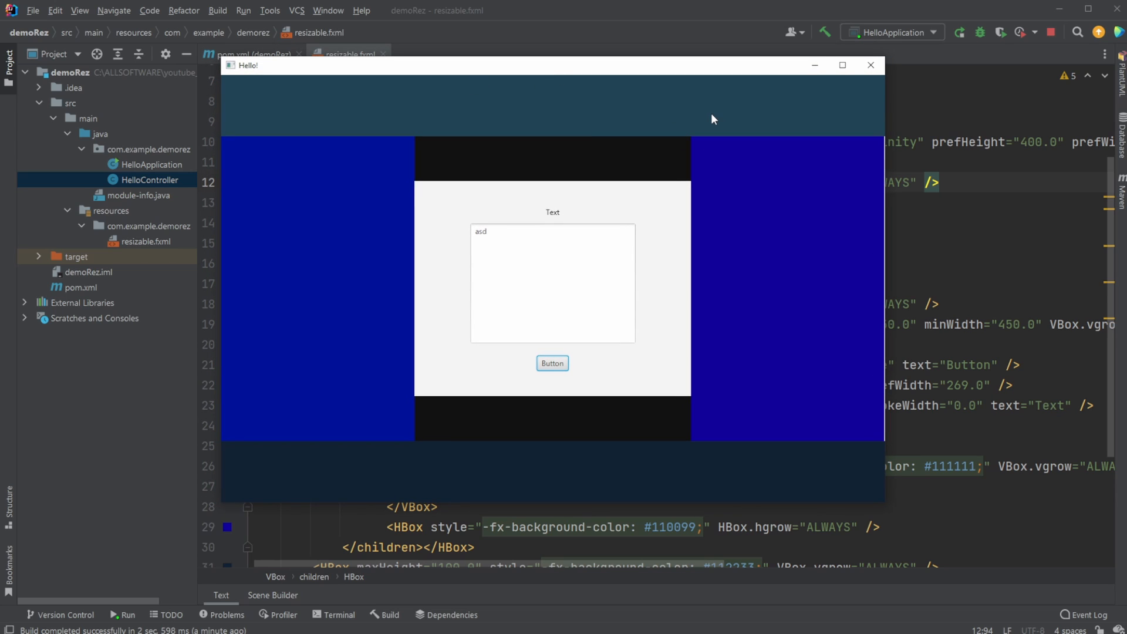
{"action": "mouse_move", "coordinate": [556, 98]}
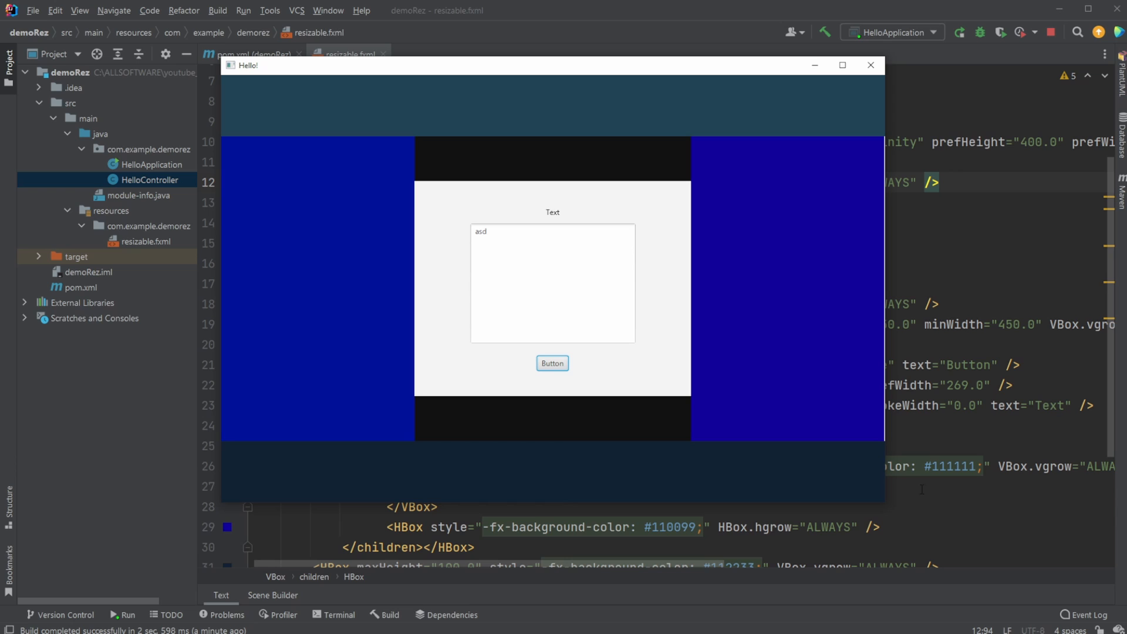
{"action": "mouse_move", "coordinate": [642, 185]}
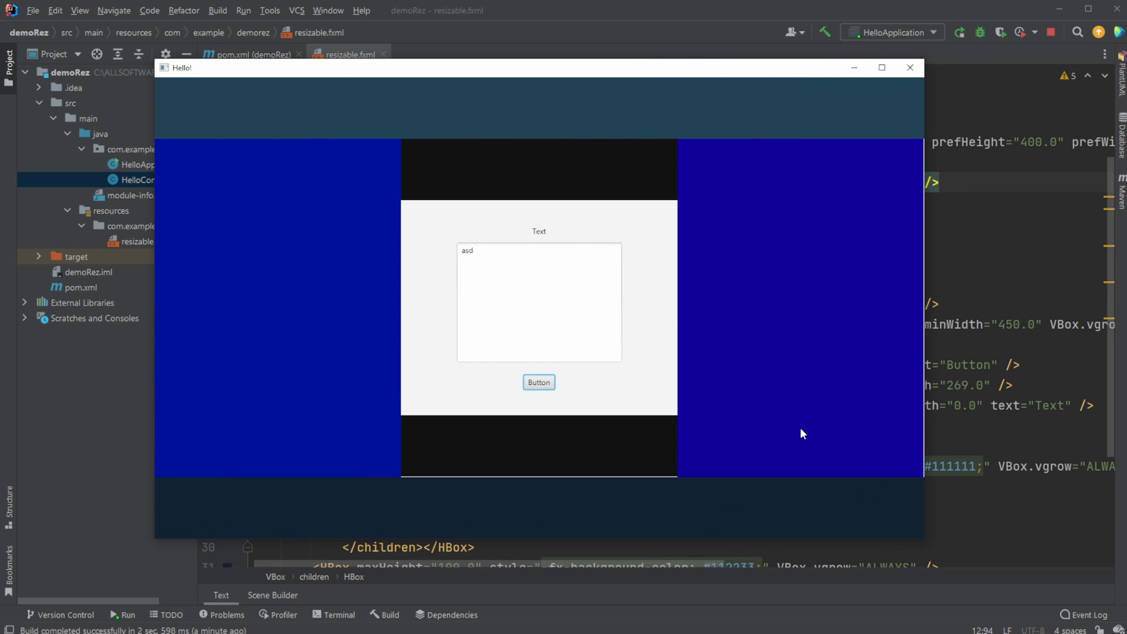
{"action": "mouse_move", "coordinate": [478, 141]}
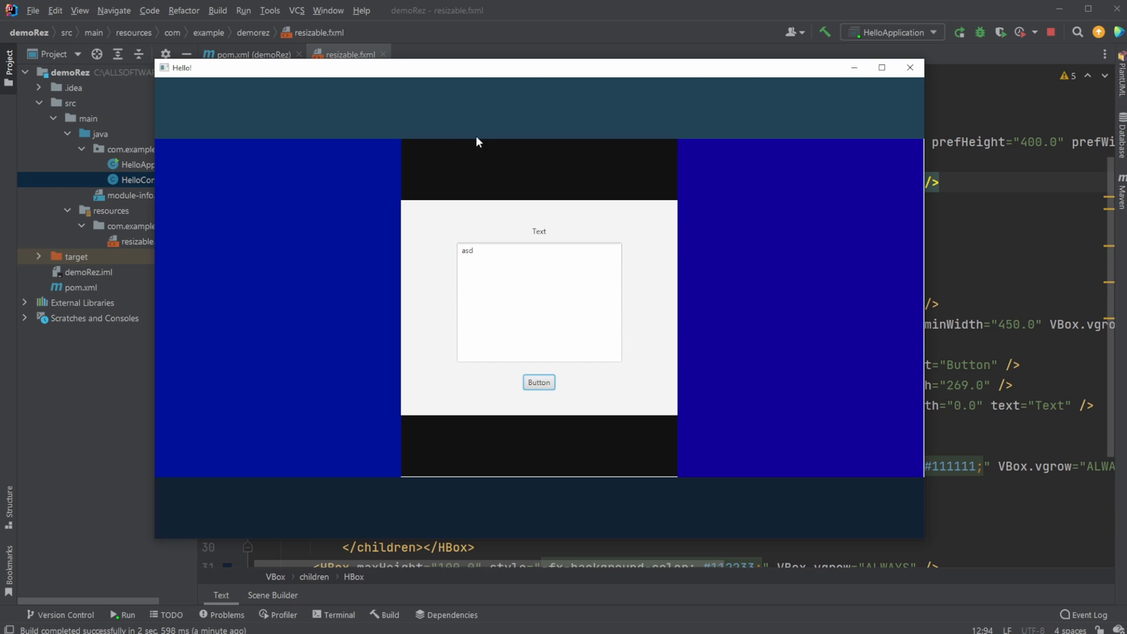
{"action": "mouse_move", "coordinate": [938, 547]}
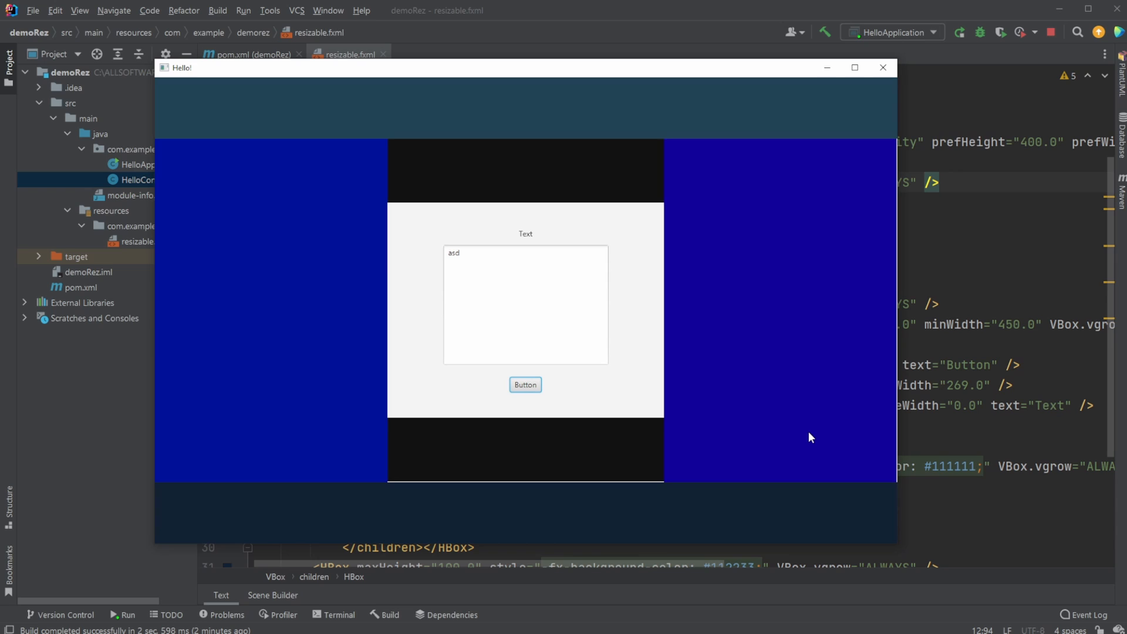
{"action": "mouse_move", "coordinate": [803, 429]}
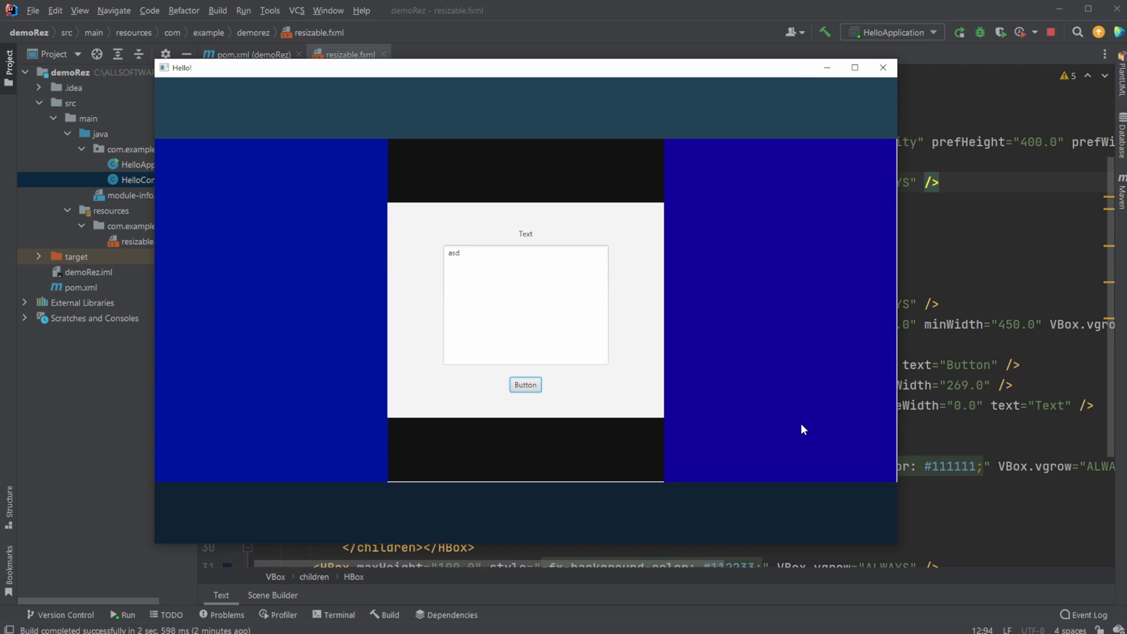
{"action": "mouse_move", "coordinate": [832, 274]}
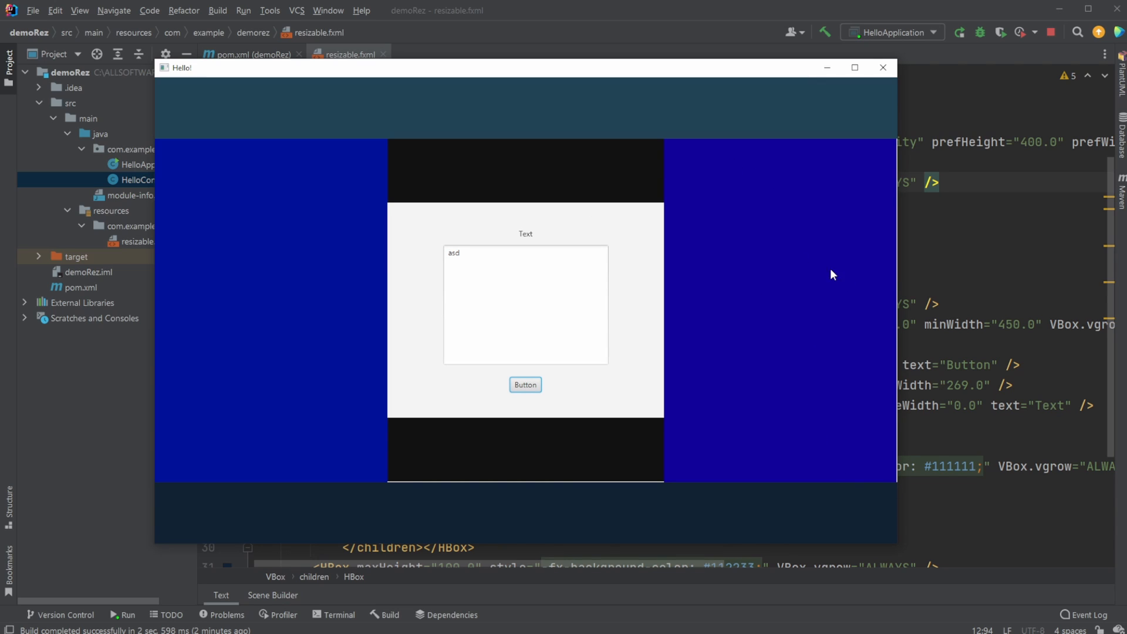
{"action": "mouse_move", "coordinate": [826, 238]}
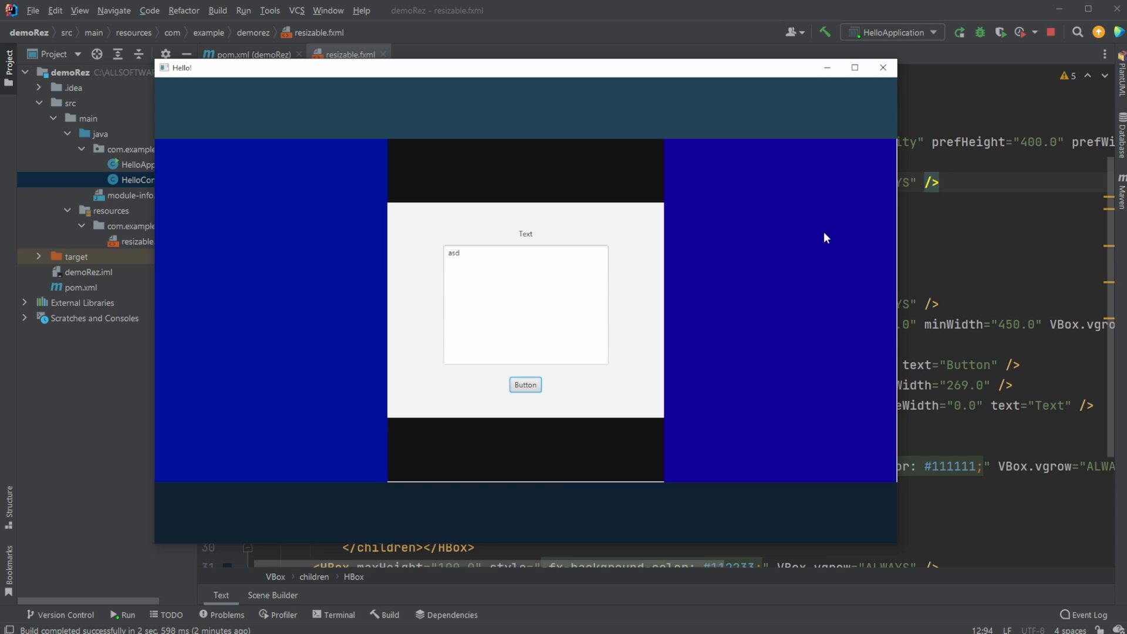
{"action": "mouse_move", "coordinate": [769, 407]}
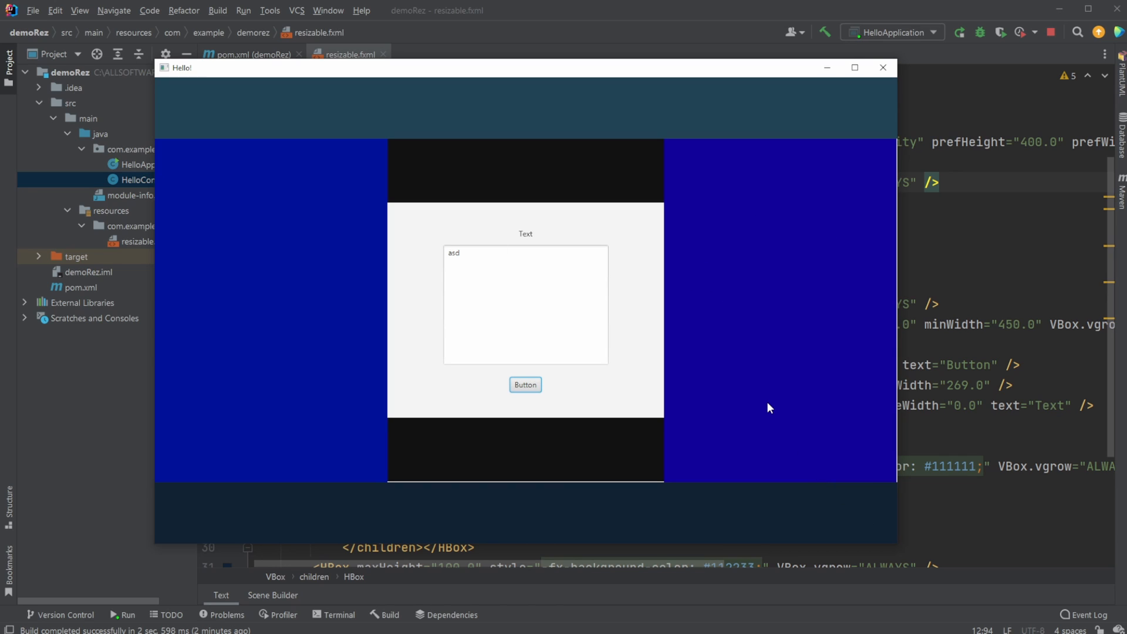
{"action": "mouse_move", "coordinate": [830, 133]}
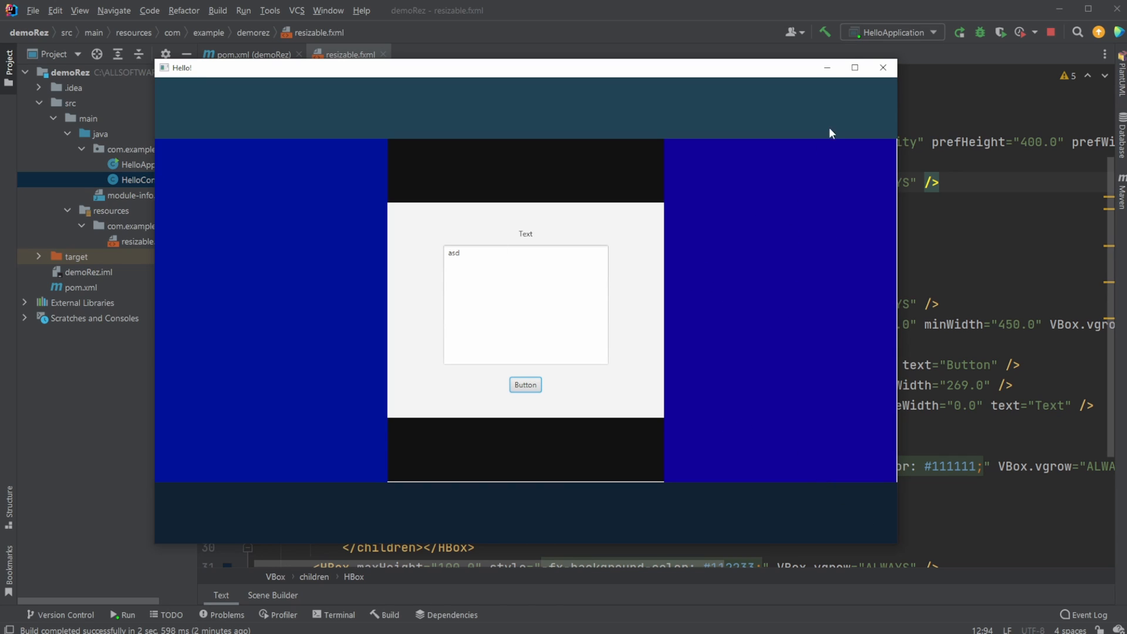
- Bring resizable.fxml forward and review it down to the bottom 100-high bar and closing VBox
{"action": "left_click", "coordinate": [882, 67]}
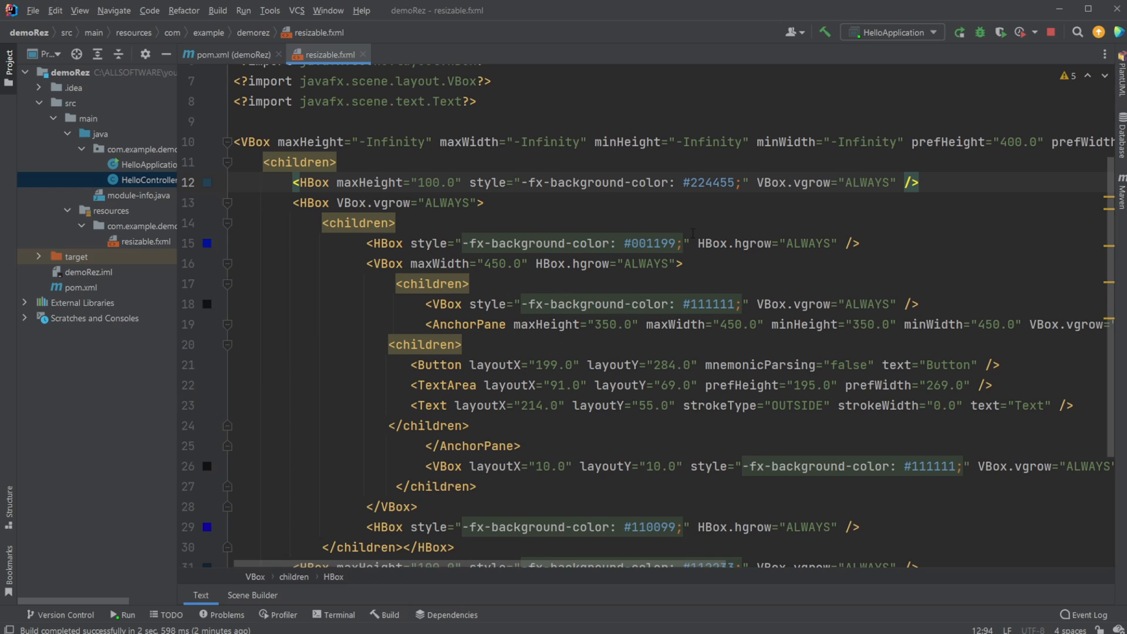
{"action": "scroll", "scroll_direction": "down", "scroll_amount": 3}
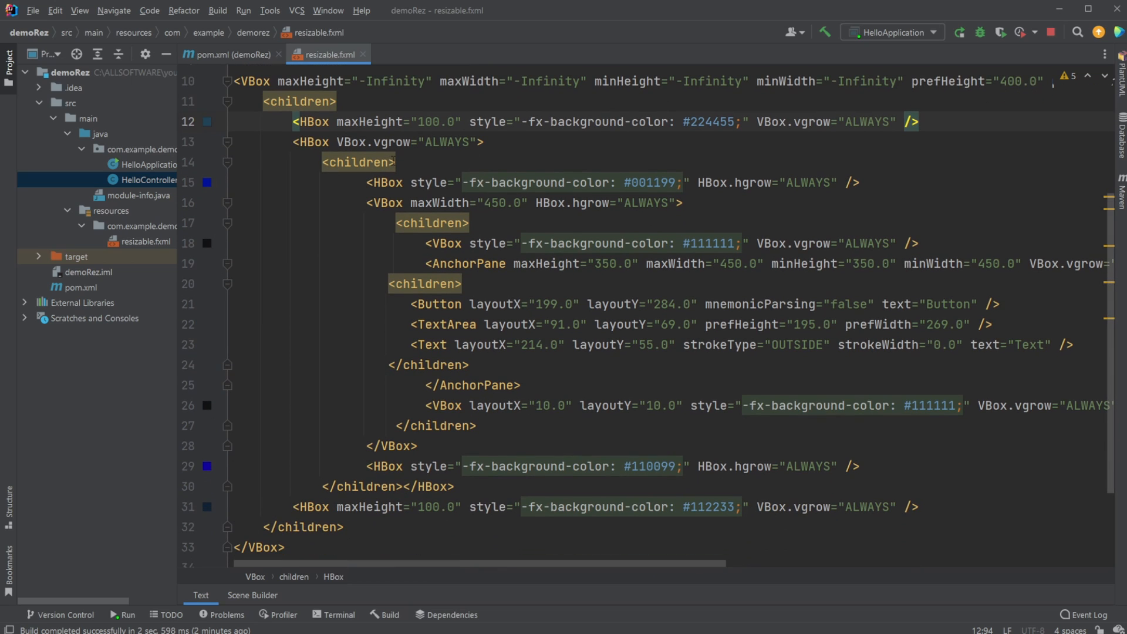
{"action": "scroll", "scroll_direction": "down", "scroll_amount": 3}
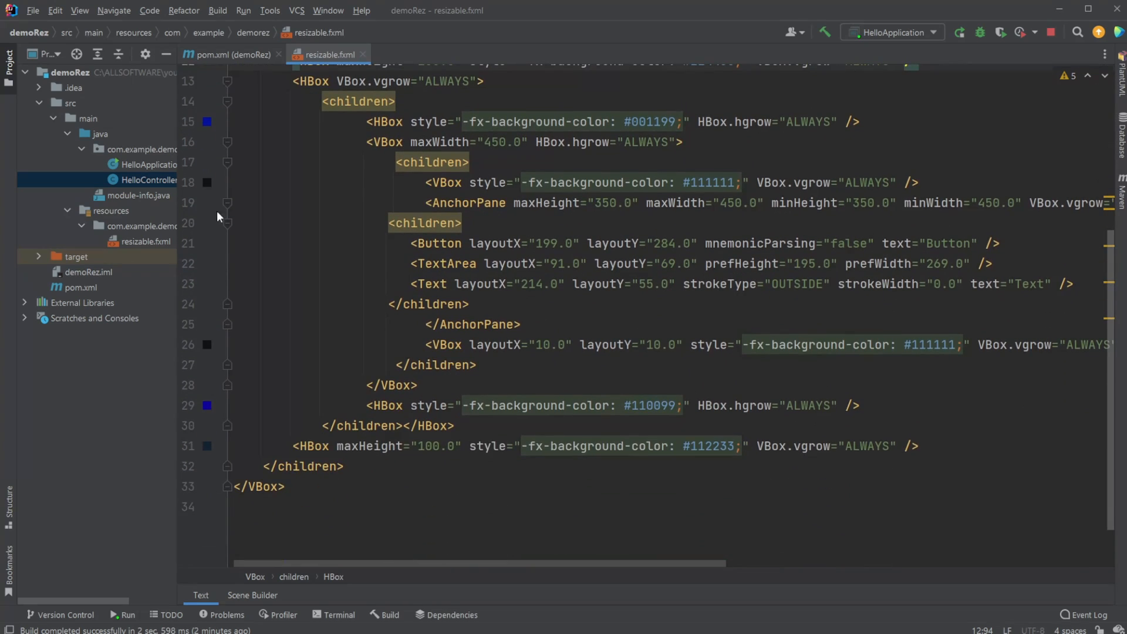
- Load withColour.fxml in Scene Builder and inspect the root VBox and top coloured bar's layout
{"action": "left_click", "coordinate": [252, 595]}
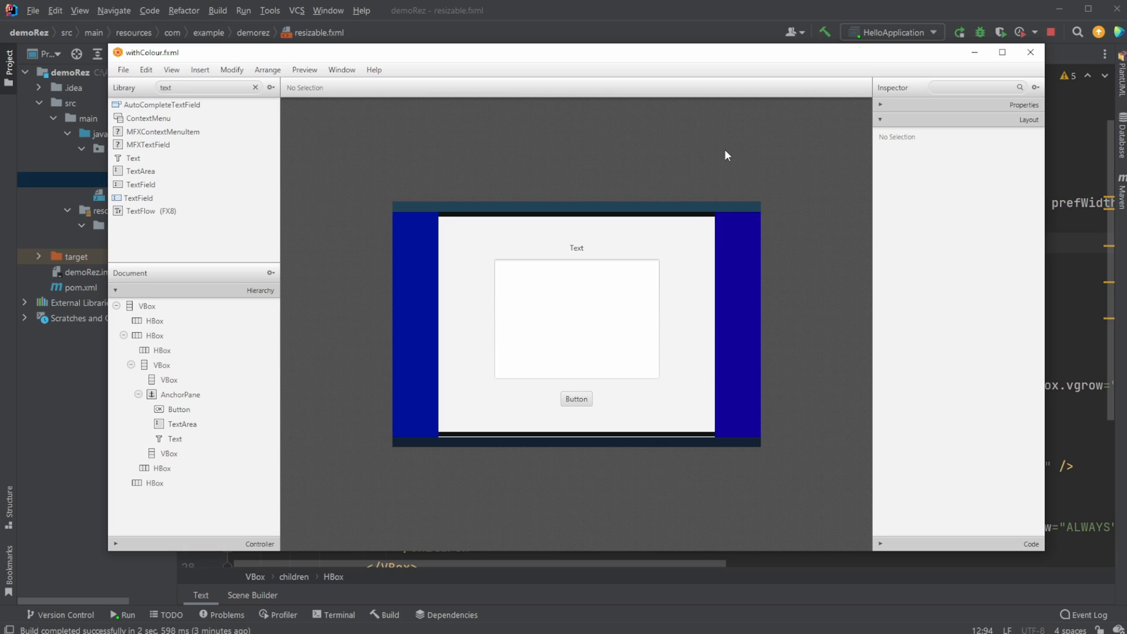
{"action": "mouse_move", "coordinate": [521, 269]}
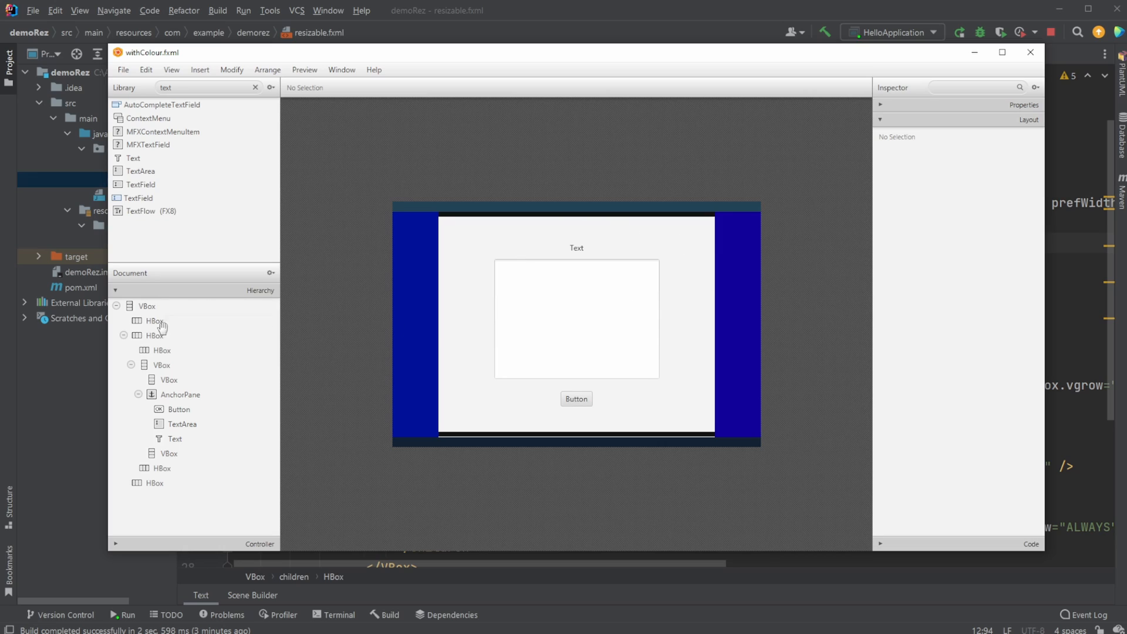
{"action": "left_click", "coordinate": [123, 334]}
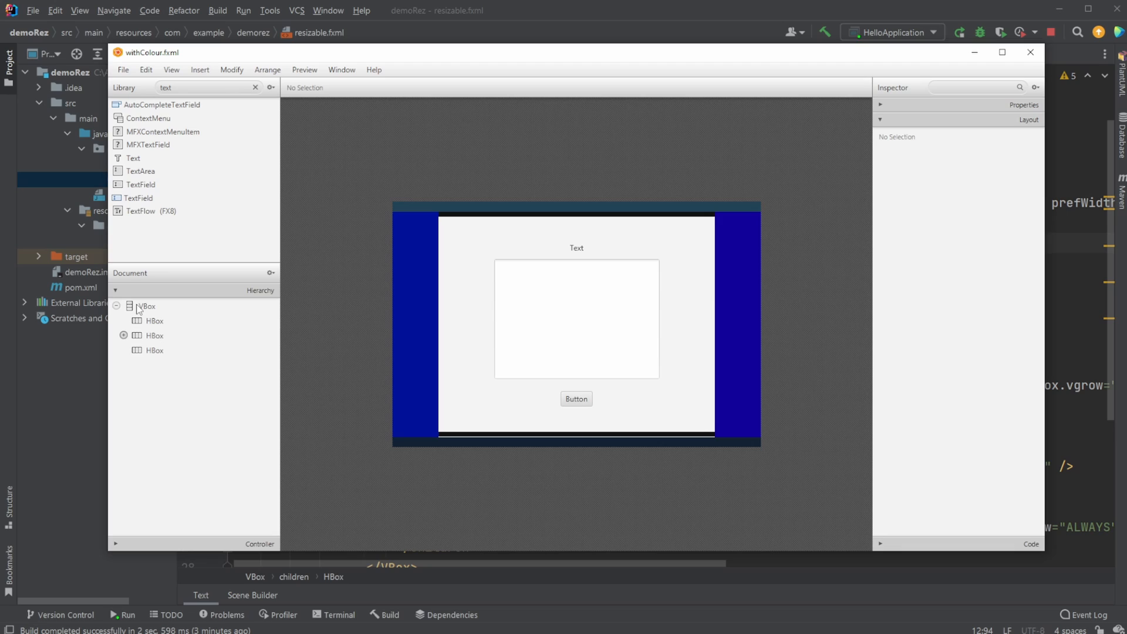
{"action": "left_click", "coordinate": [146, 305]}
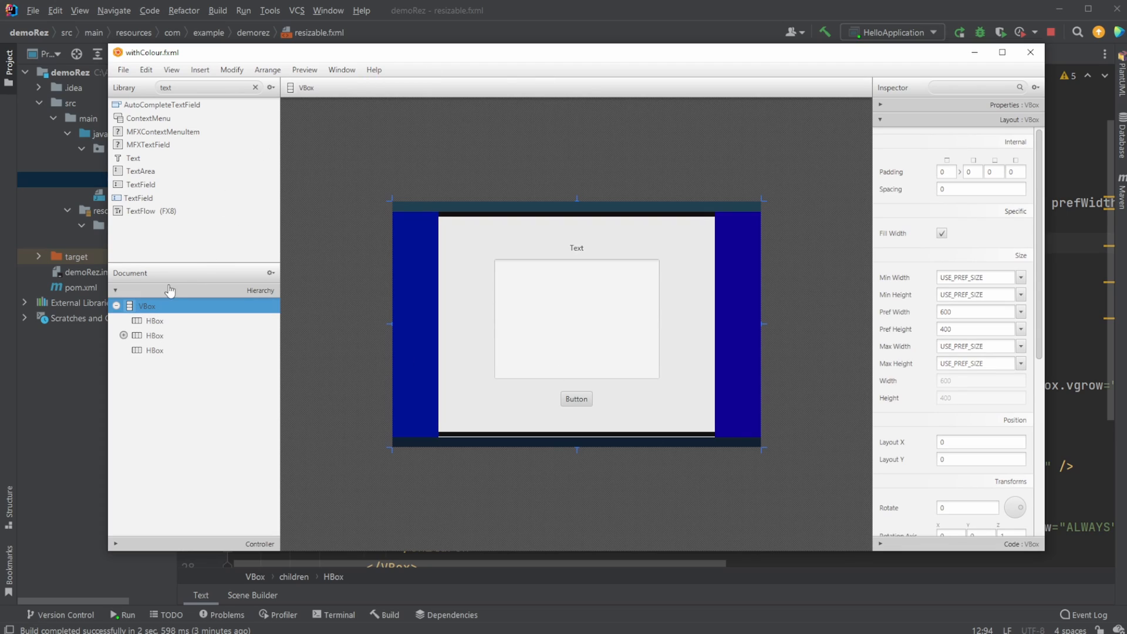
{"action": "mouse_move", "coordinate": [820, 350]}
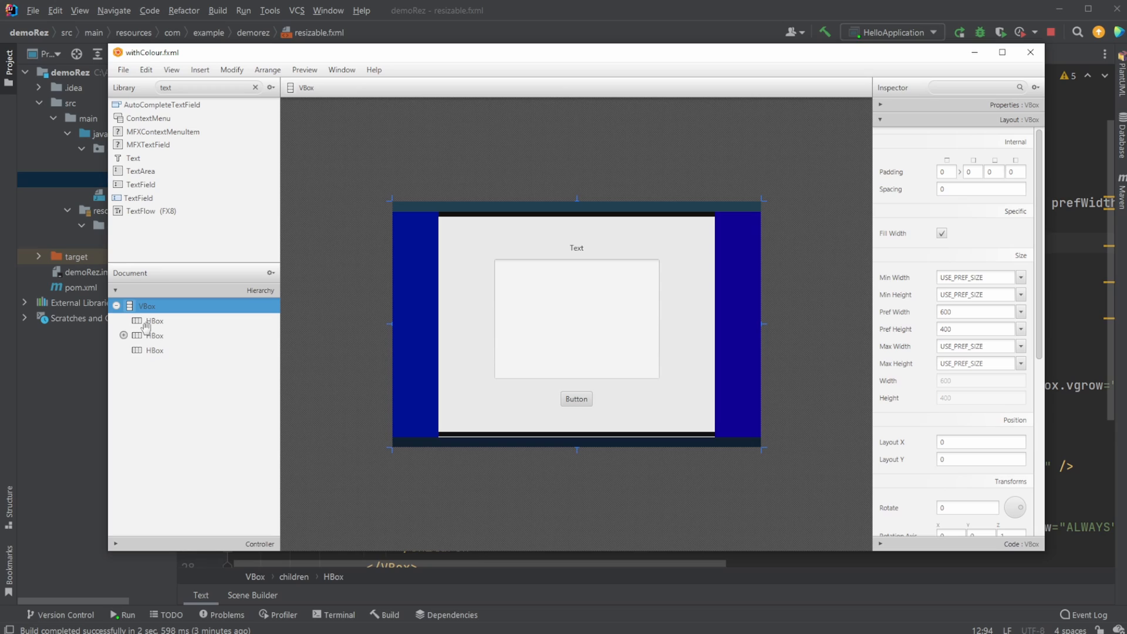
{"action": "left_click", "coordinate": [154, 320]}
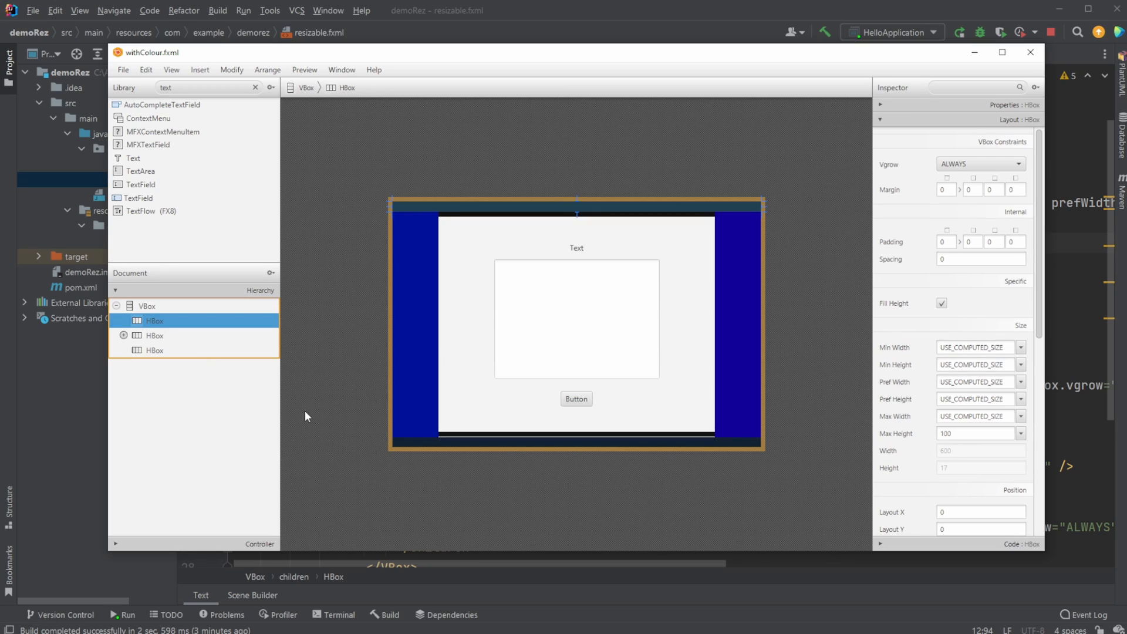
{"action": "mouse_move", "coordinate": [404, 212]}
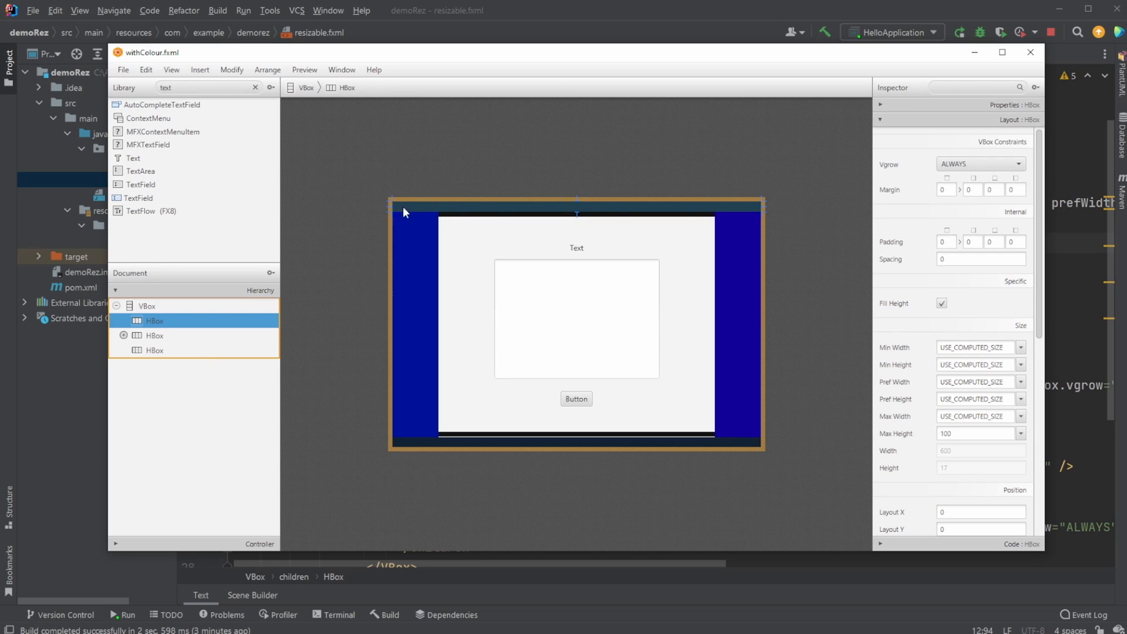
- Compare the middle and bottom bars' Vgrow ALWAYS and 100 max height against the top bar
{"action": "left_click", "coordinate": [154, 335]}
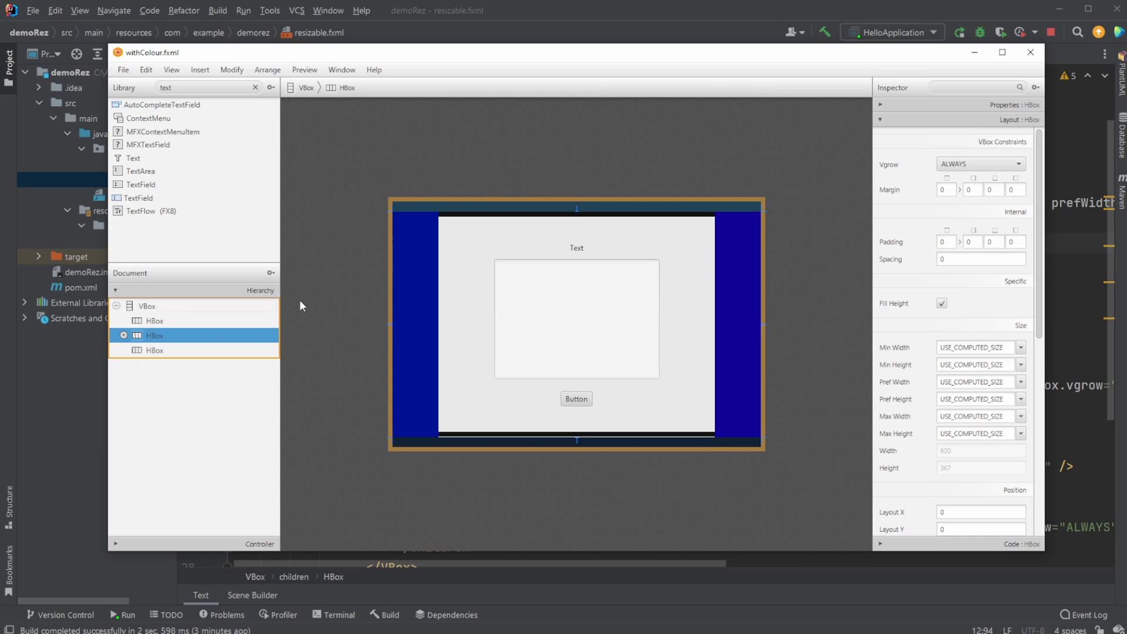
{"action": "mouse_move", "coordinate": [717, 392]}
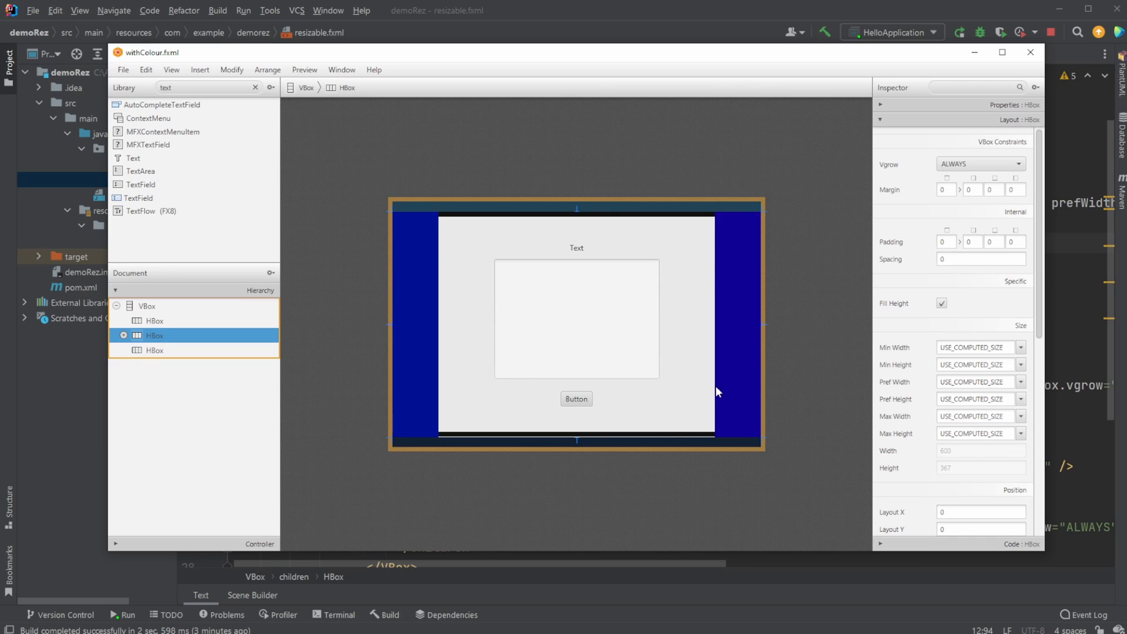
{"action": "mouse_move", "coordinate": [334, 382]}
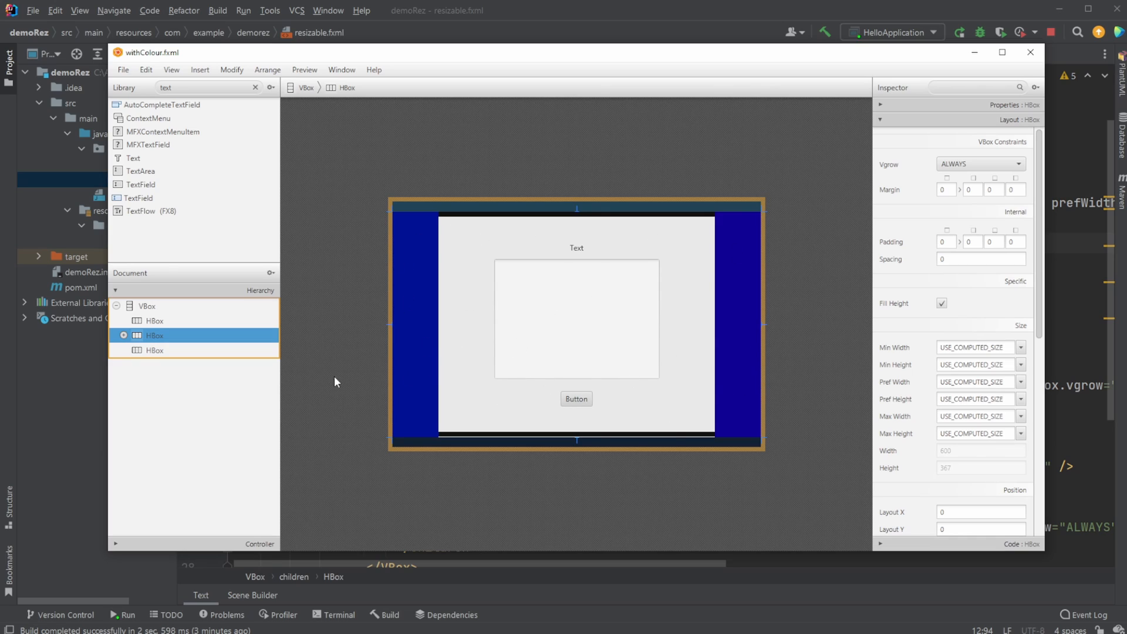
{"action": "left_click", "coordinate": [154, 350]}
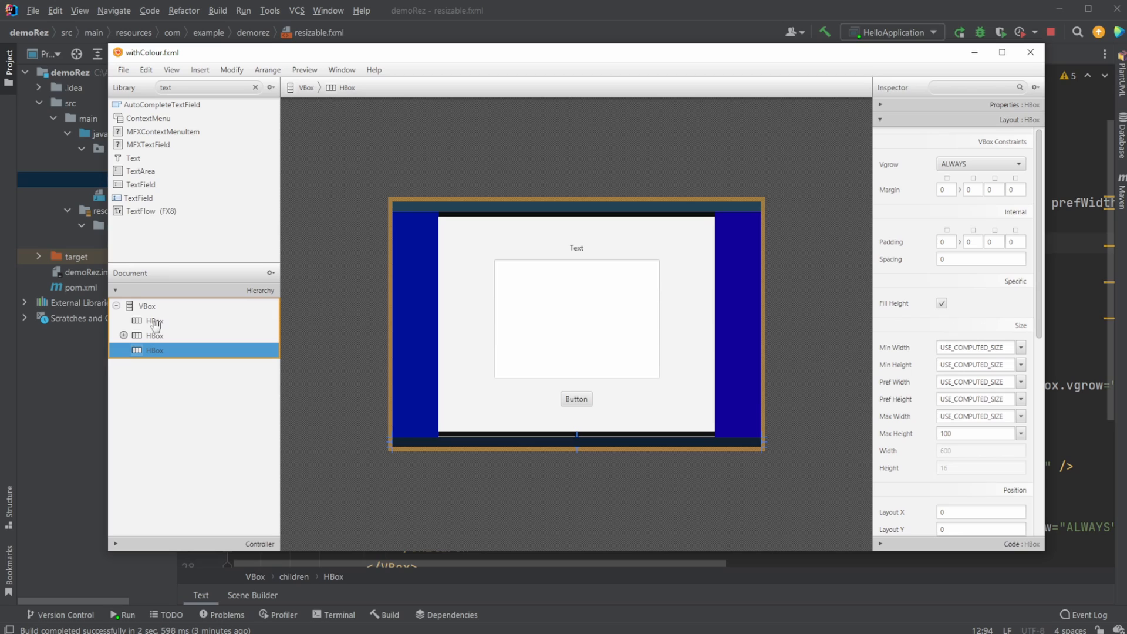
{"action": "left_click", "coordinate": [154, 321]}
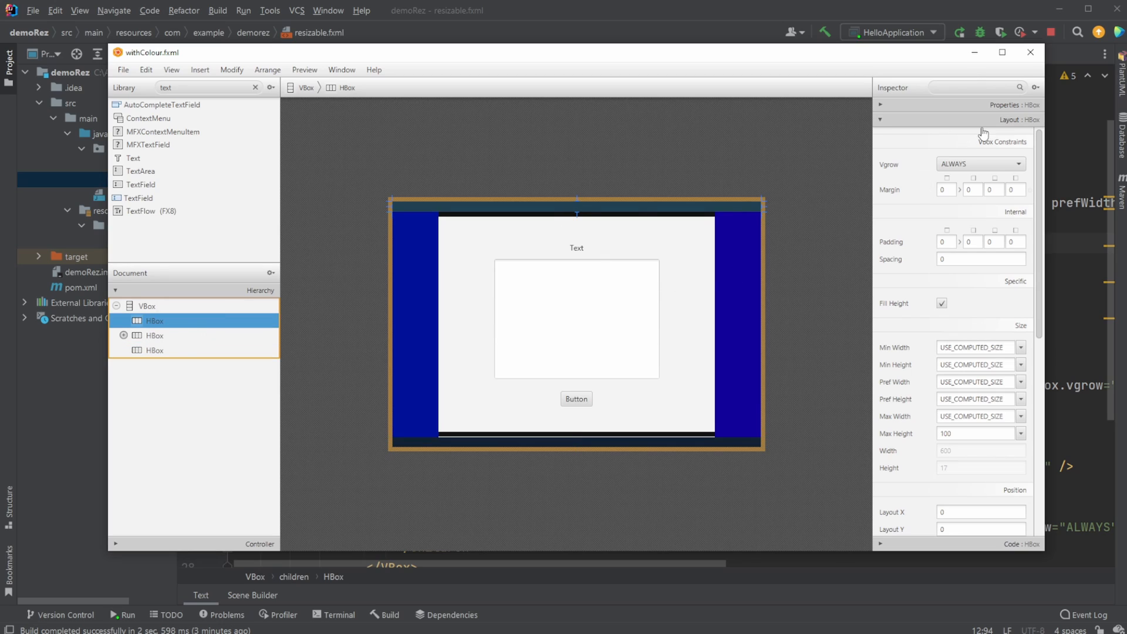
{"action": "mouse_move", "coordinate": [917, 166]}
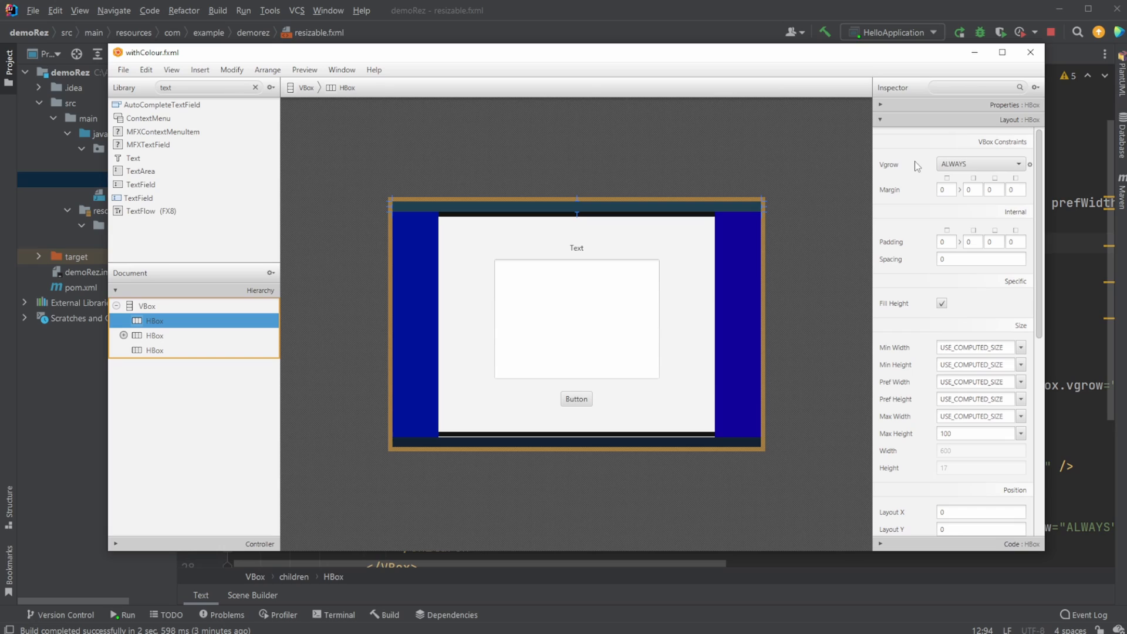
{"action": "mouse_move", "coordinate": [578, 237]}
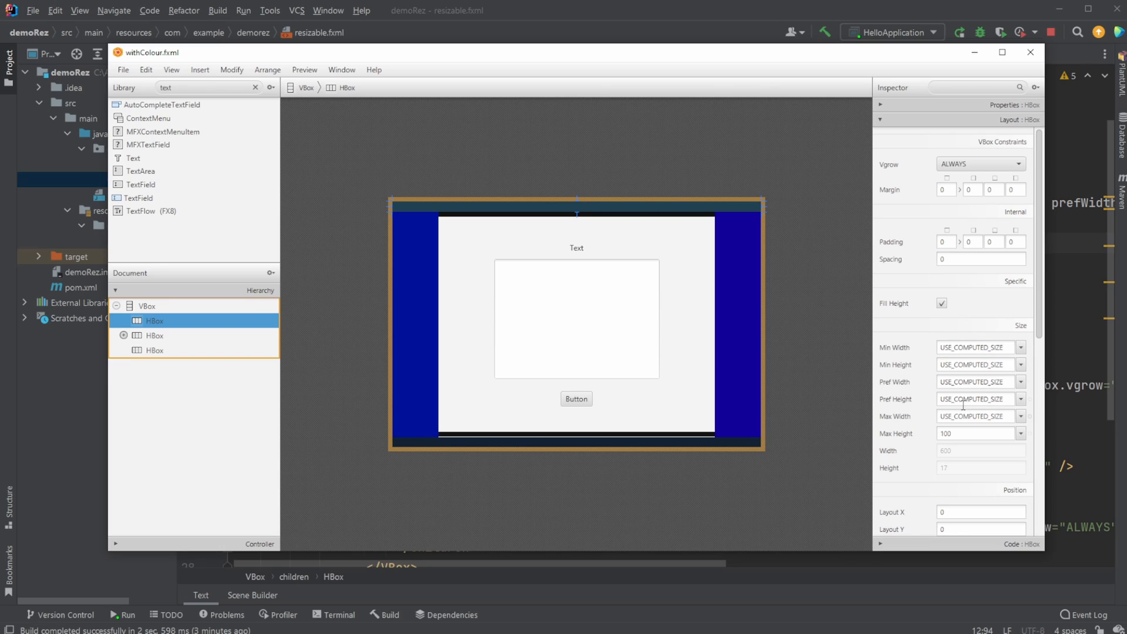
{"action": "mouse_move", "coordinate": [999, 413]}
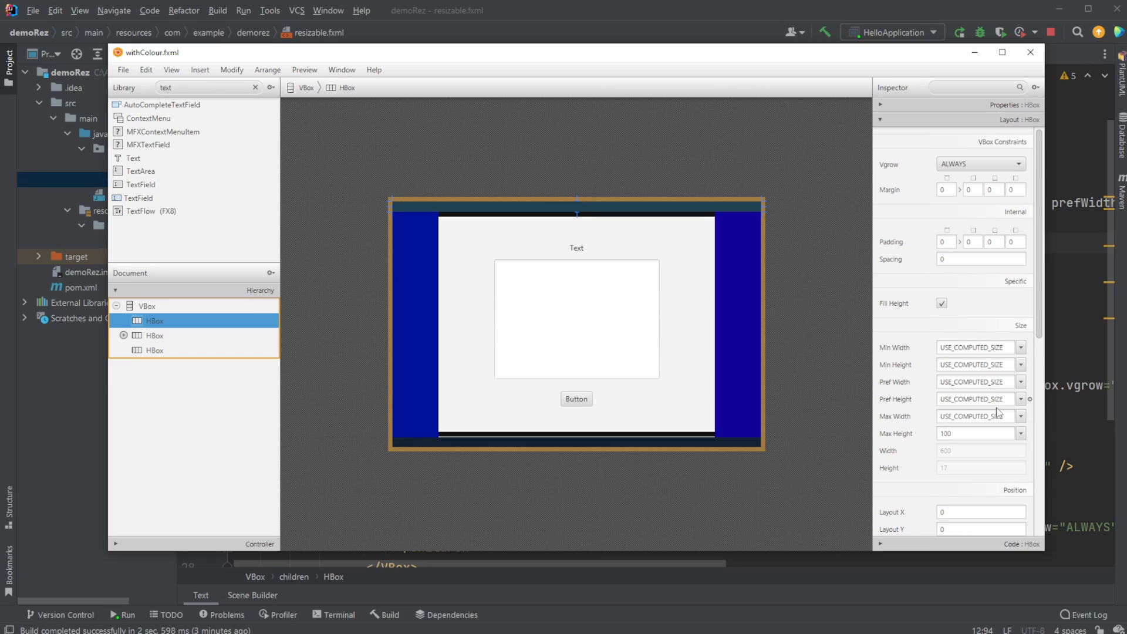
{"action": "mouse_move", "coordinate": [704, 208]}
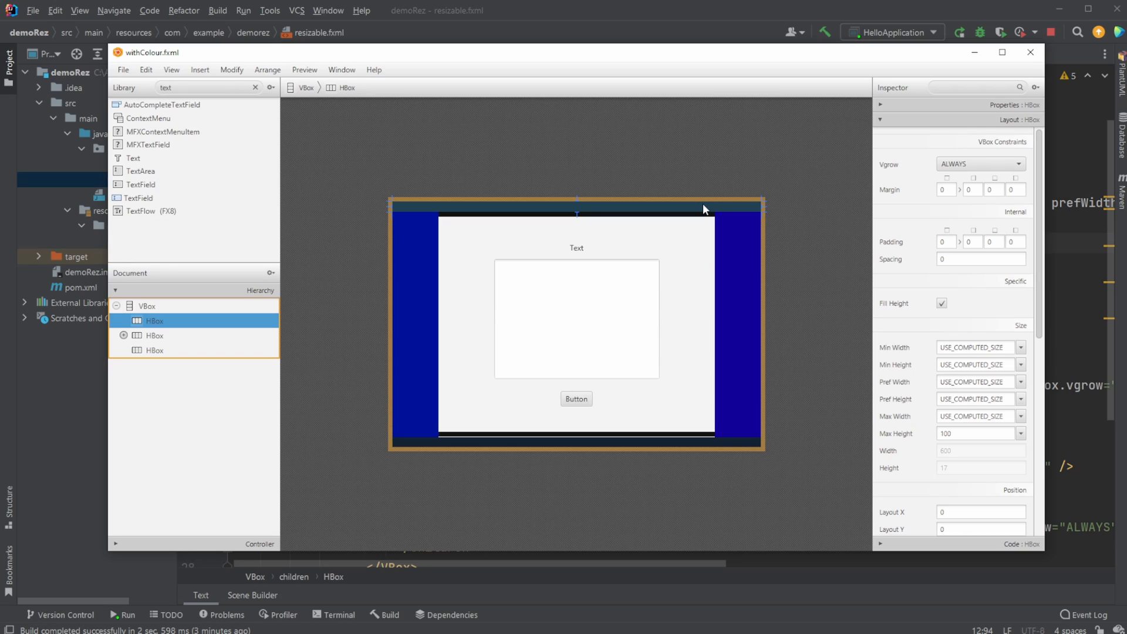
{"action": "mouse_move", "coordinate": [447, 220]}
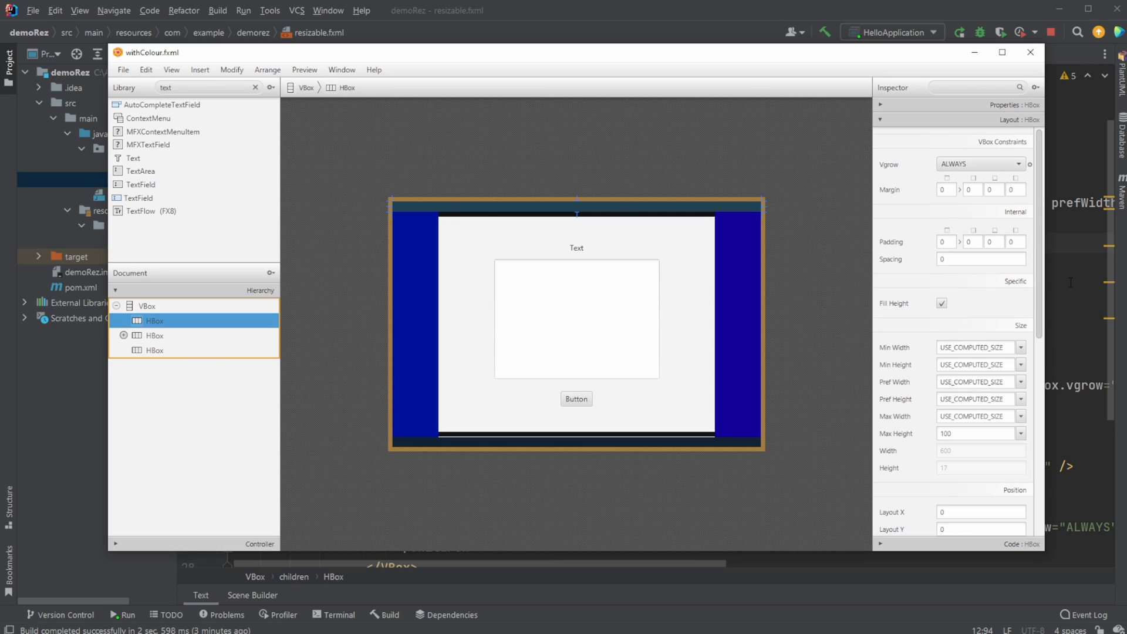
{"action": "mouse_move", "coordinate": [969, 413]}
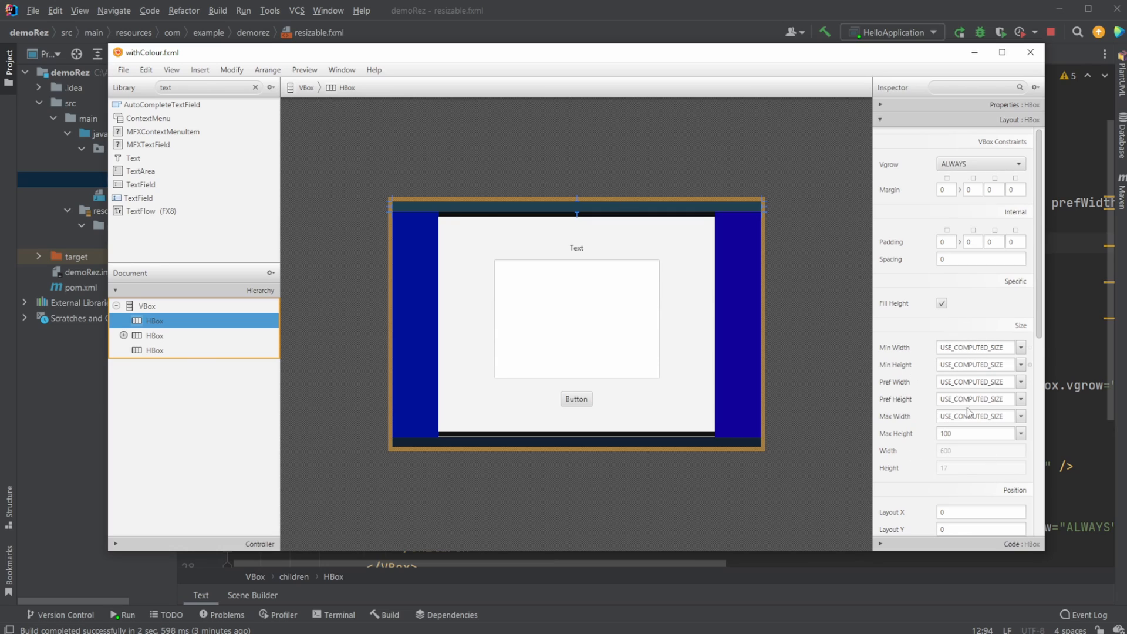
{"action": "mouse_move", "coordinate": [976, 363]}
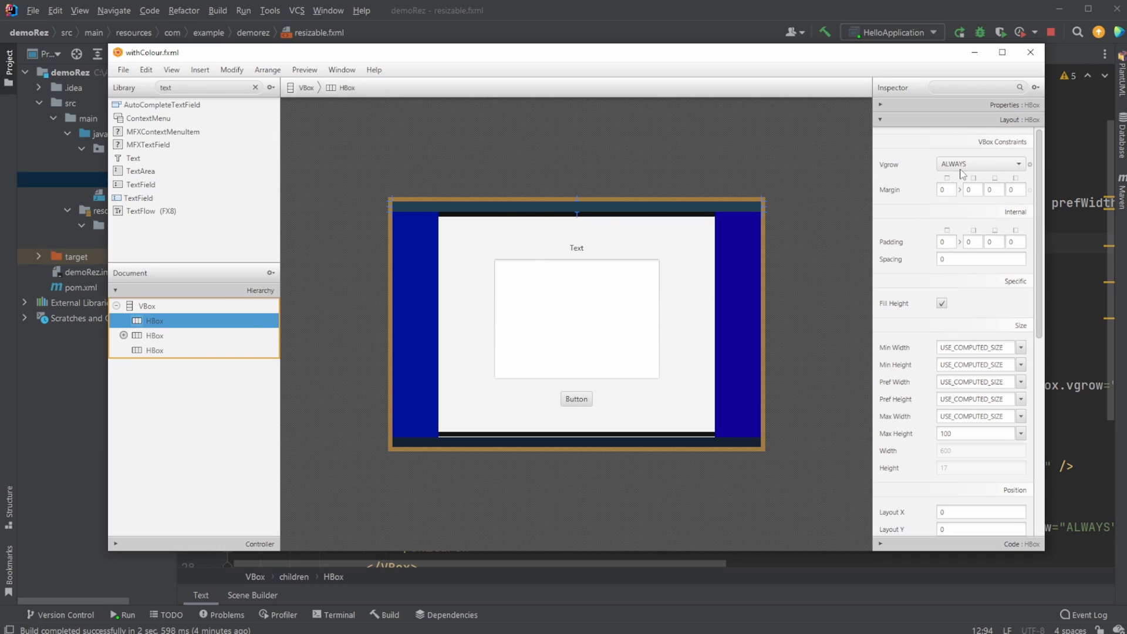
{"action": "mouse_move", "coordinate": [980, 406]}
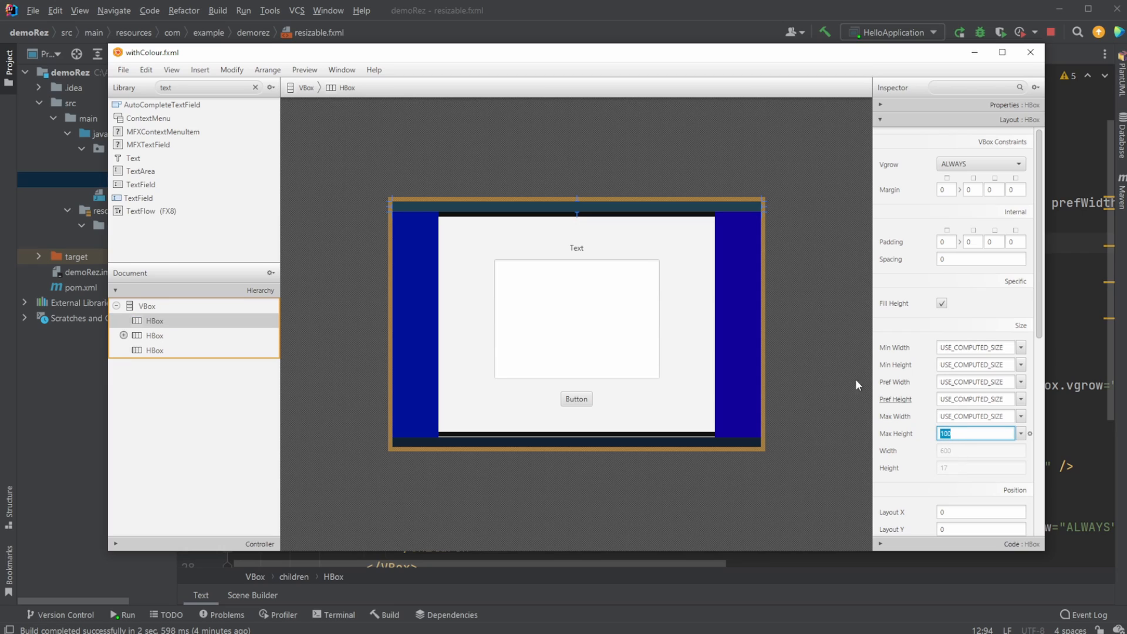
{"action": "mouse_move", "coordinate": [613, 210]}
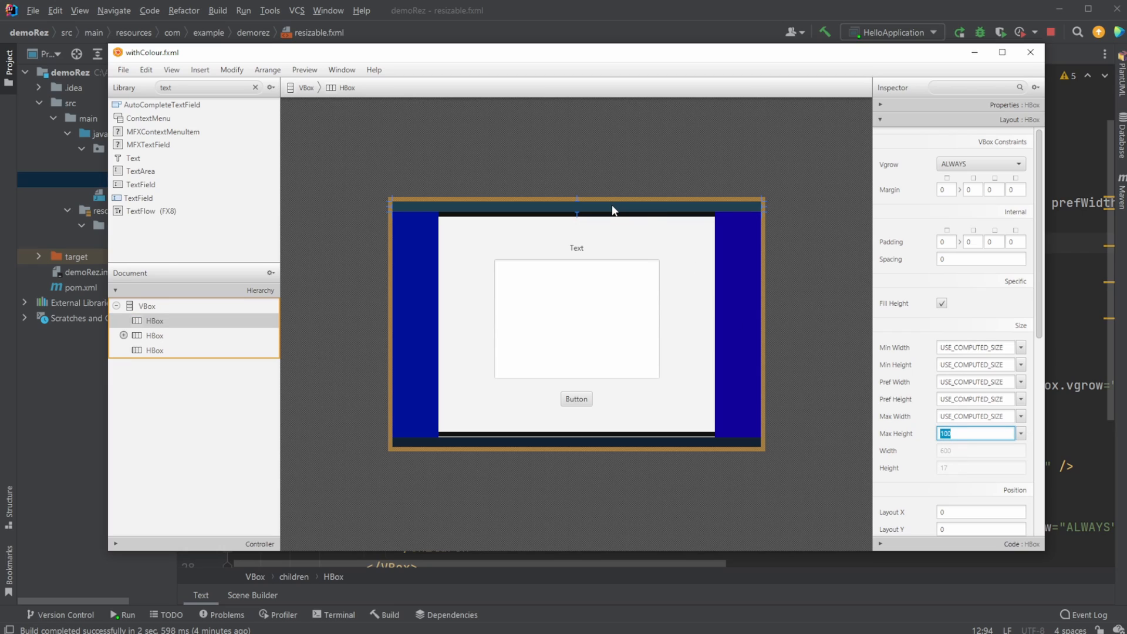
{"action": "mouse_move", "coordinate": [600, 279]}
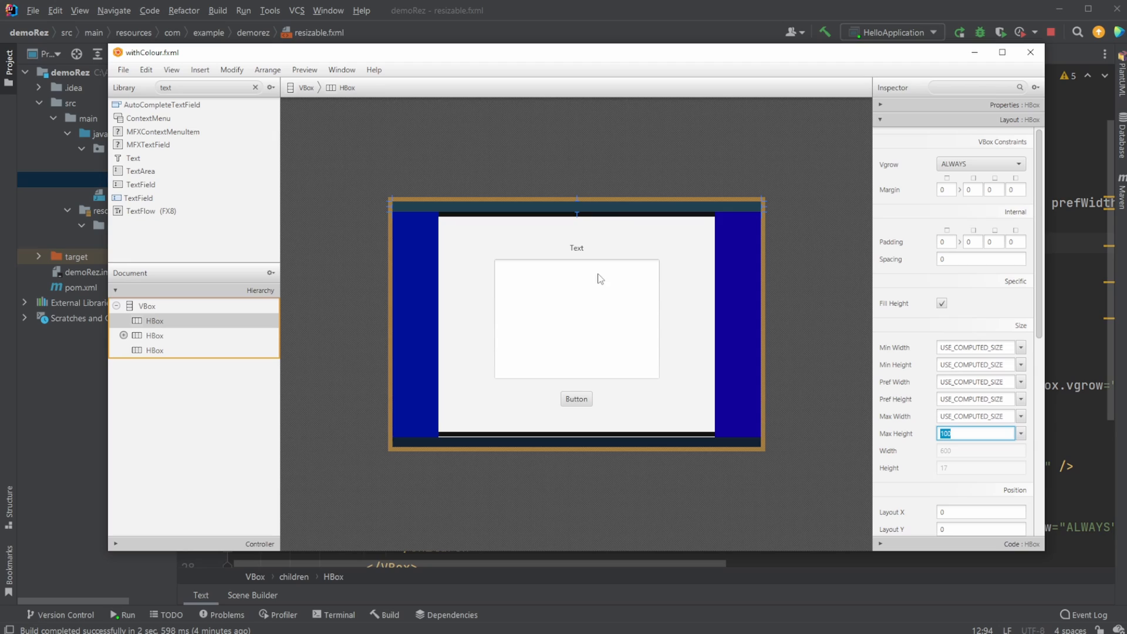
{"action": "mouse_move", "coordinate": [145, 340]}
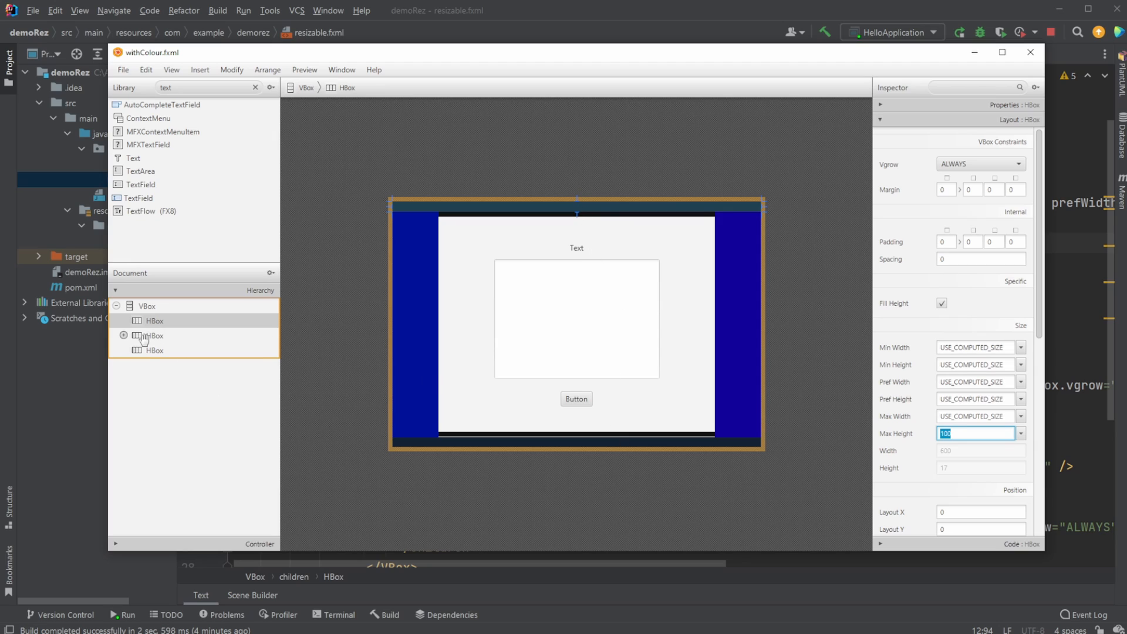
{"action": "left_click", "coordinate": [154, 350]}
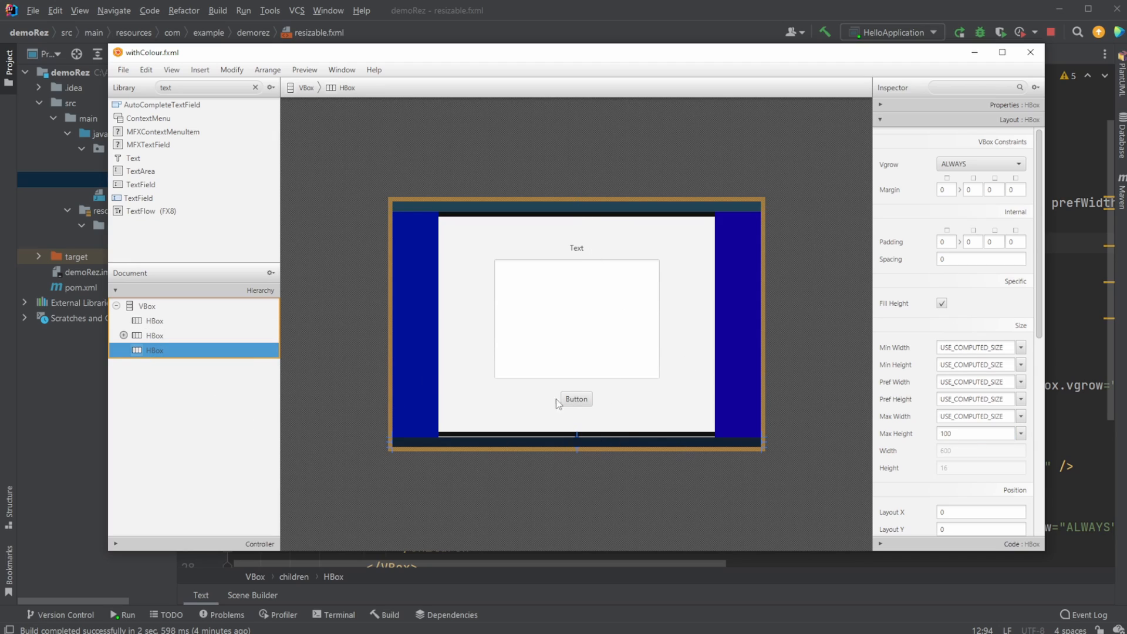
{"action": "mouse_move", "coordinate": [997, 179]}
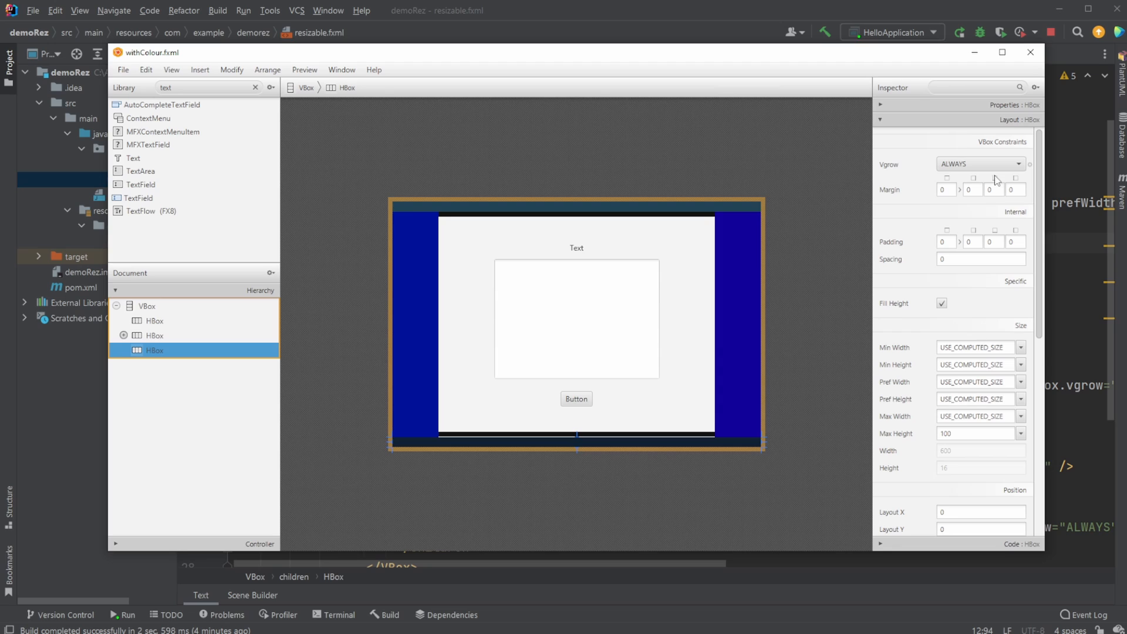
{"action": "mouse_move", "coordinate": [907, 446]}
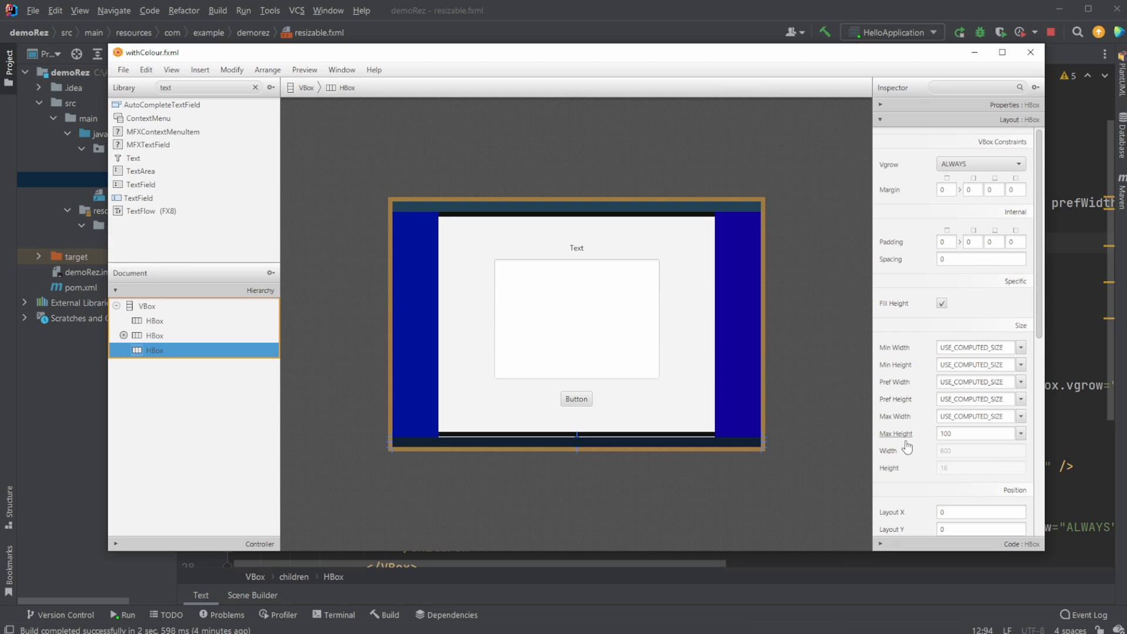
{"action": "mouse_move", "coordinate": [861, 113]}
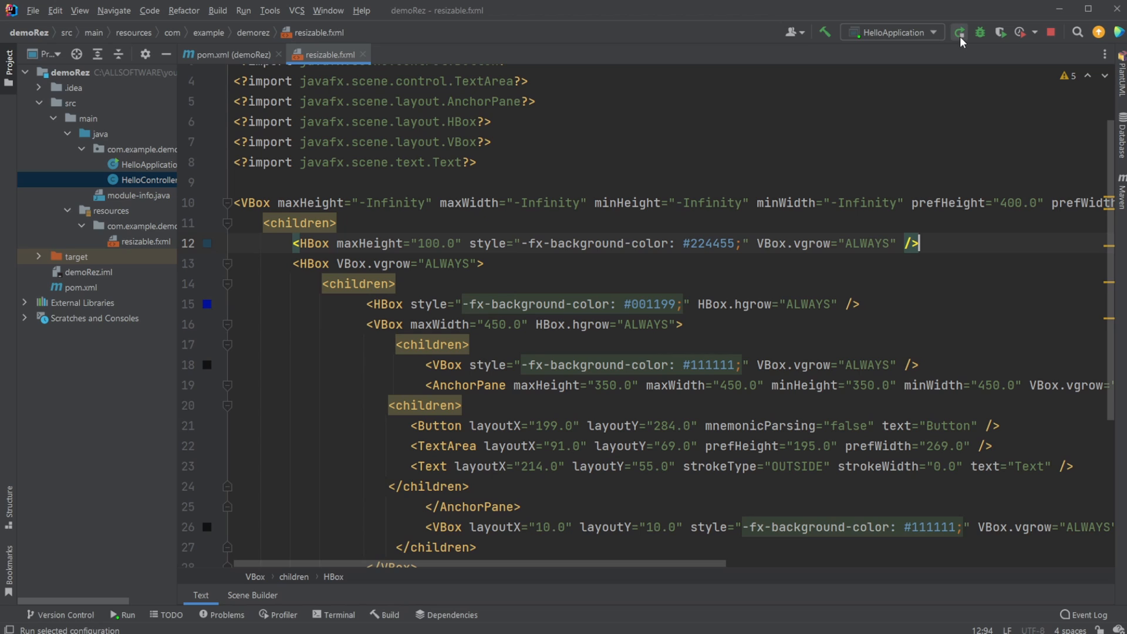
- Run the HelloApplication configuration to try out the window's resizing
{"action": "left_click", "coordinate": [958, 32]}
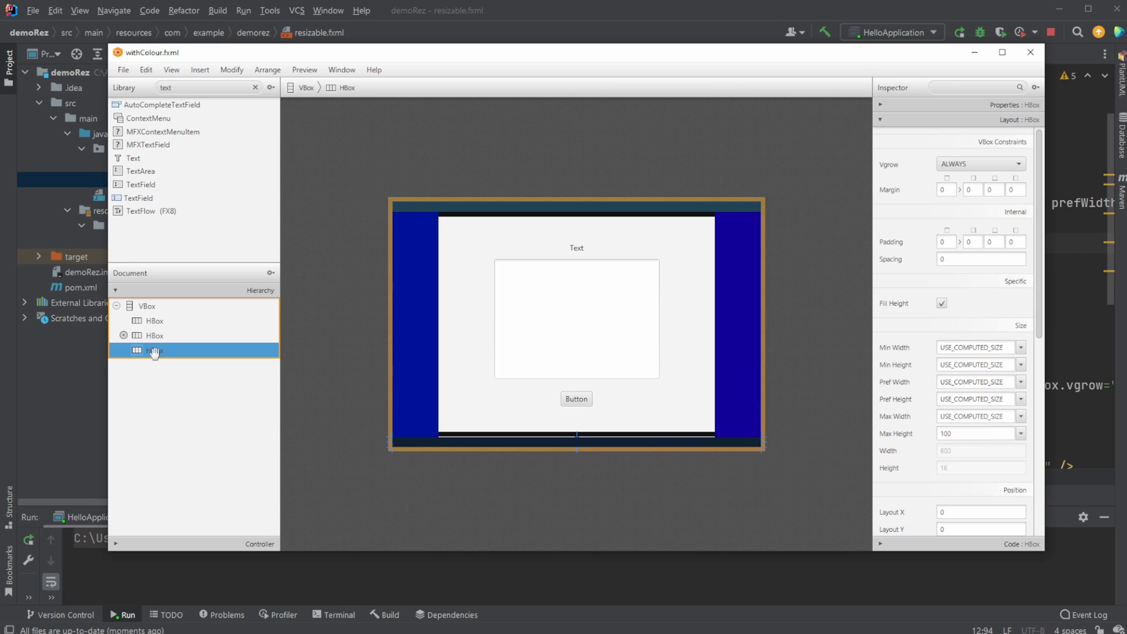
{"action": "left_click", "coordinate": [154, 335]}
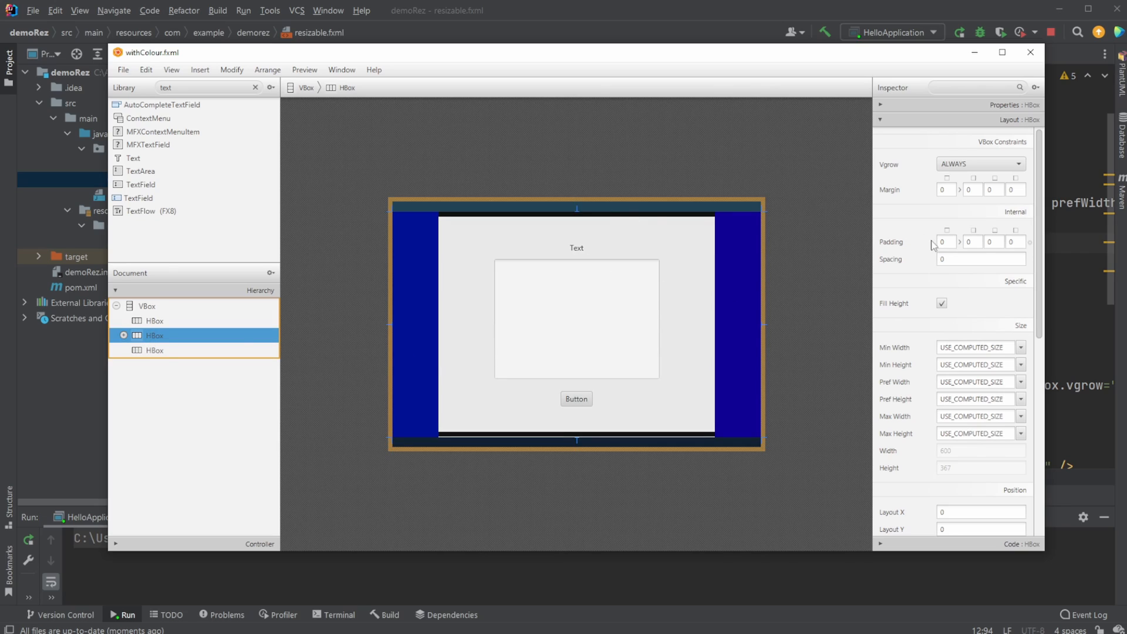
{"action": "mouse_move", "coordinate": [891, 165]}
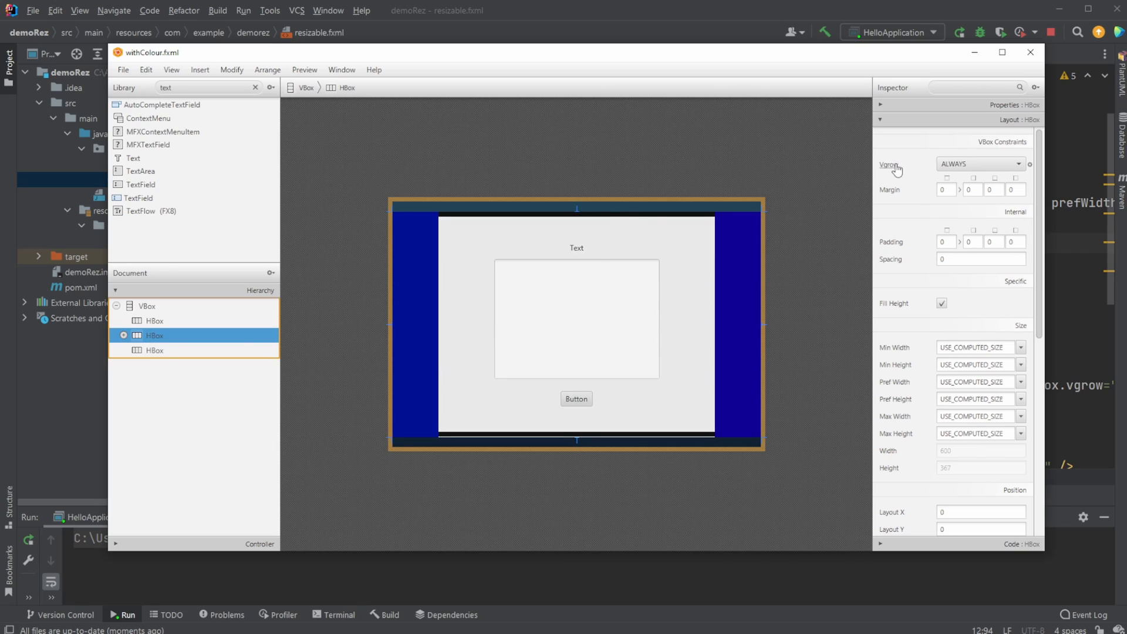
{"action": "mouse_move", "coordinate": [352, 237]}
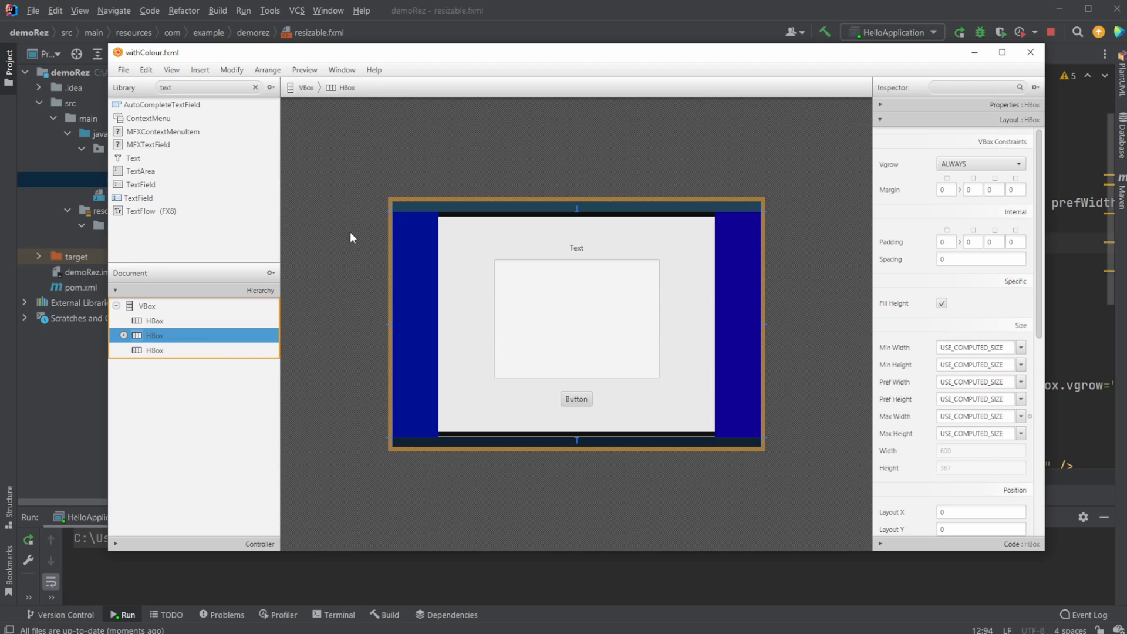
{"action": "mouse_move", "coordinate": [617, 260]}
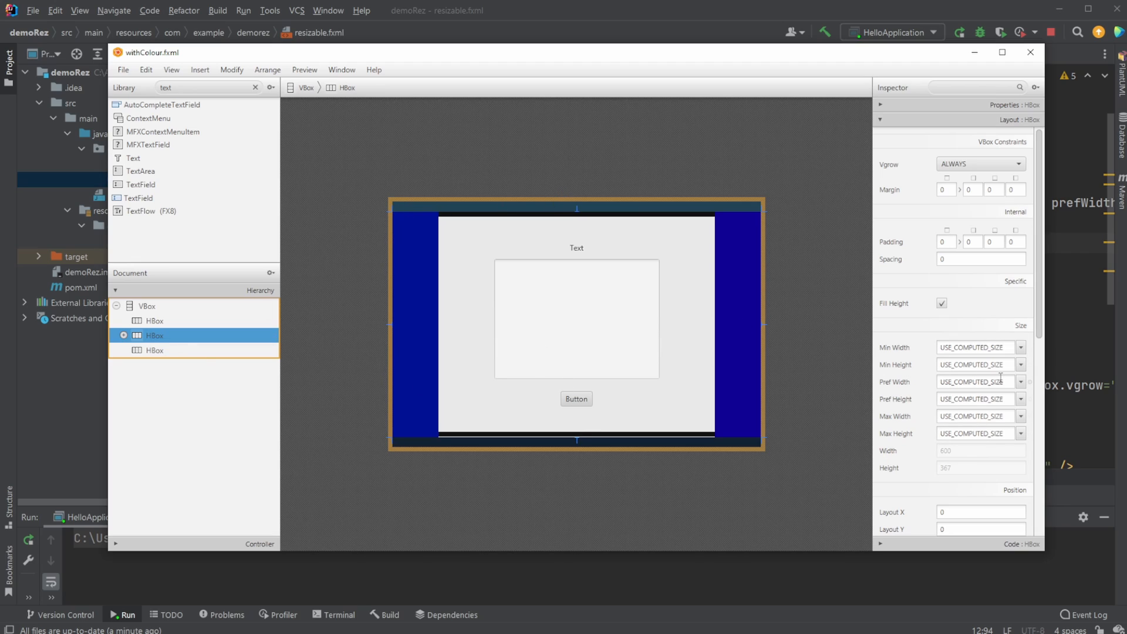
{"action": "left_click", "coordinate": [124, 337]}
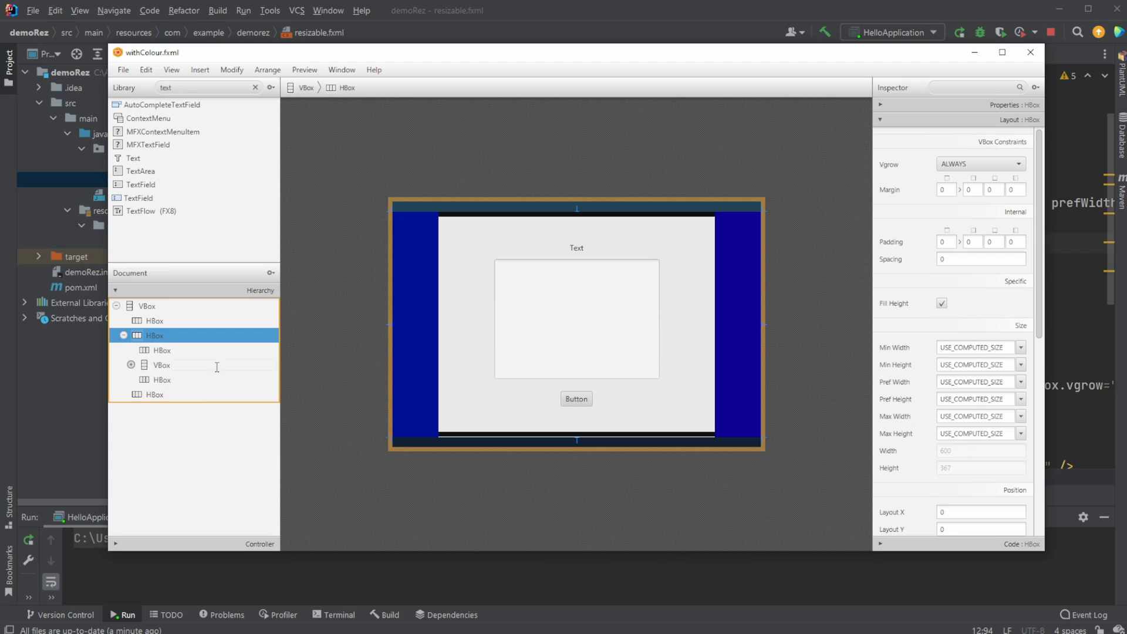
{"action": "left_click", "coordinate": [161, 350]}
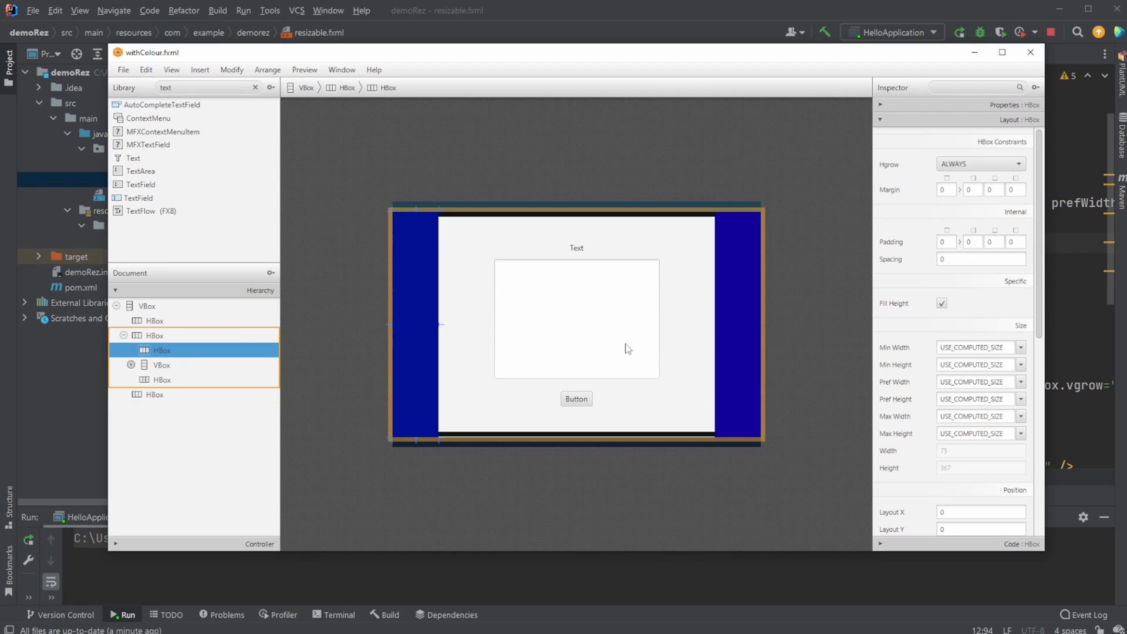
{"action": "mouse_move", "coordinate": [450, 212]}
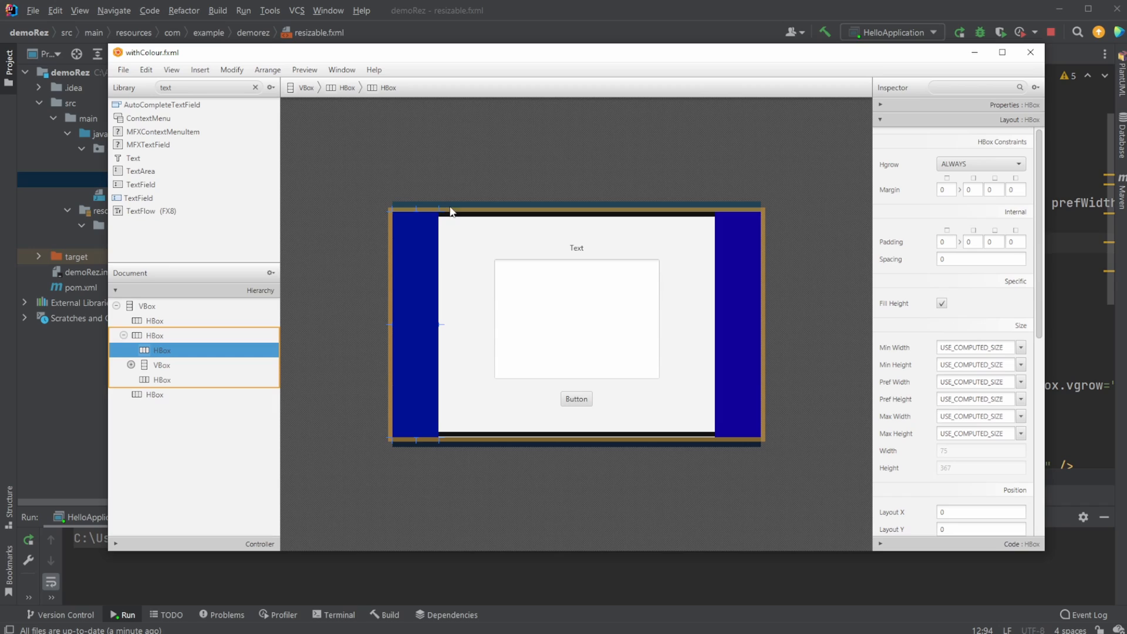
{"action": "mouse_move", "coordinate": [336, 381]}
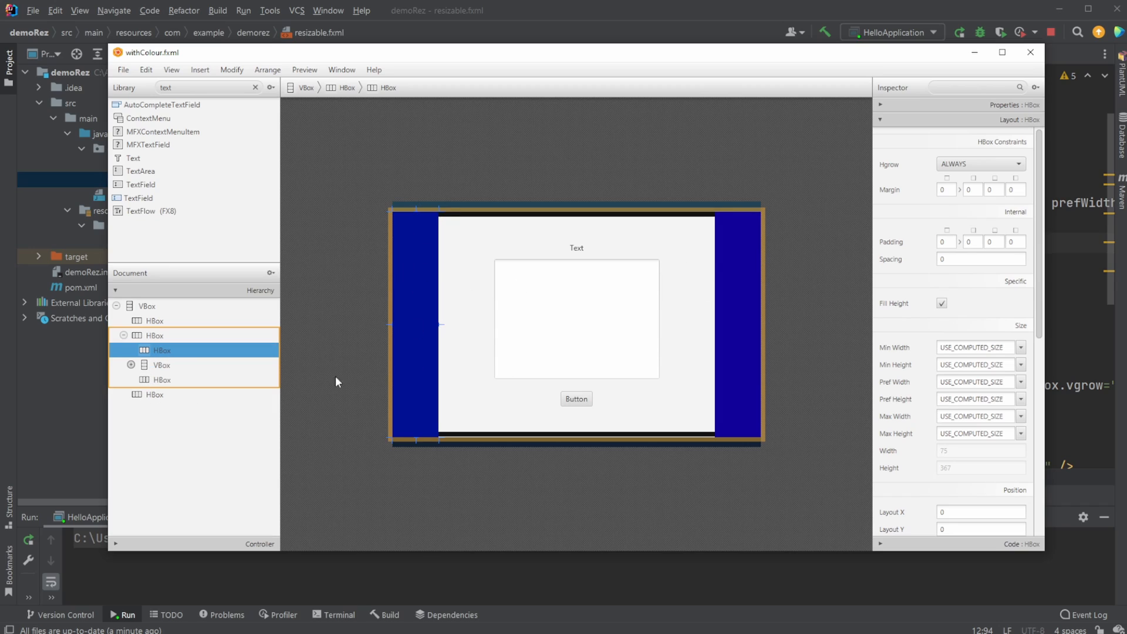
{"action": "left_click", "coordinate": [162, 380]}
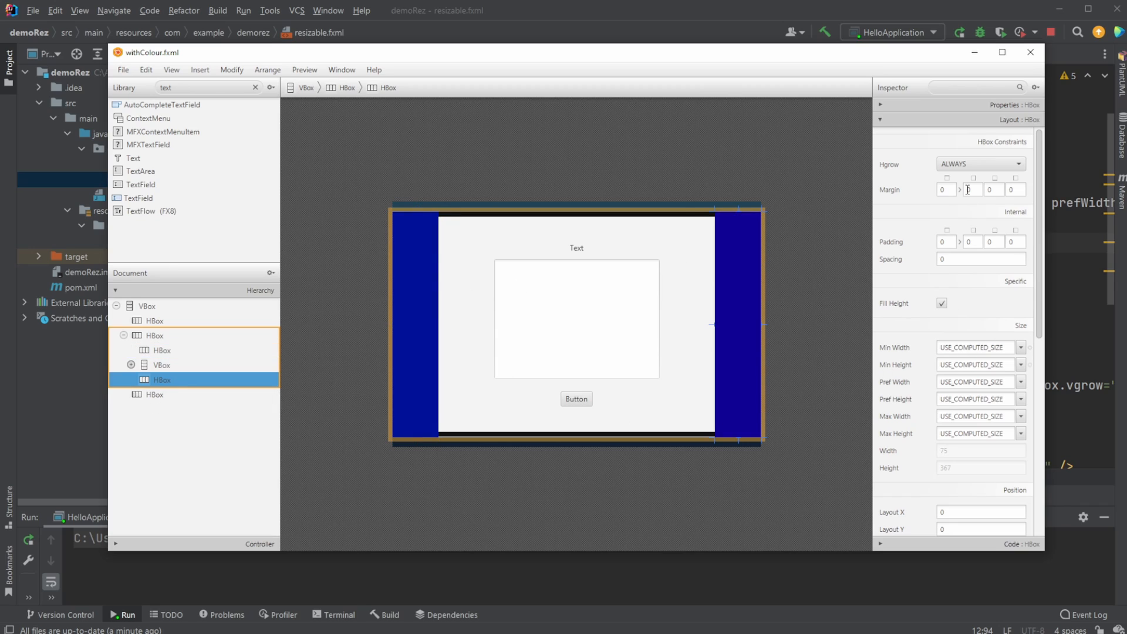
{"action": "left_click", "coordinate": [161, 350]}
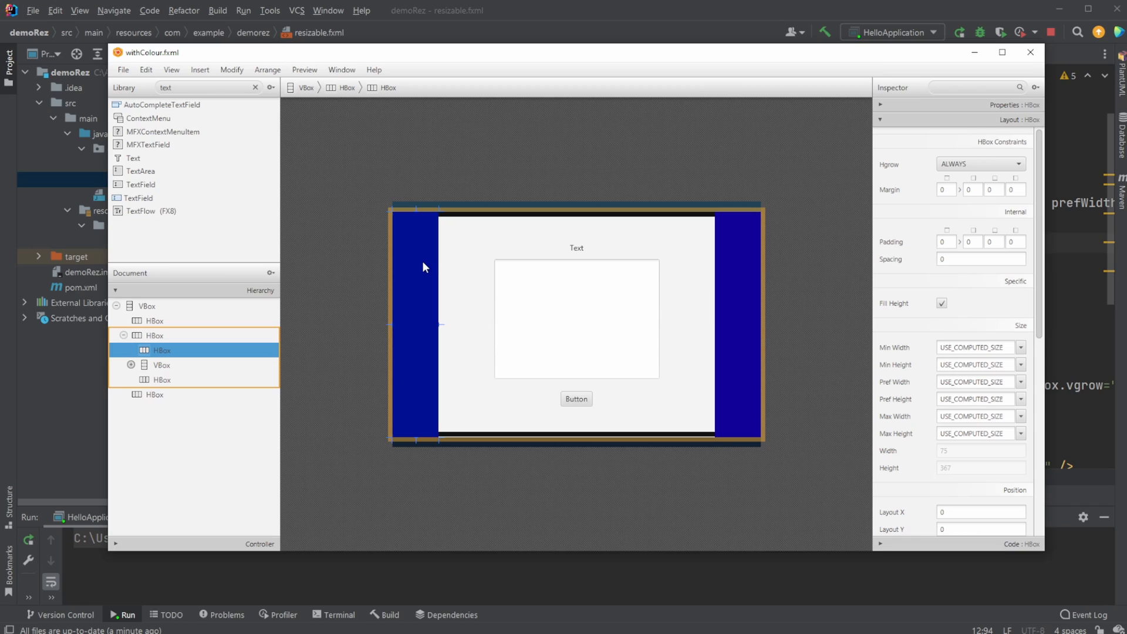
{"action": "mouse_move", "coordinate": [919, 173]}
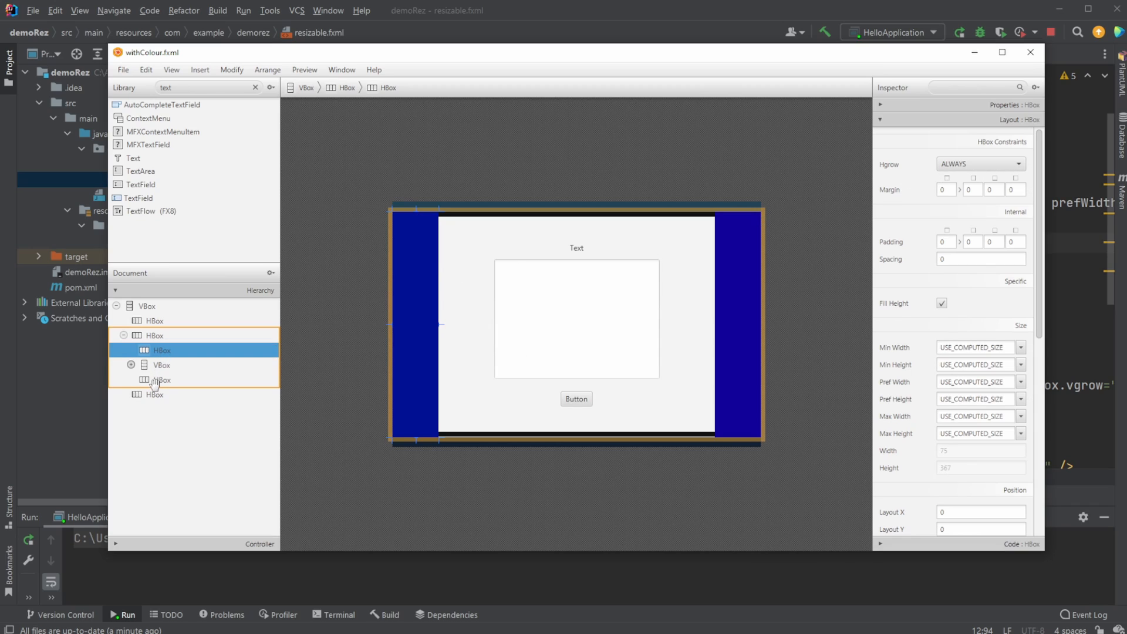
{"action": "left_click", "coordinate": [161, 380]}
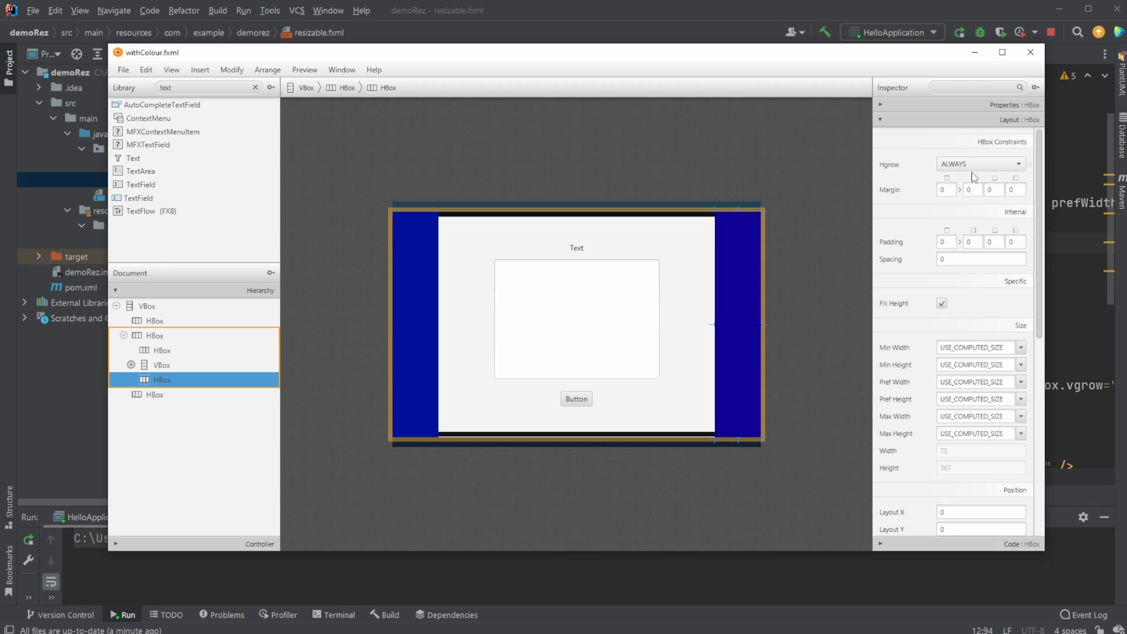
{"action": "double_click", "coordinate": [162, 380]}
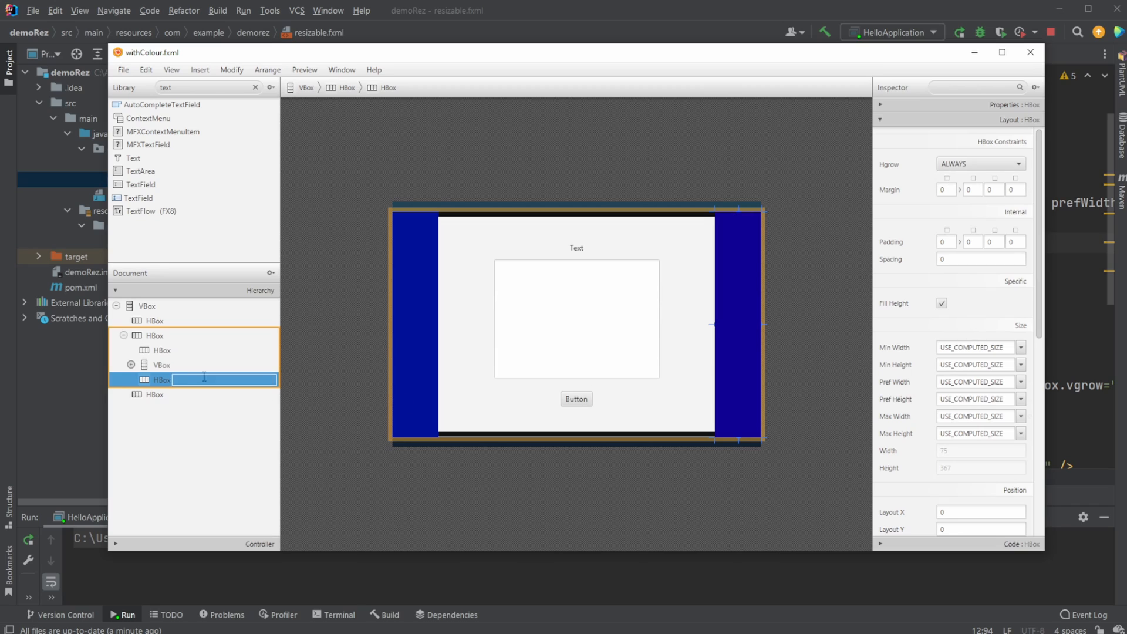
{"action": "left_click", "coordinate": [161, 365]}
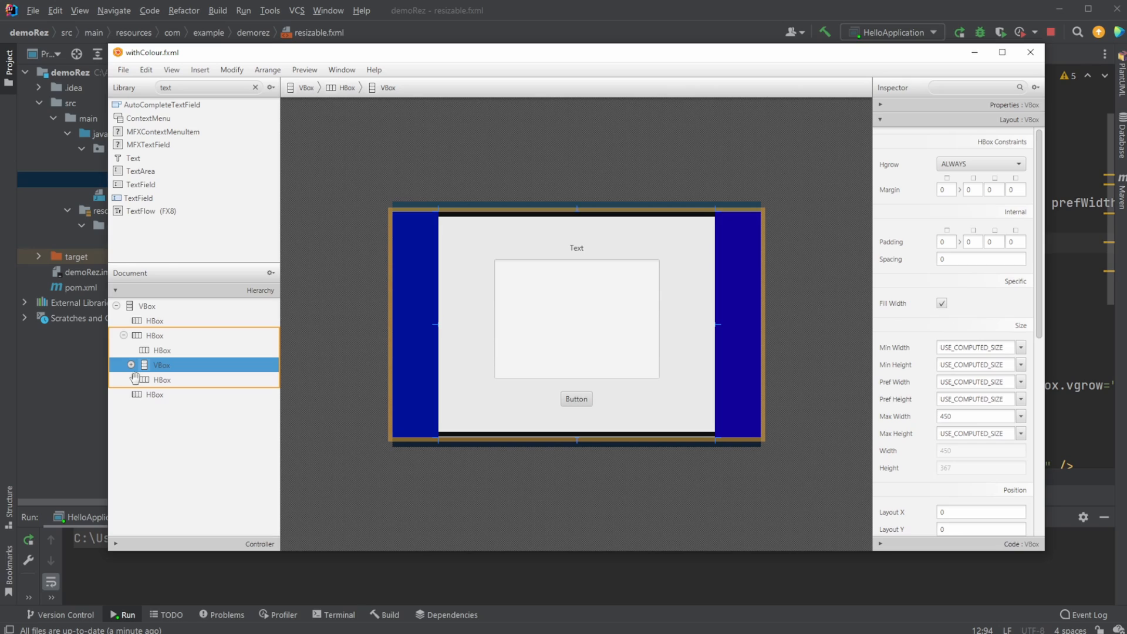
- Expand the central VBox, collapse the form AnchorPane and check the spacer VBoxes show Vgrow ALWAYS
{"action": "left_click", "coordinate": [134, 380]}
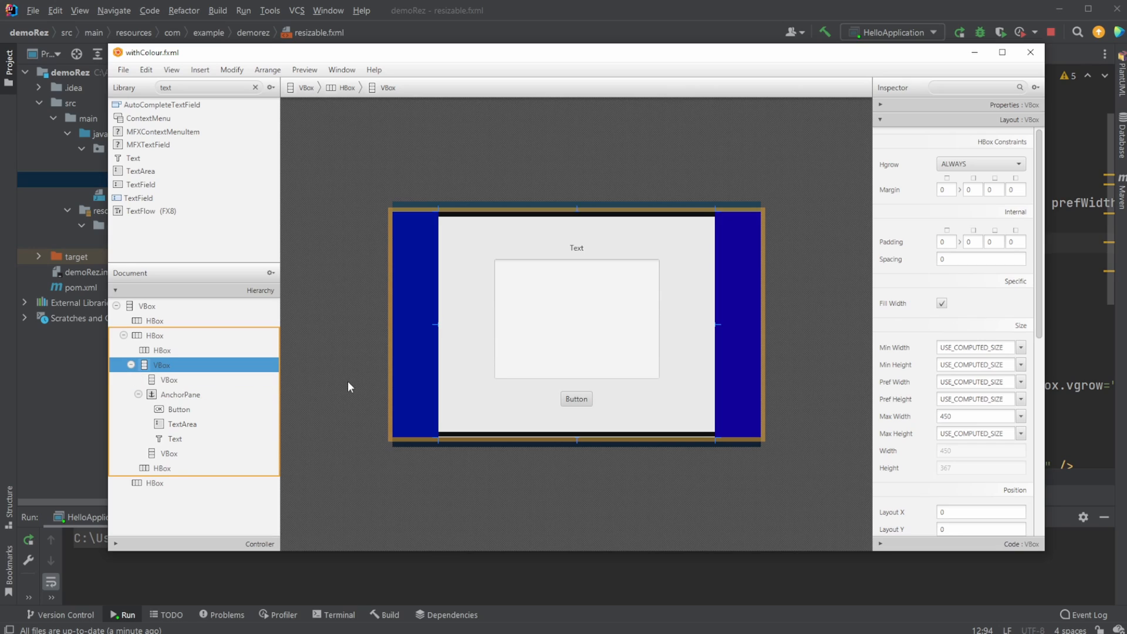
{"action": "mouse_move", "coordinate": [718, 243]}
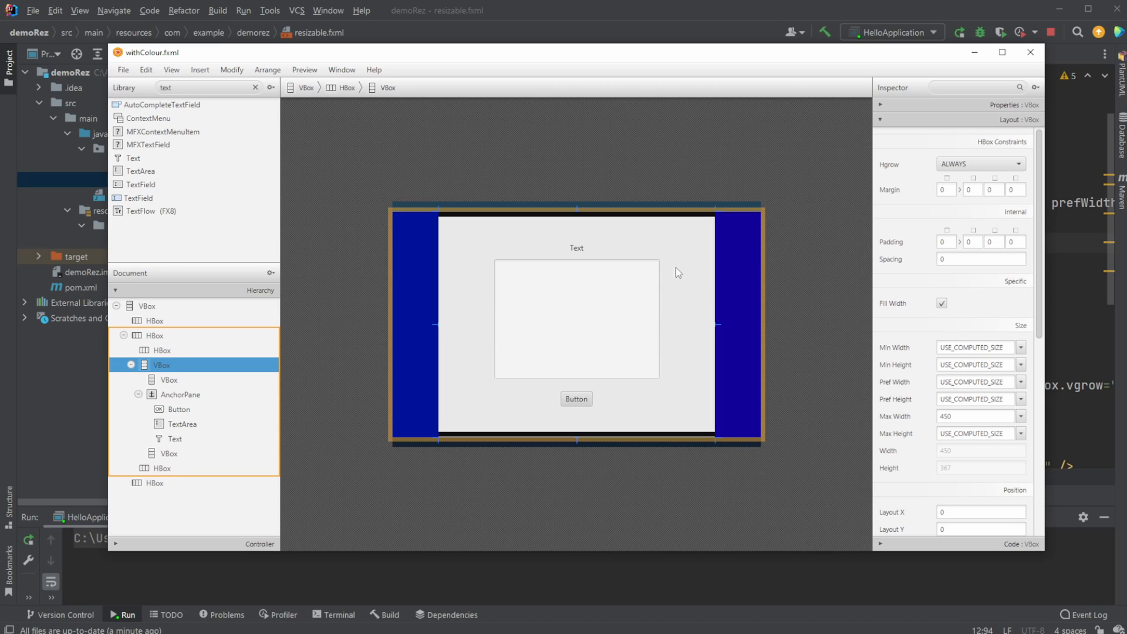
{"action": "mouse_move", "coordinate": [352, 272]}
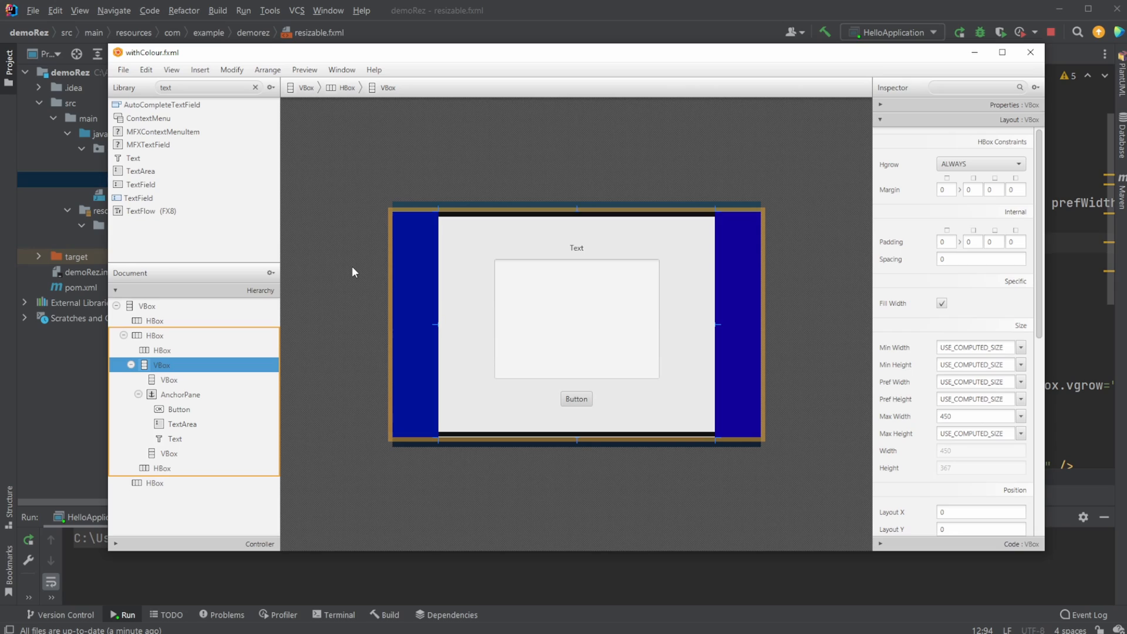
{"action": "mouse_move", "coordinate": [465, 262]}
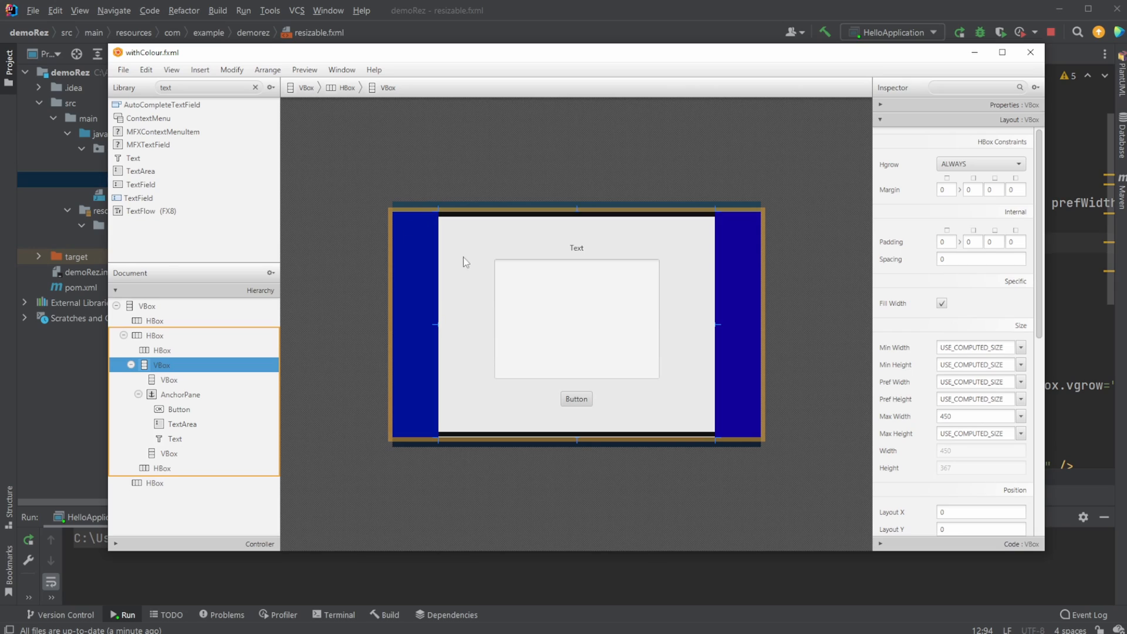
{"action": "mouse_move", "coordinate": [756, 353]}
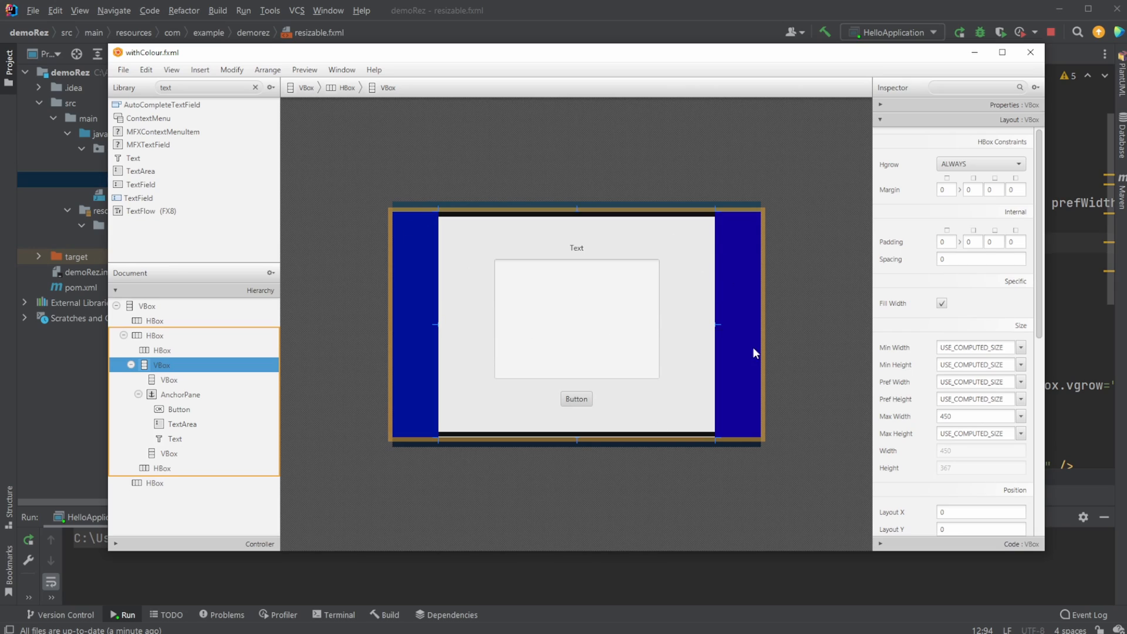
{"action": "mouse_move", "coordinate": [348, 396]}
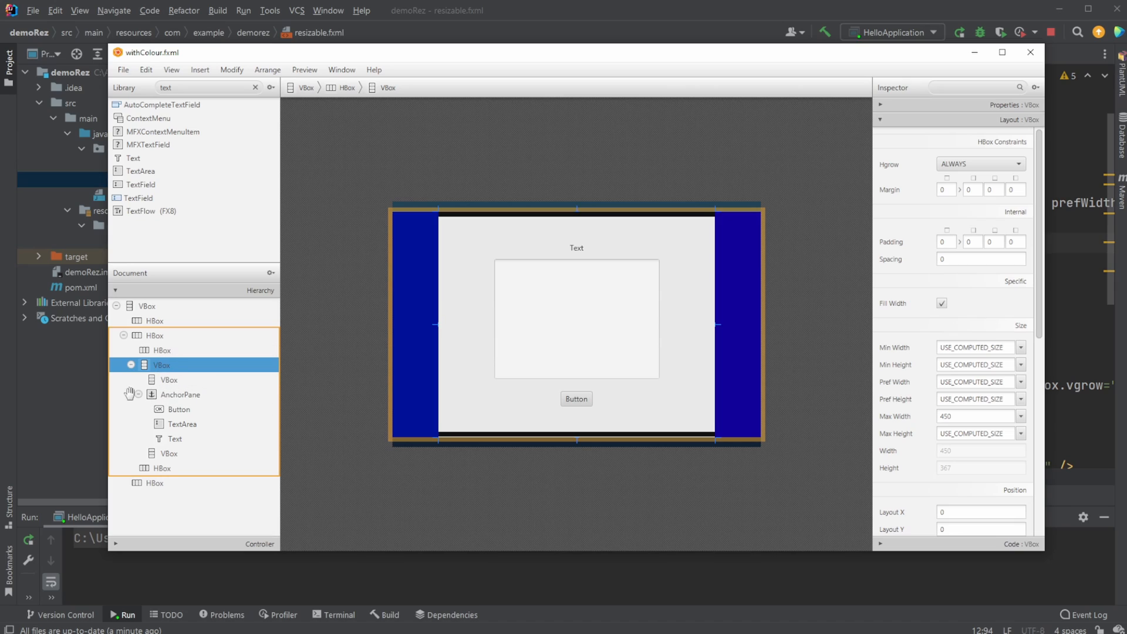
{"action": "left_click", "coordinate": [170, 380]}
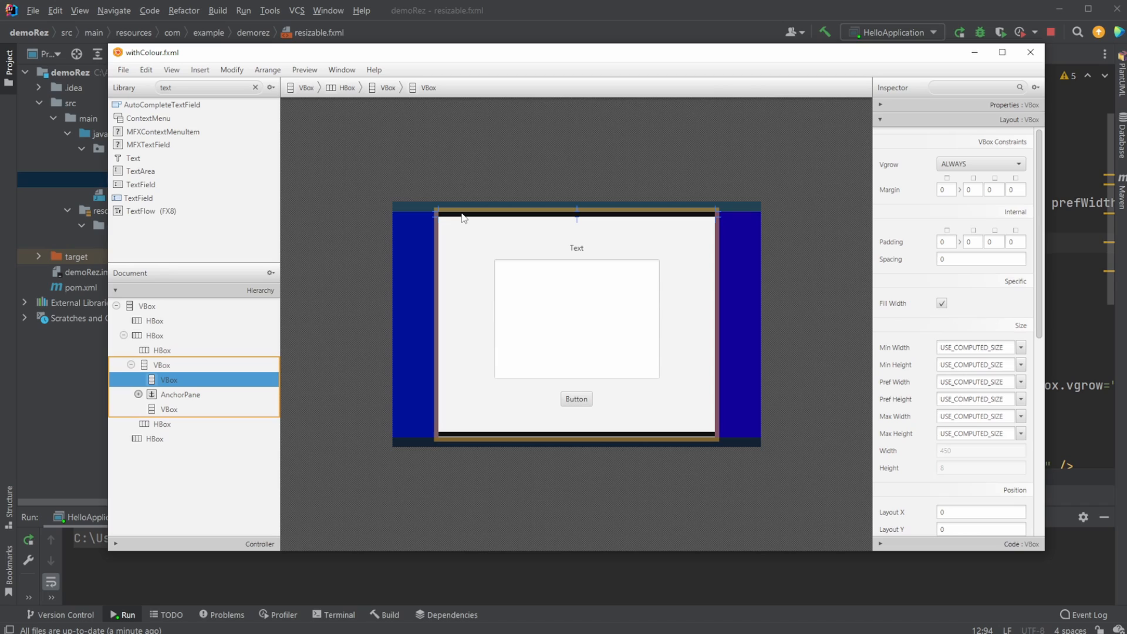
{"action": "mouse_move", "coordinate": [470, 429]}
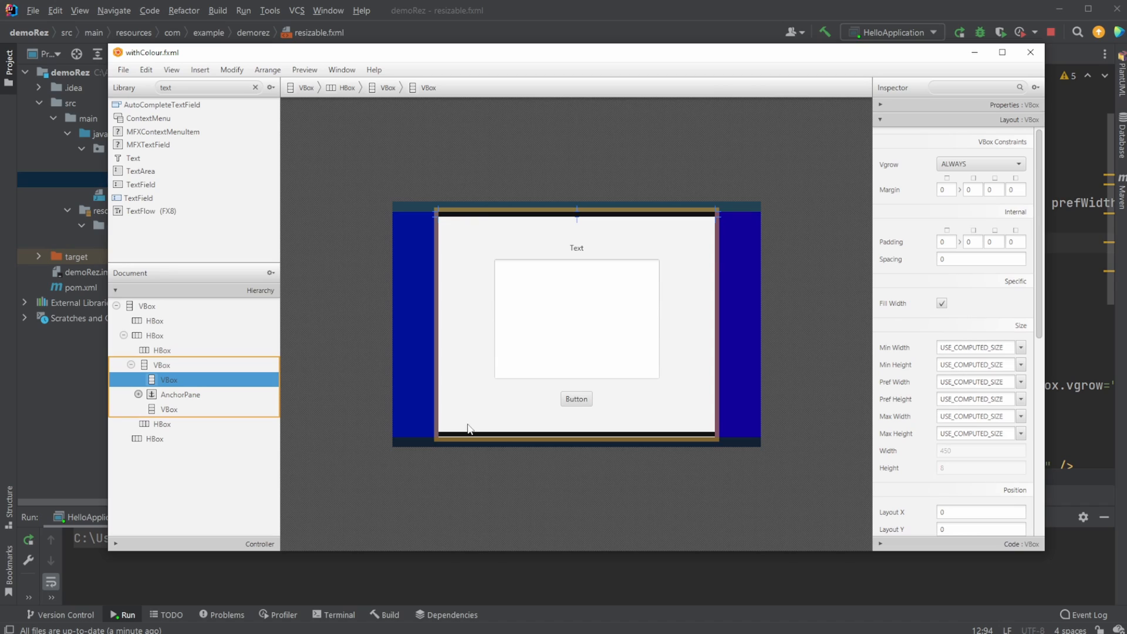
{"action": "mouse_move", "coordinate": [433, 300]}
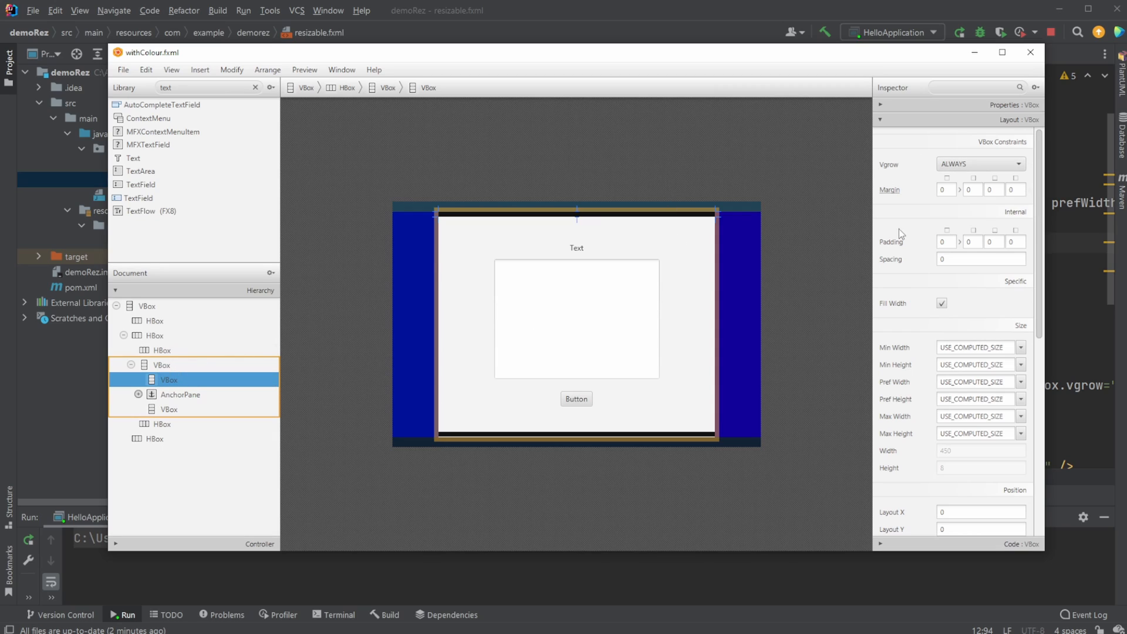
{"action": "left_click", "coordinate": [169, 409]}
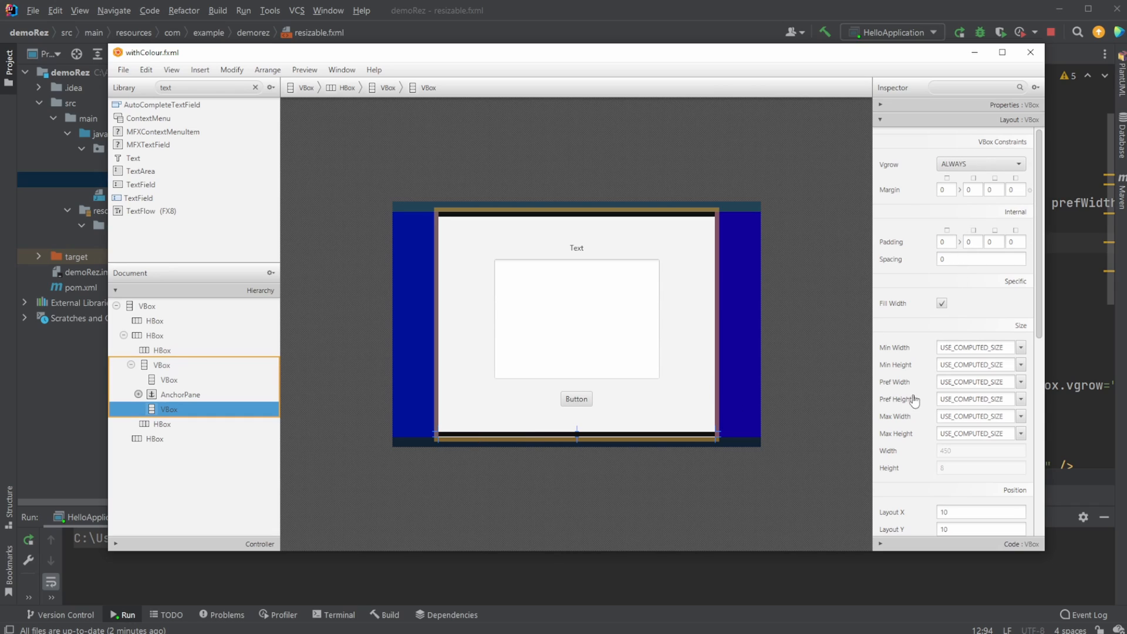
{"action": "left_click", "coordinate": [180, 394]}
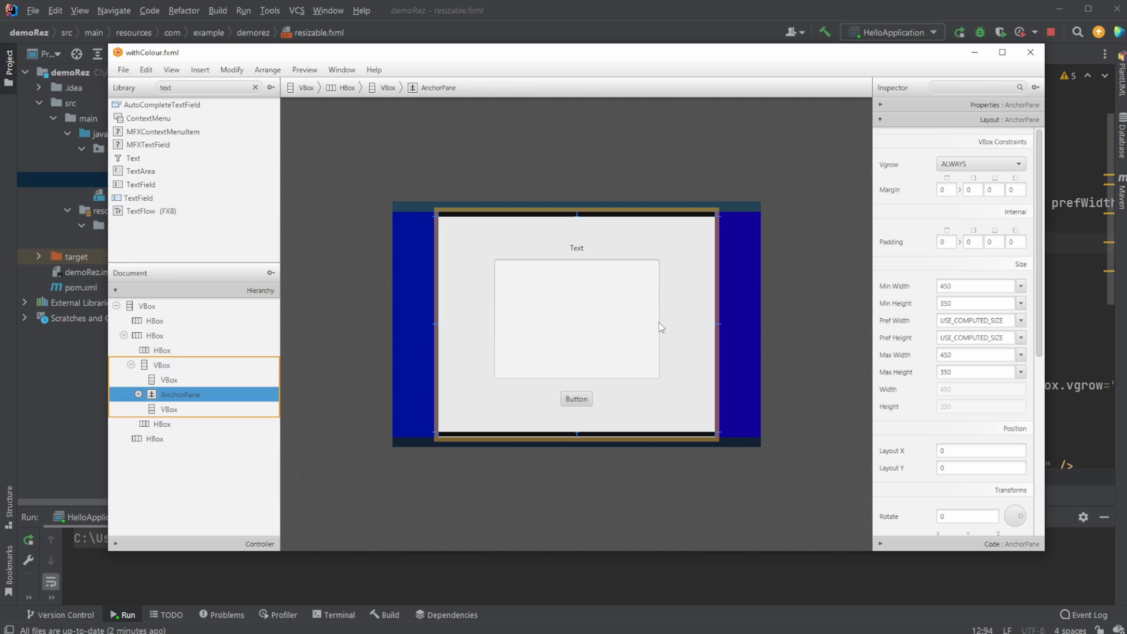
{"action": "mouse_move", "coordinate": [261, 394]}
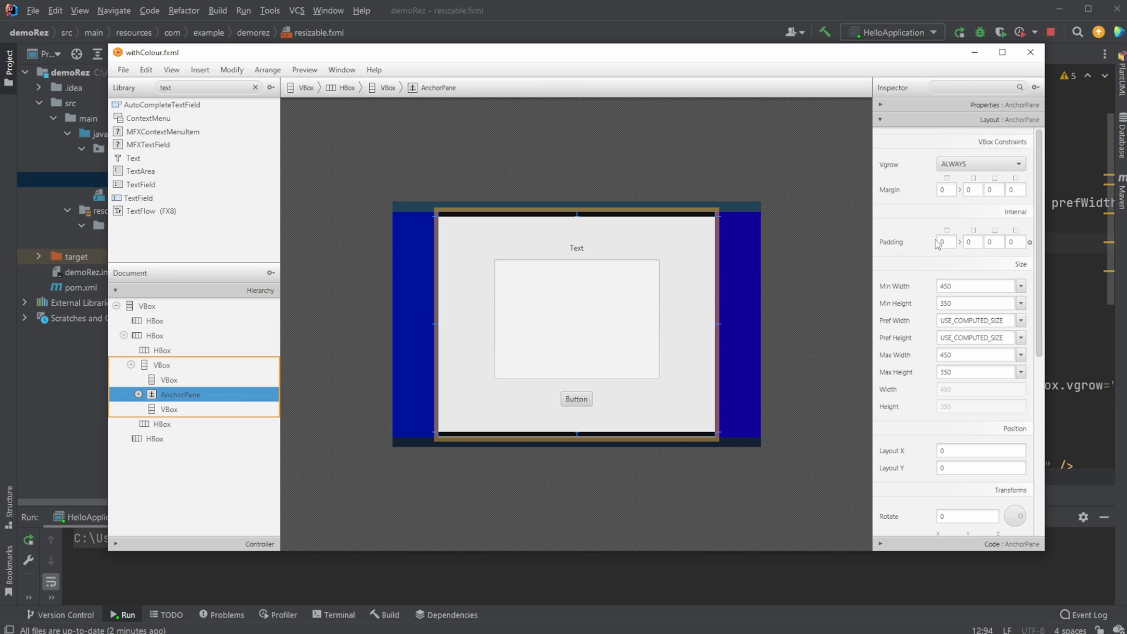
{"action": "mouse_move", "coordinate": [920, 170]}
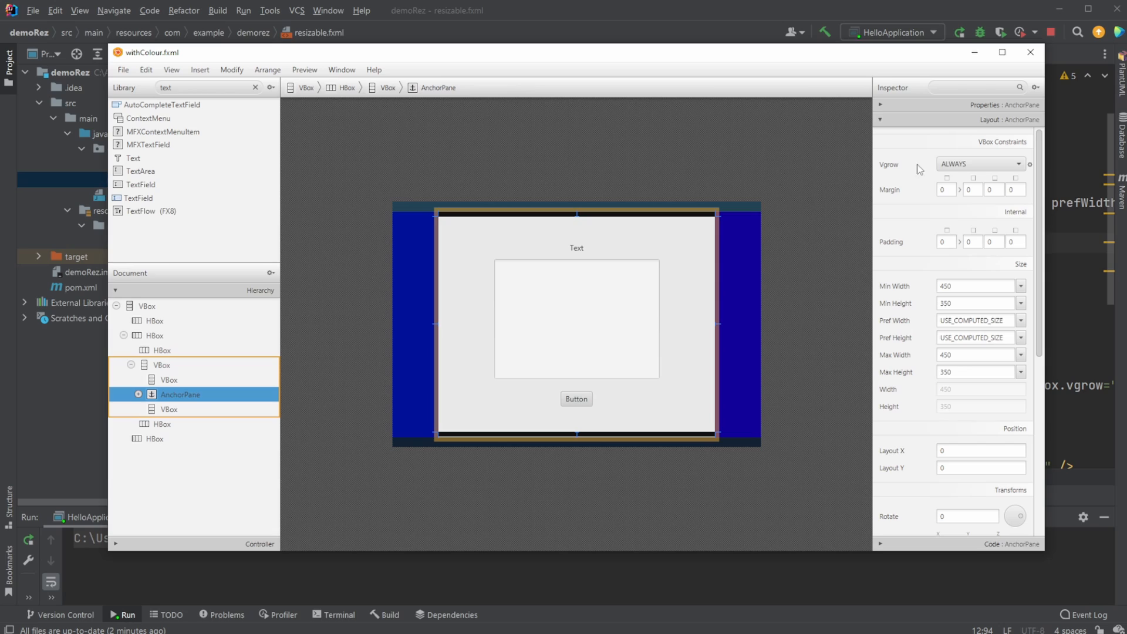
{"action": "mouse_move", "coordinate": [976, 165]}
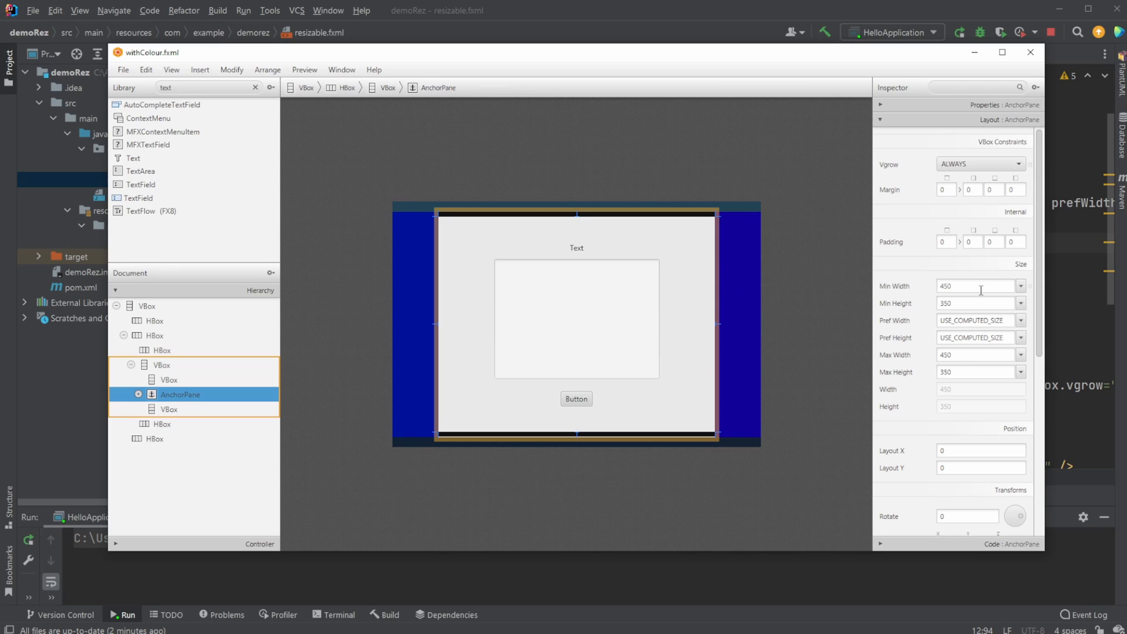
{"action": "mouse_move", "coordinate": [979, 286]}
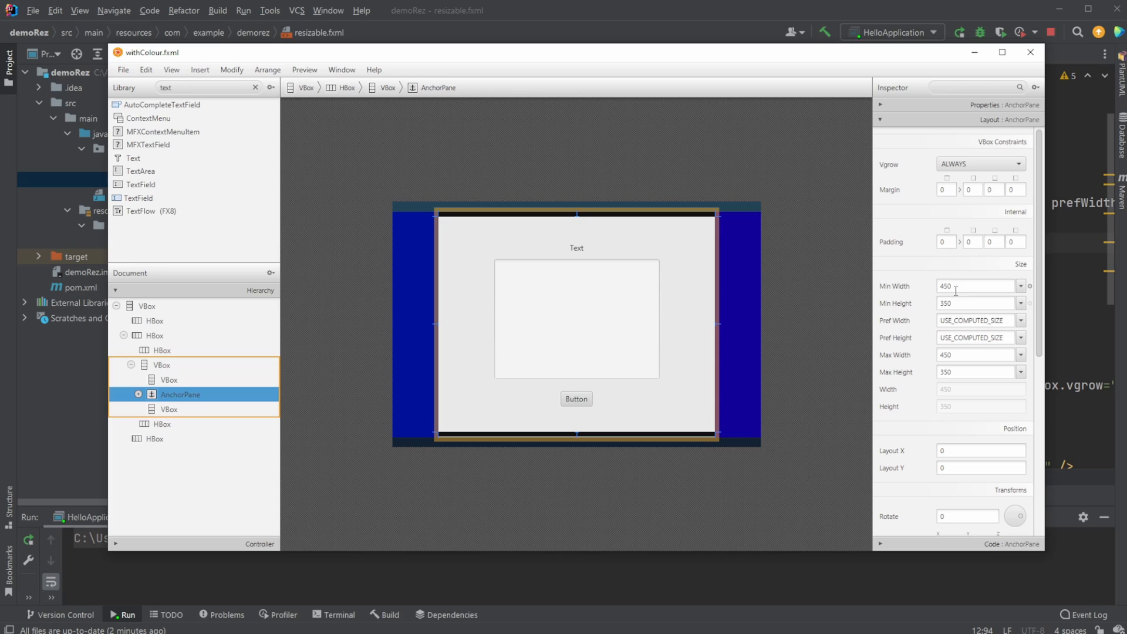
{"action": "mouse_move", "coordinate": [957, 371]}
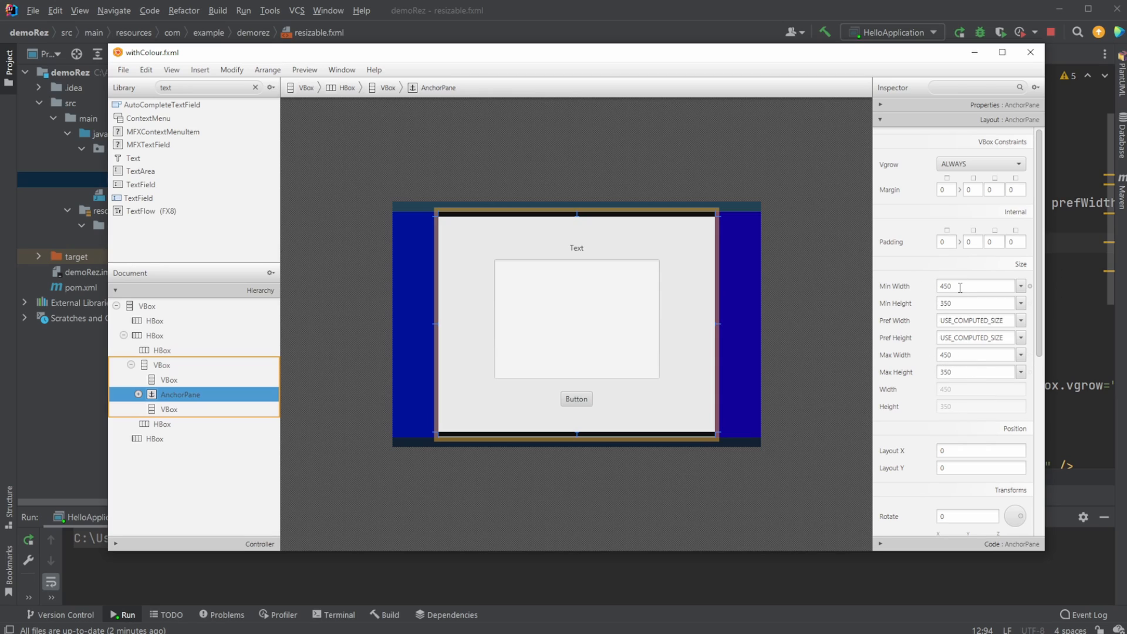
{"action": "mouse_move", "coordinate": [814, 318]}
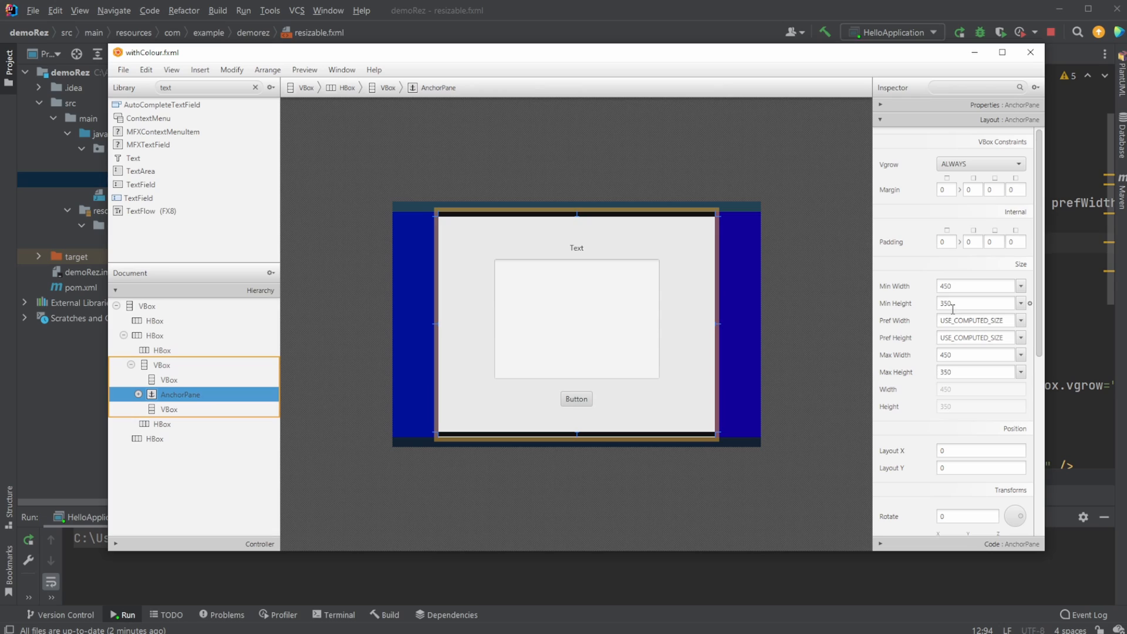
{"action": "mouse_move", "coordinate": [826, 292]}
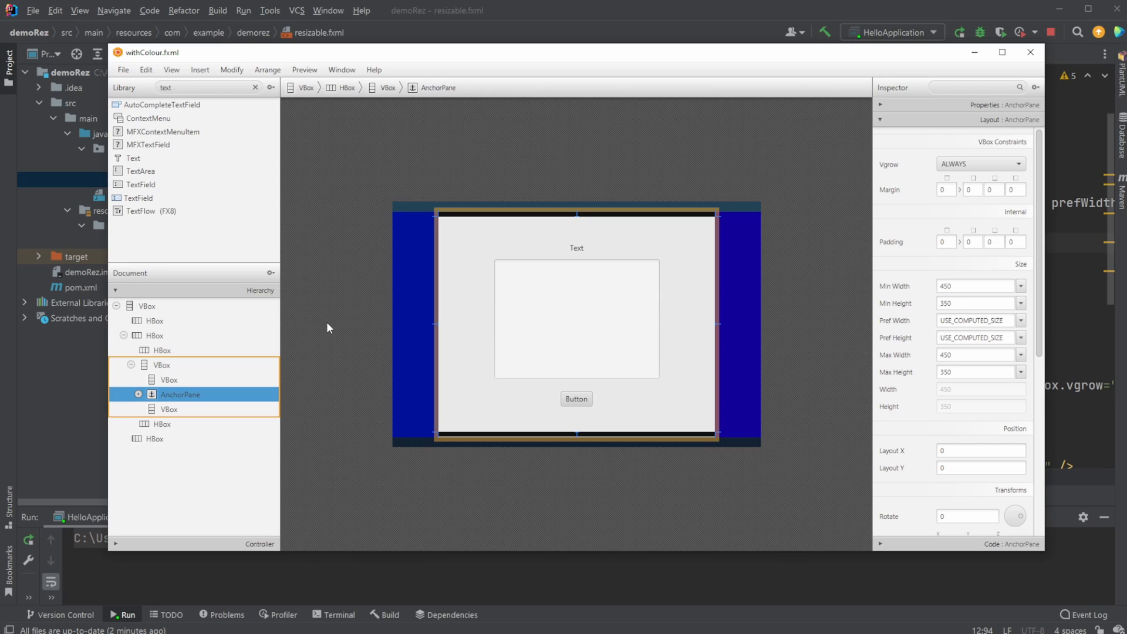
{"action": "mouse_move", "coordinate": [332, 332]}
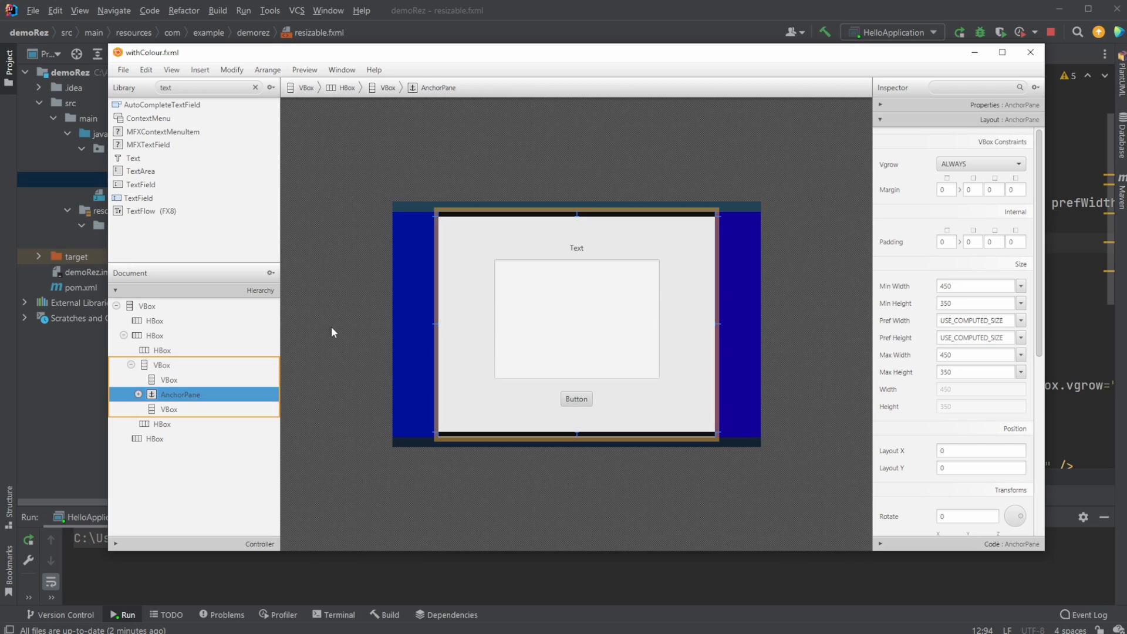
{"action": "mouse_move", "coordinate": [737, 291]}
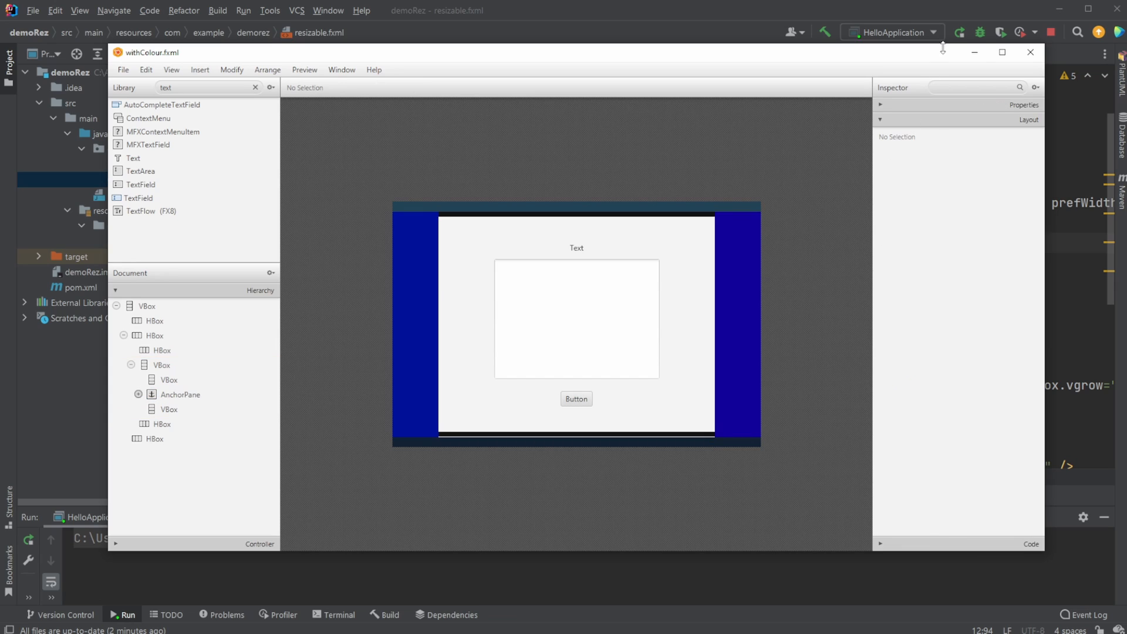
- Run HelloApplication to inspect the coloured-bar layout, then close the Hello window
{"action": "left_click", "coordinate": [1031, 51]}
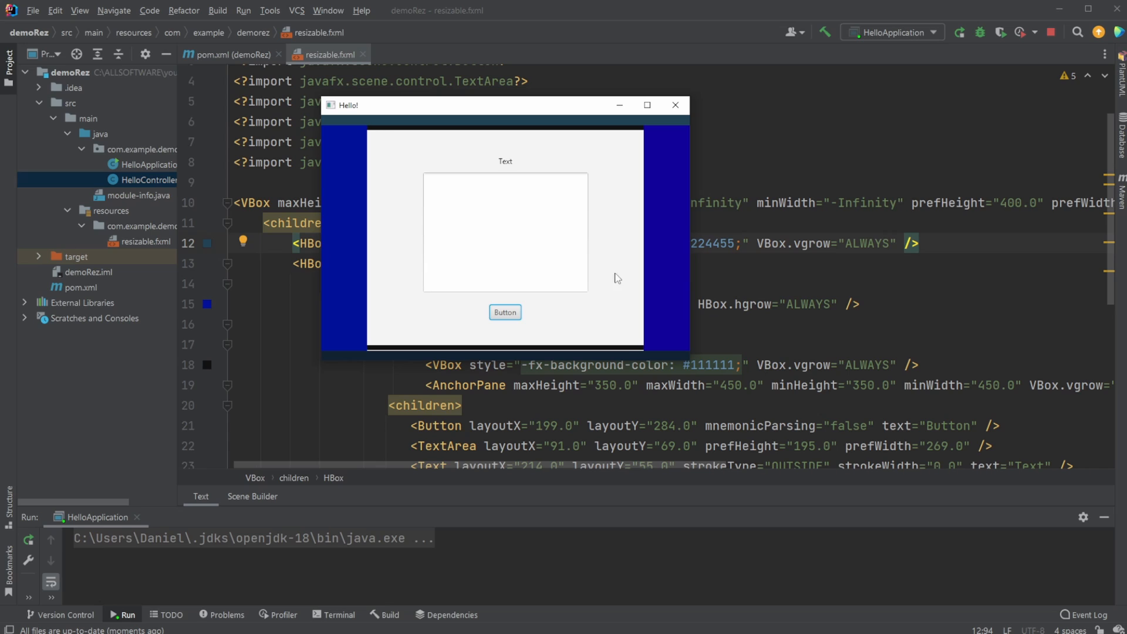
{"action": "mouse_move", "coordinate": [678, 329]}
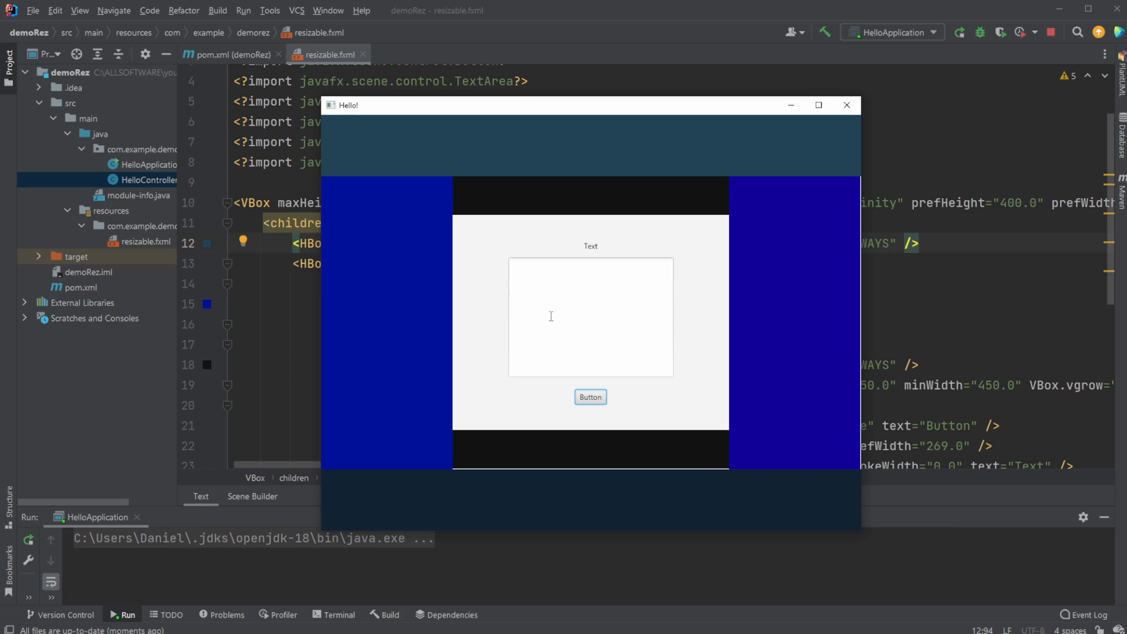
{"action": "mouse_move", "coordinate": [670, 306]}
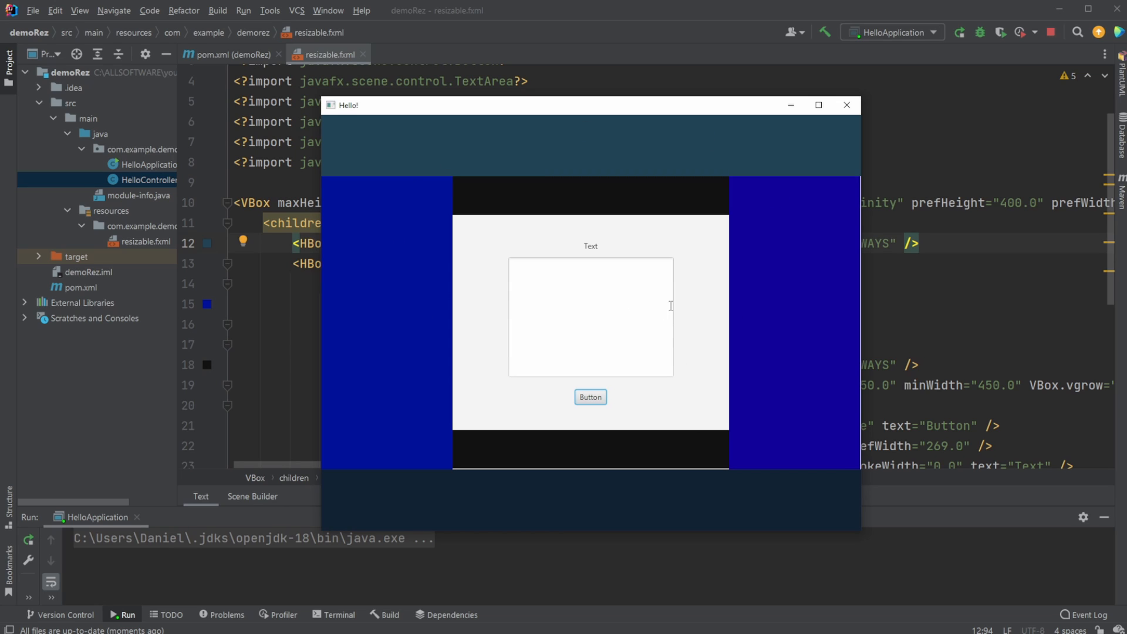
{"action": "mouse_move", "coordinate": [778, 209]}
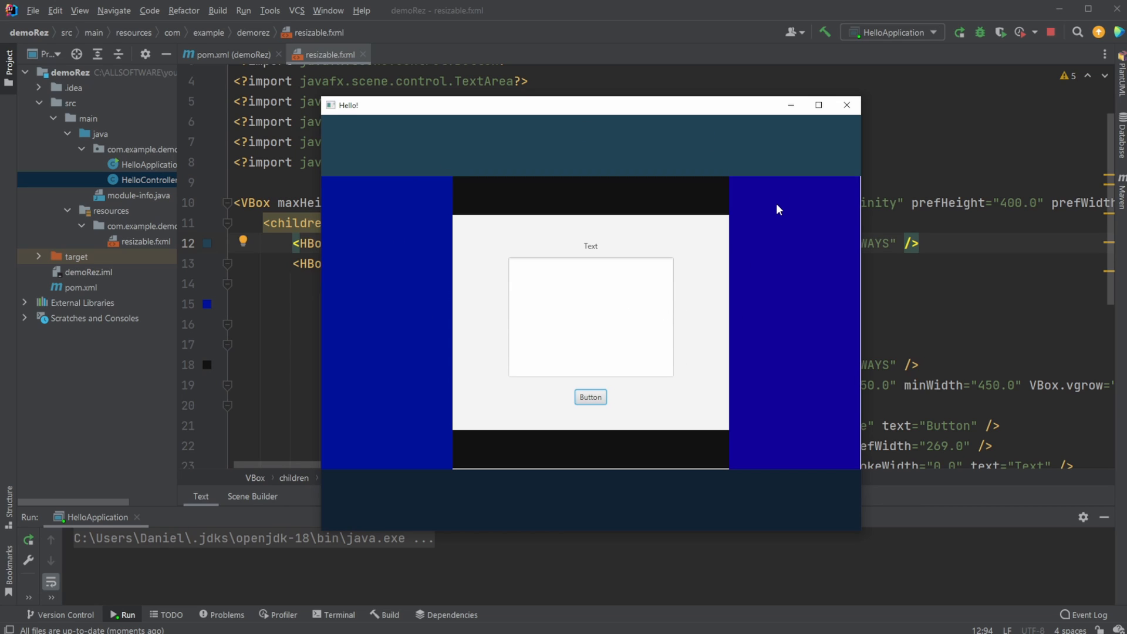
{"action": "mouse_move", "coordinate": [739, 205]}
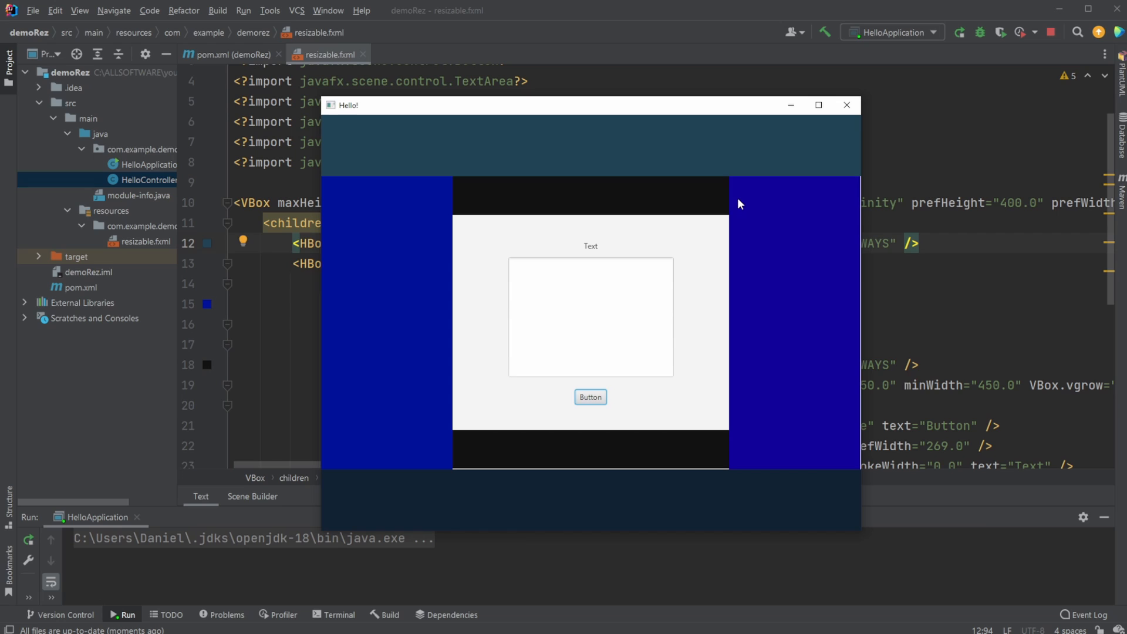
{"action": "mouse_move", "coordinate": [815, 403]}
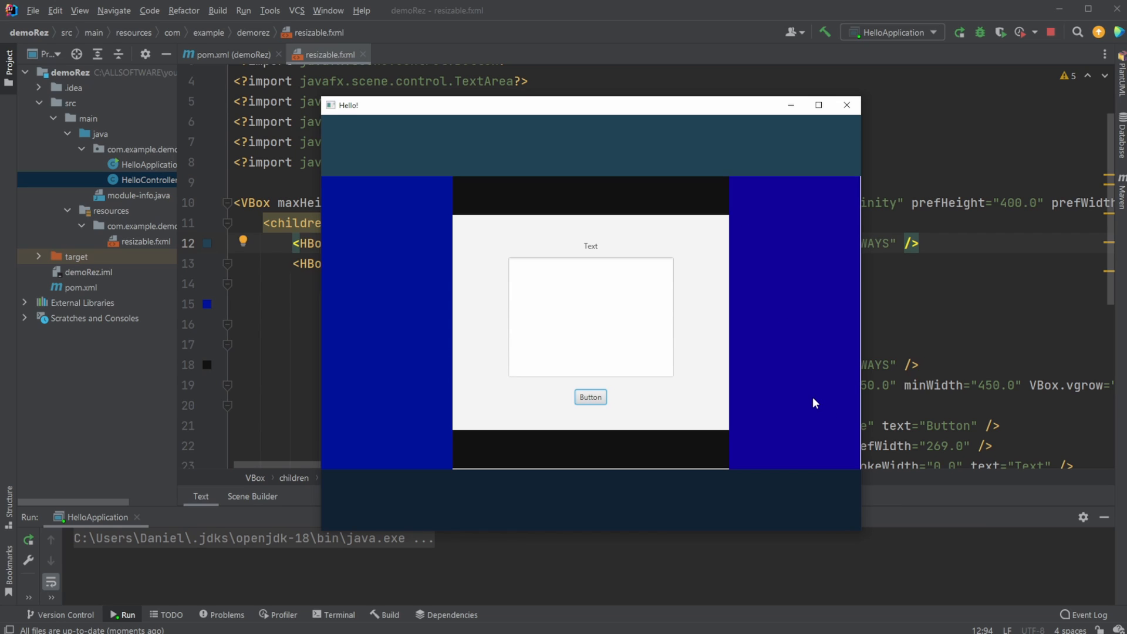
{"action": "mouse_move", "coordinate": [468, 276]}
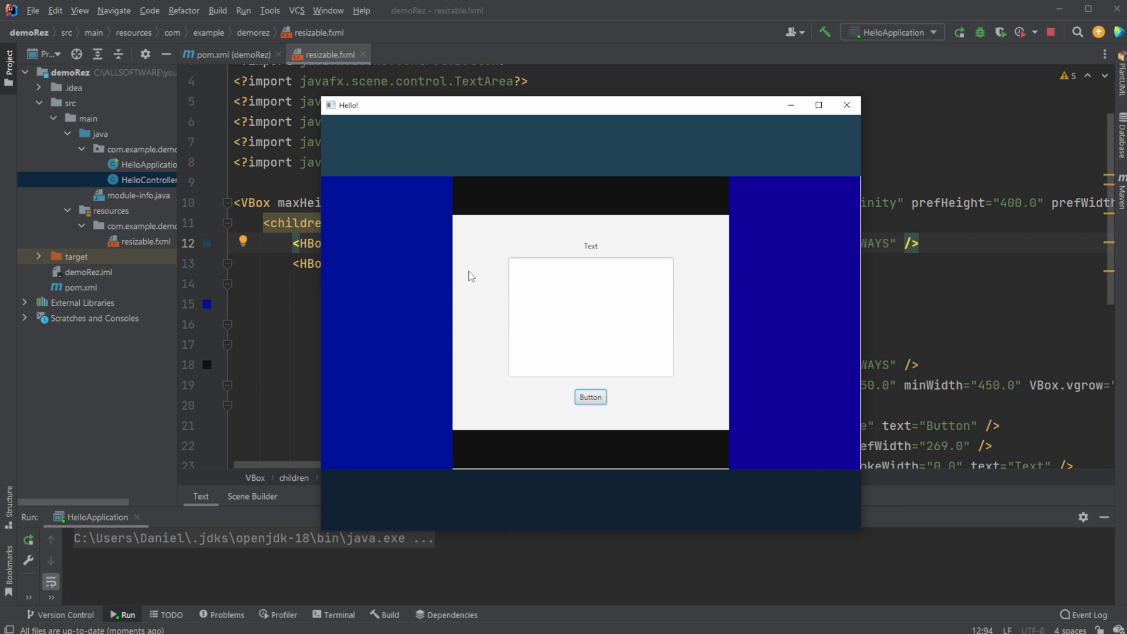
{"action": "mouse_move", "coordinate": [807, 120]}
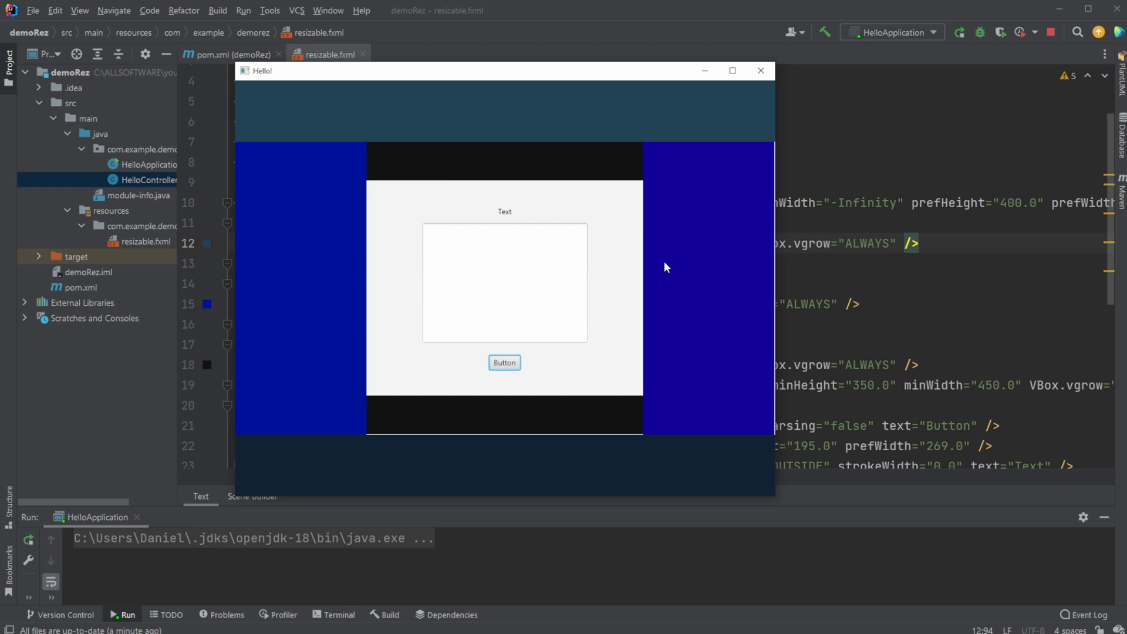
{"action": "mouse_move", "coordinate": [704, 170]}
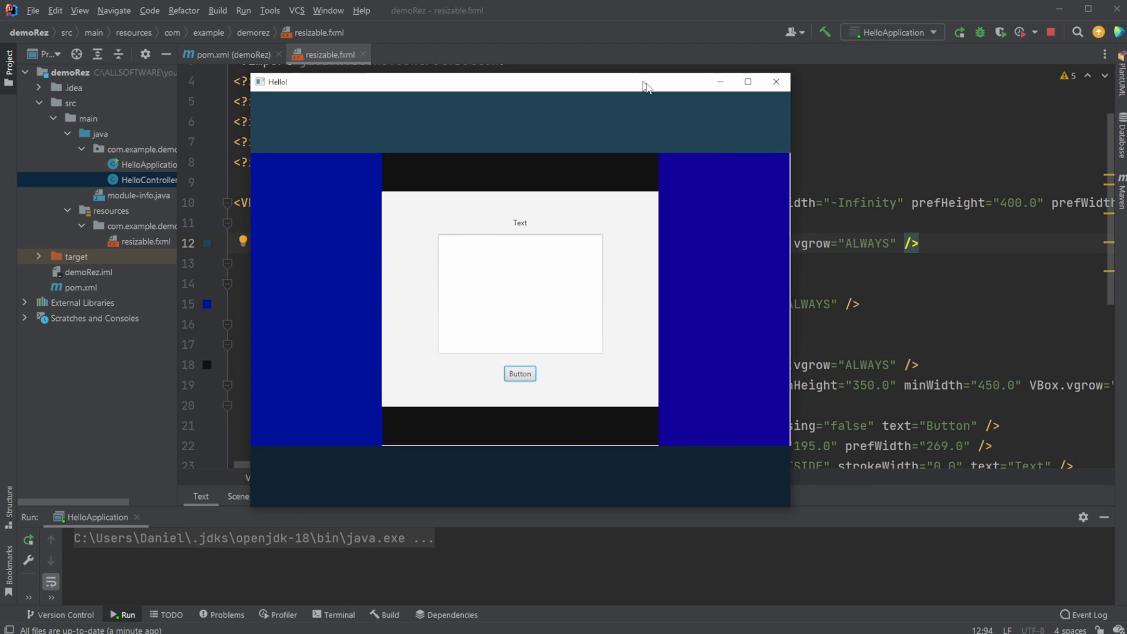
{"action": "left_click", "coordinate": [775, 81]}
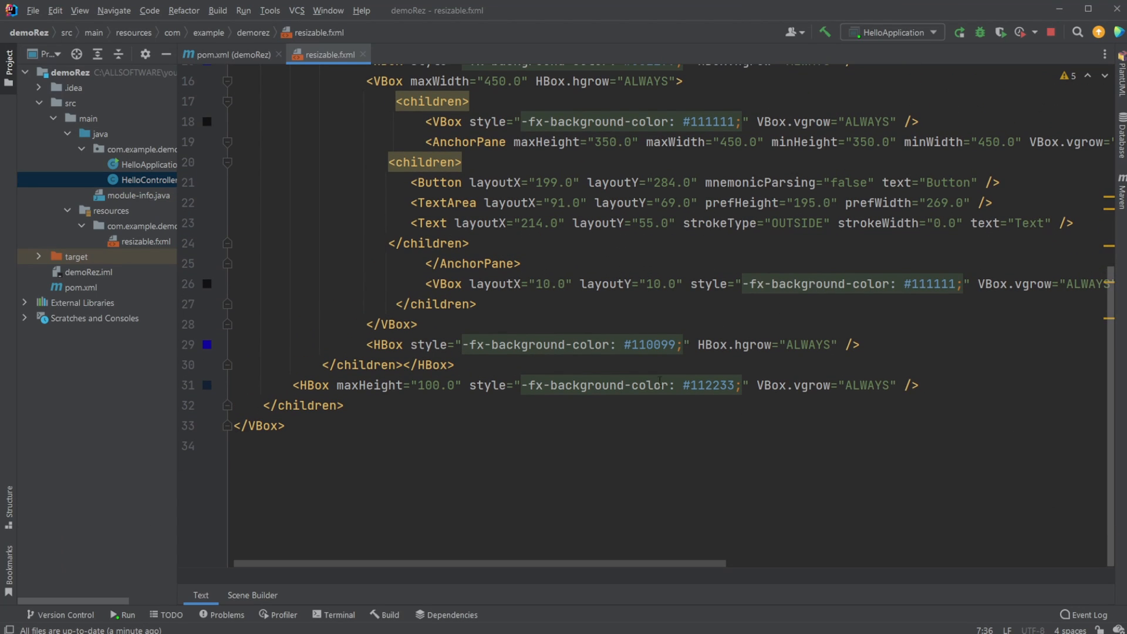
{"action": "scroll", "scroll_direction": "up", "scroll_amount": 3}
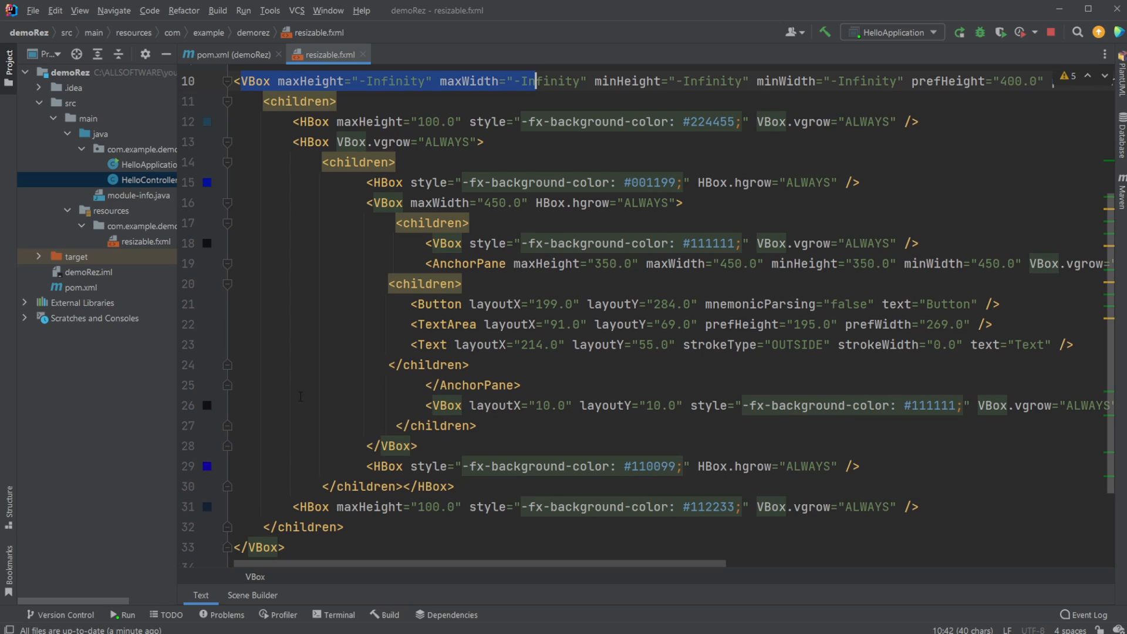
{"action": "left_click", "coordinate": [298, 100]}
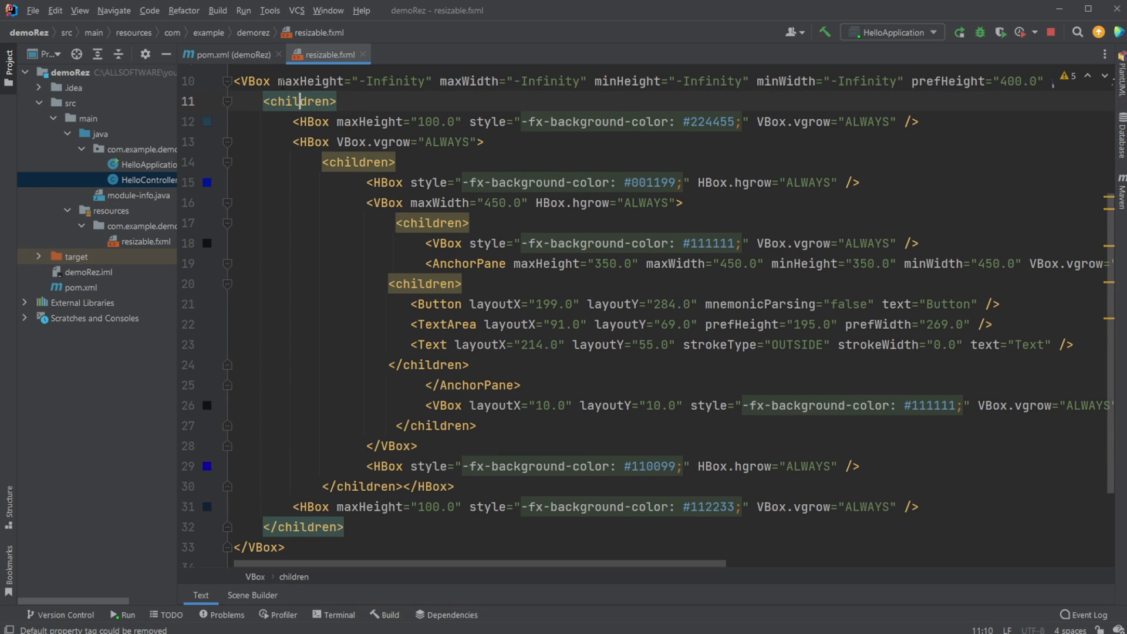
{"action": "left_click", "coordinate": [311, 122]}
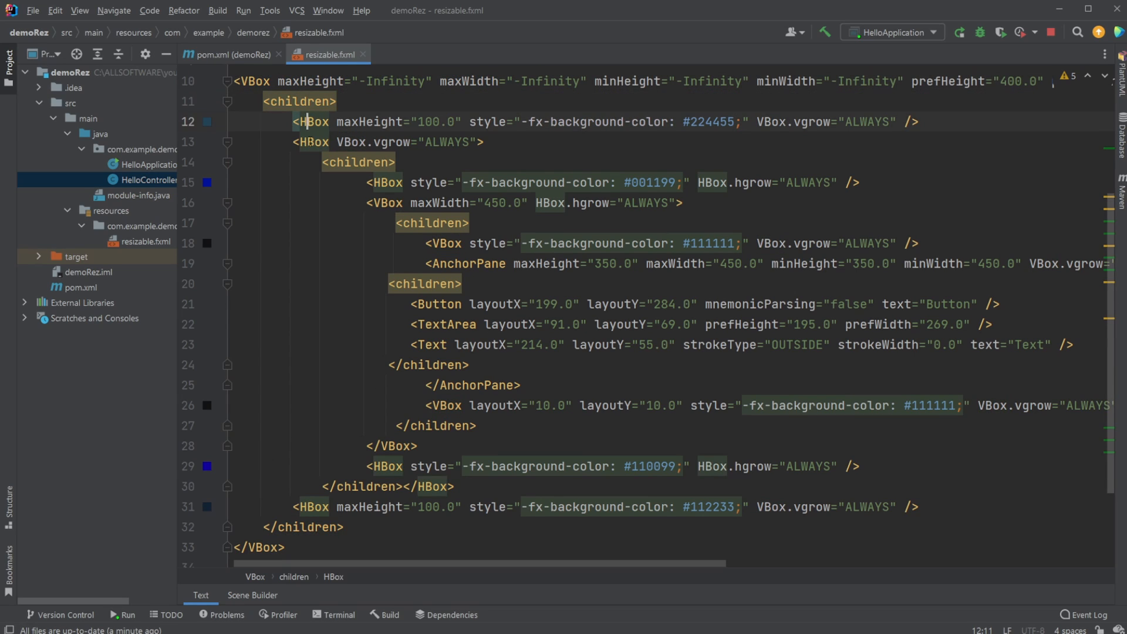
{"action": "left_click", "coordinate": [295, 506]}
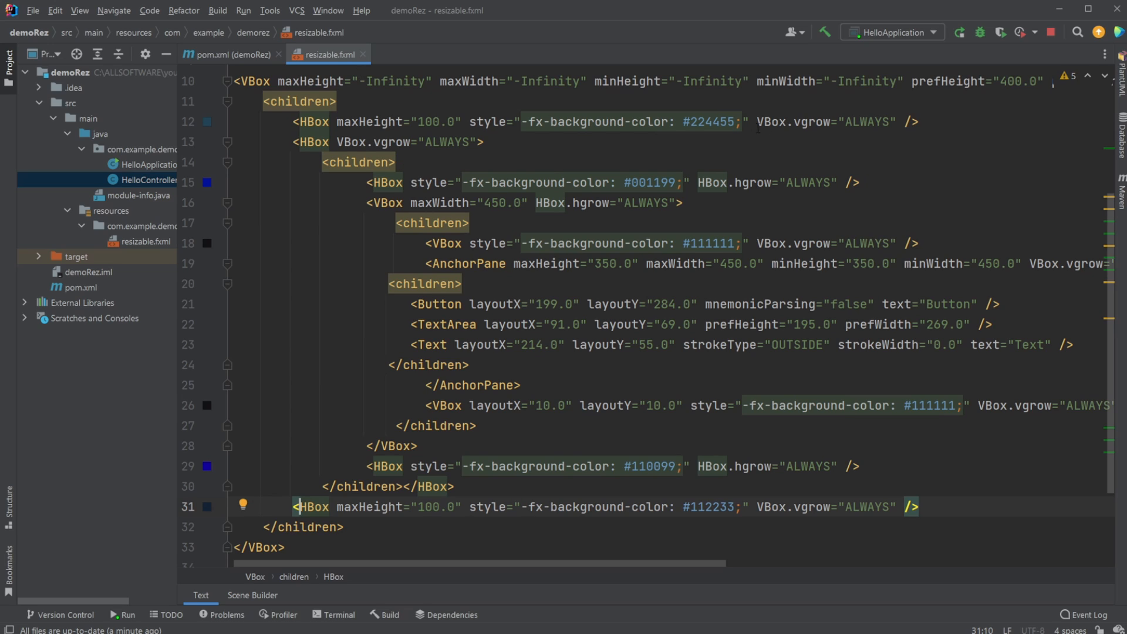
{"action": "double_click", "coordinate": [820, 121]}
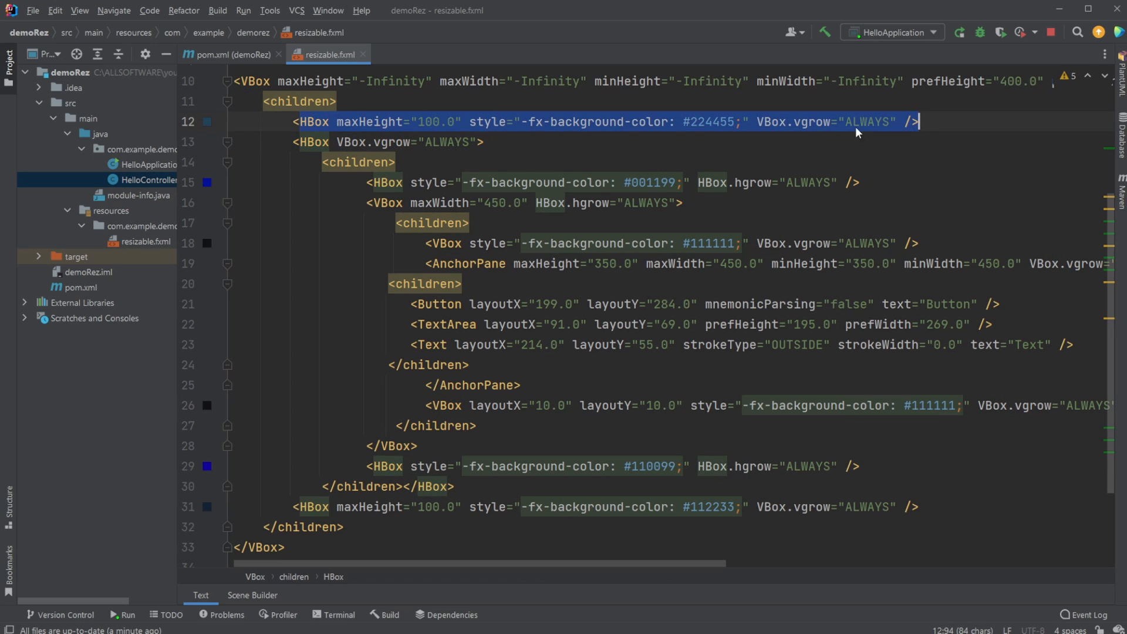
{"action": "double_click", "coordinate": [592, 122]}
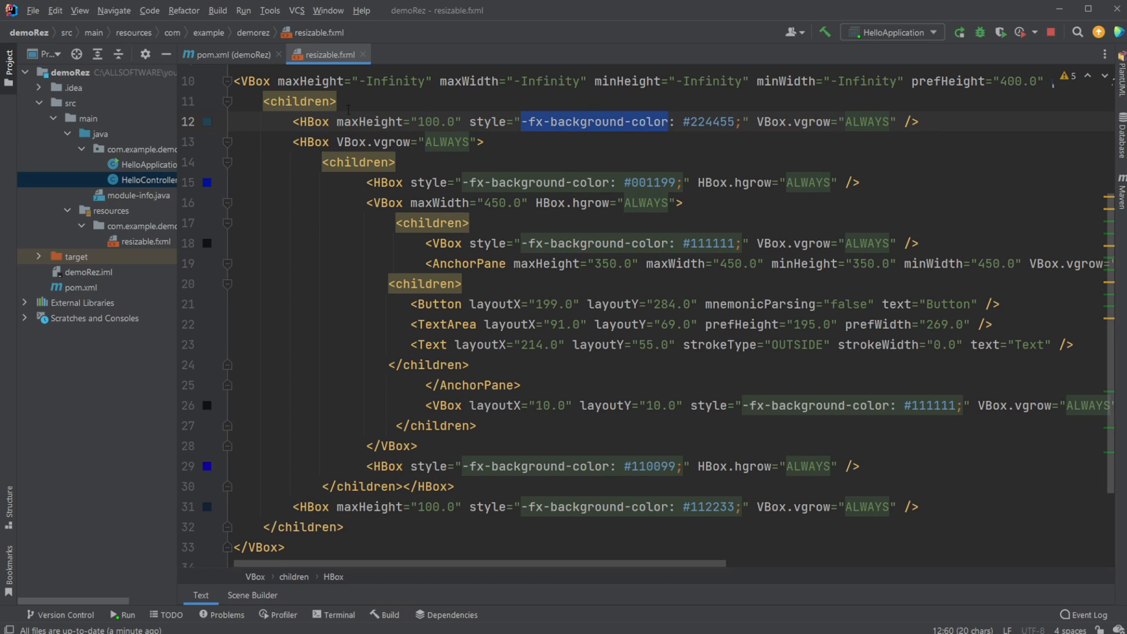
{"action": "left_click", "coordinate": [314, 142]}
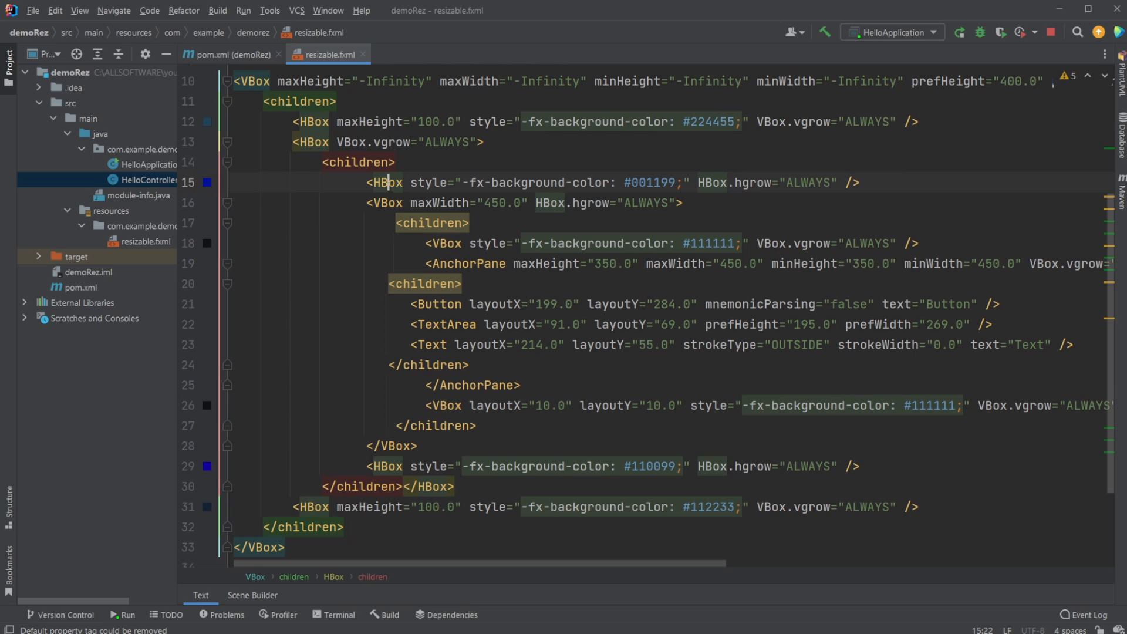
{"action": "left_click", "coordinate": [403, 203]}
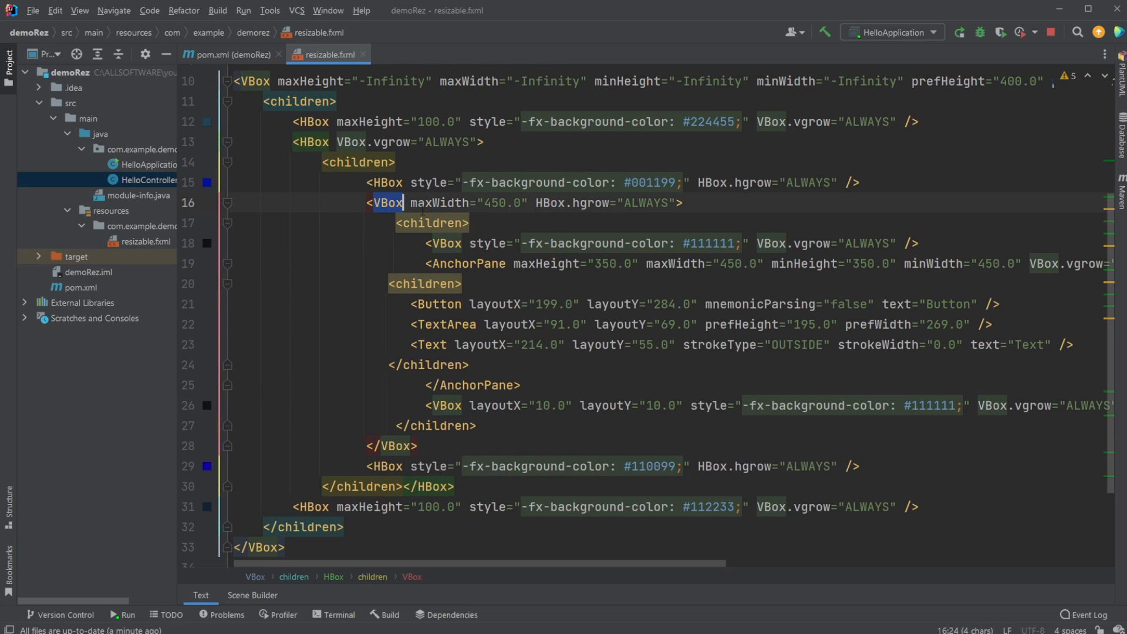
{"action": "left_click", "coordinate": [431, 223]}
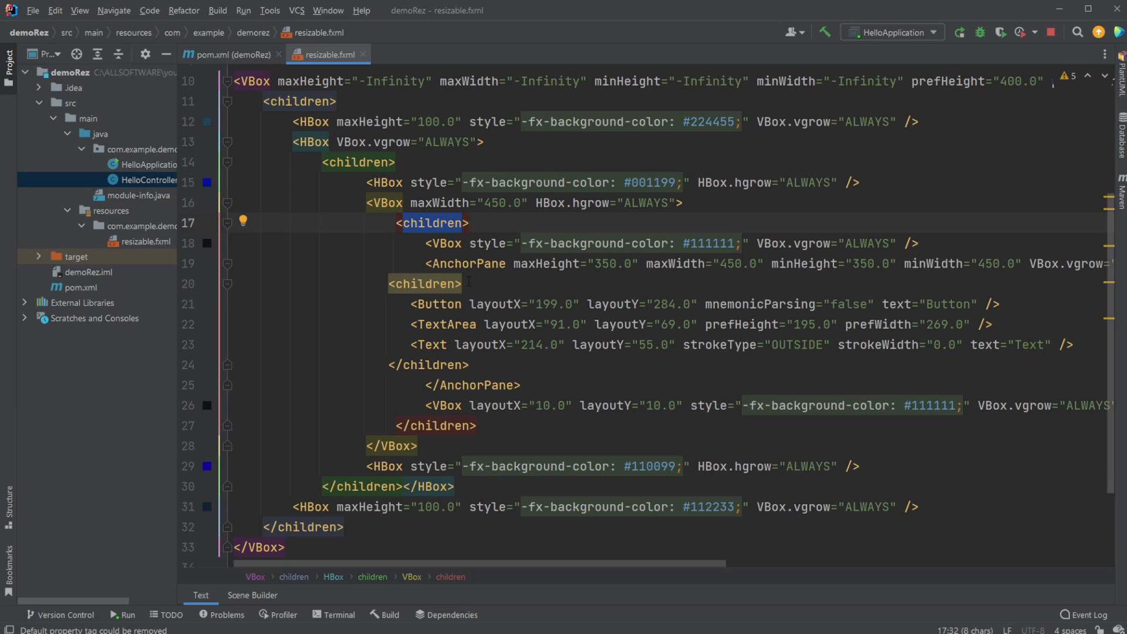
{"action": "mouse_move", "coordinate": [560, 537]}
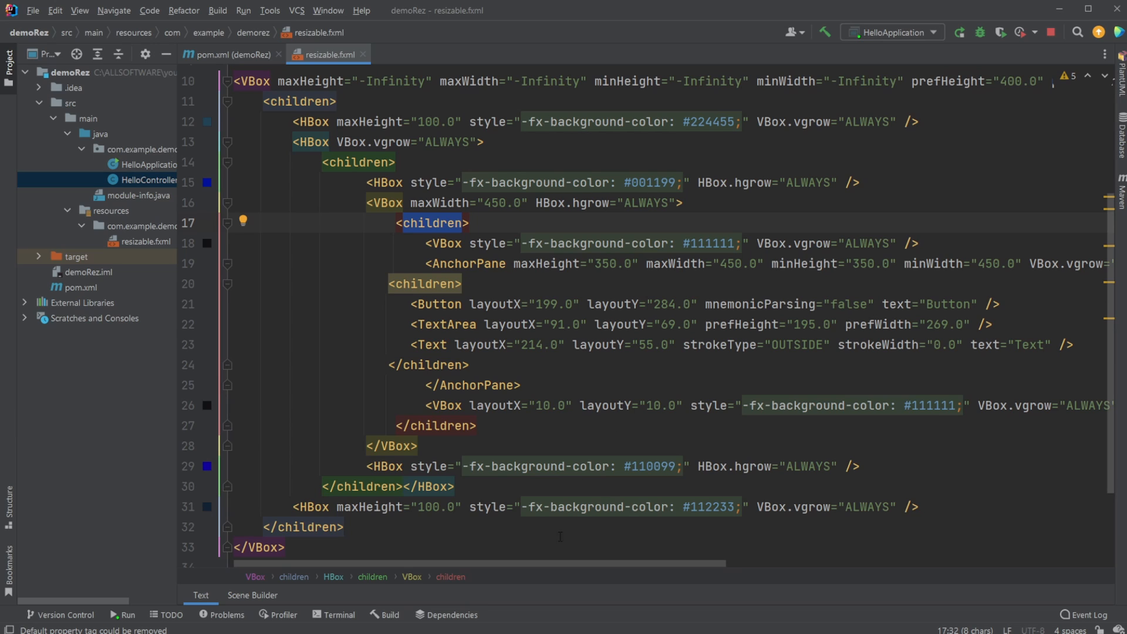
{"action": "left_click", "coordinate": [121, 614]}
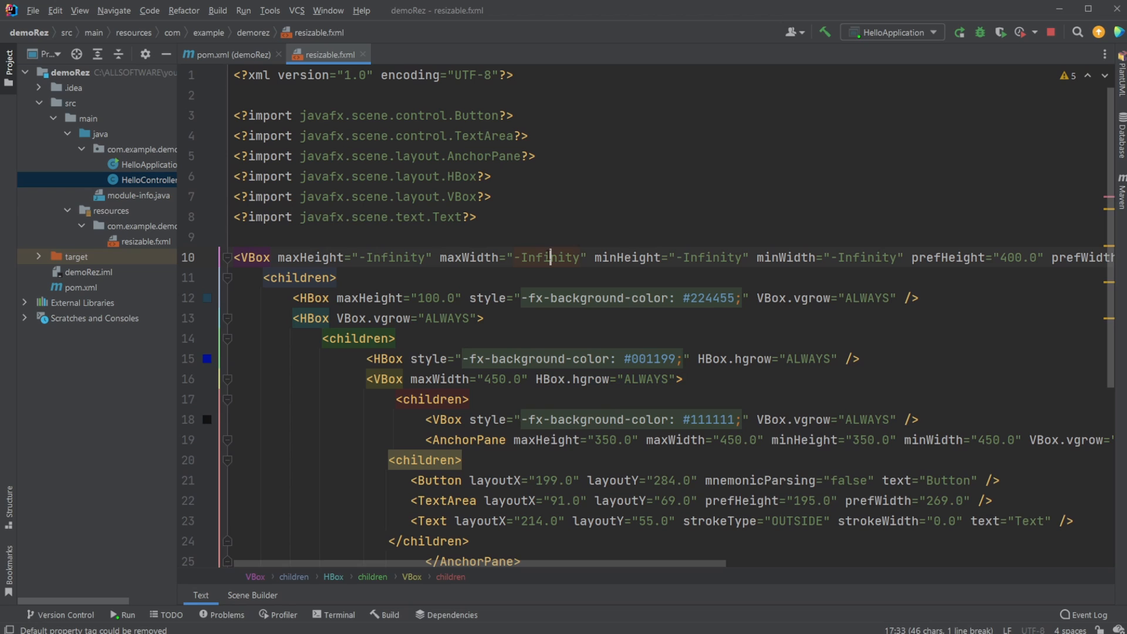
{"action": "scroll", "scroll_direction": "down", "scroll_amount": 3}
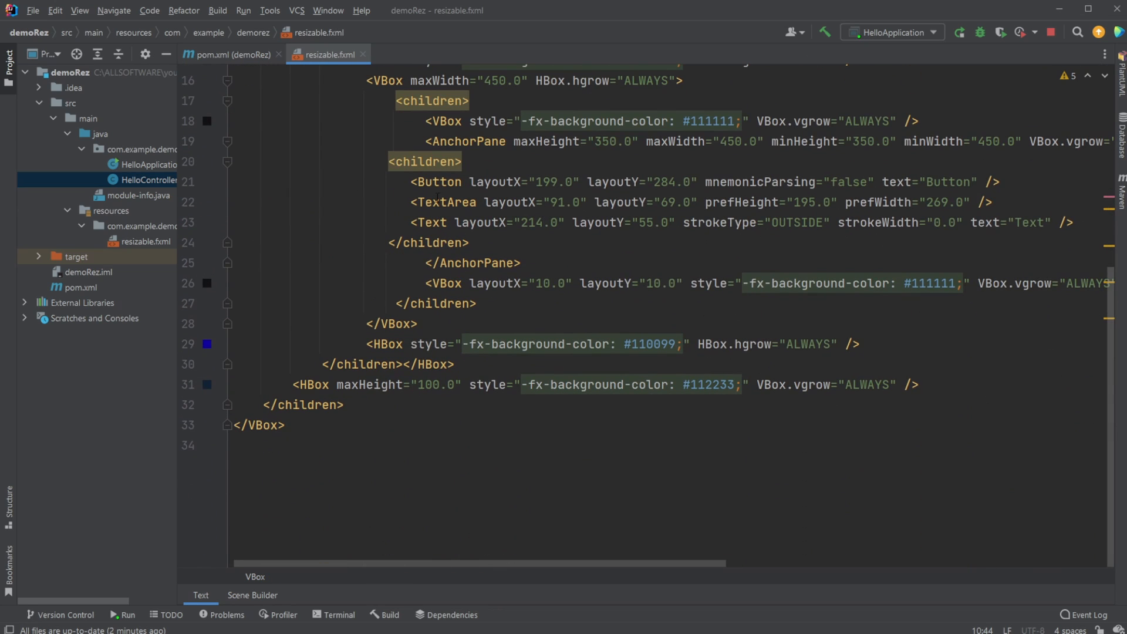
{"action": "scroll", "scroll_direction": "up", "scroll_amount": 3}
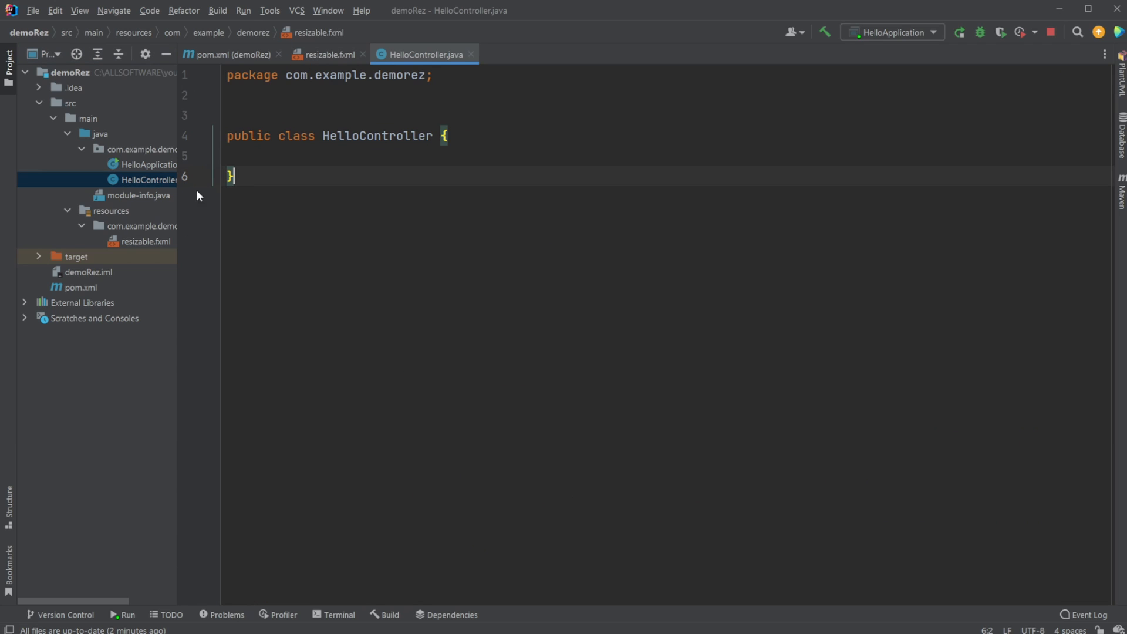
- Return to resizable.fxml and skim the 450-wide central VBox layout
{"action": "left_click", "coordinate": [330, 54]}
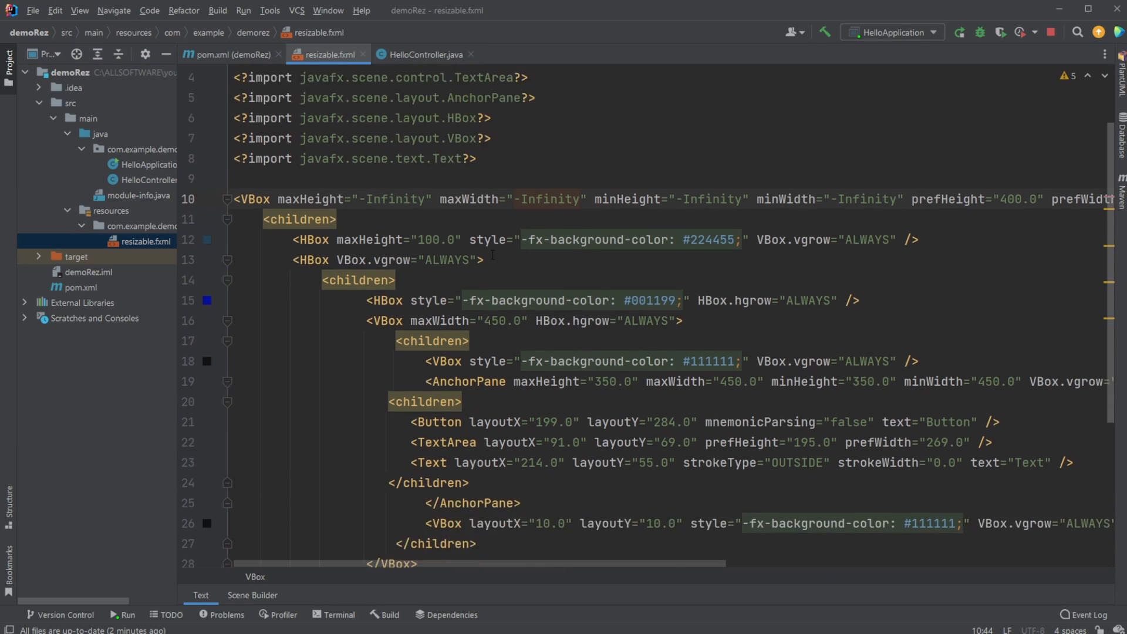
{"action": "scroll", "scroll_direction": "down", "scroll_amount": 3}
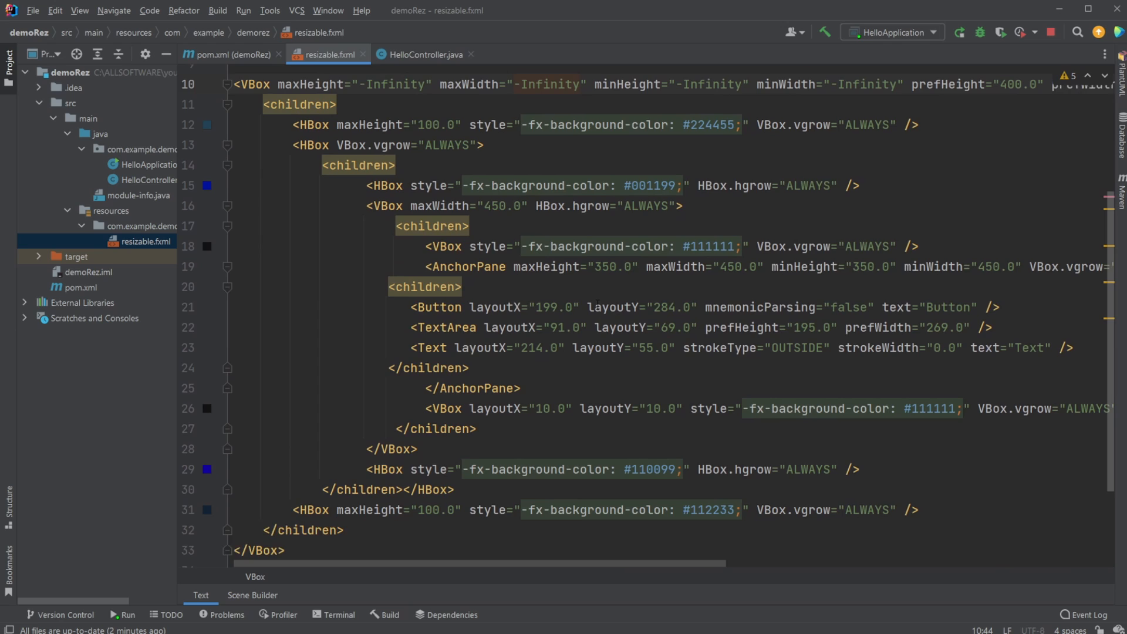
{"action": "scroll", "scroll_direction": "up", "scroll_amount": 3}
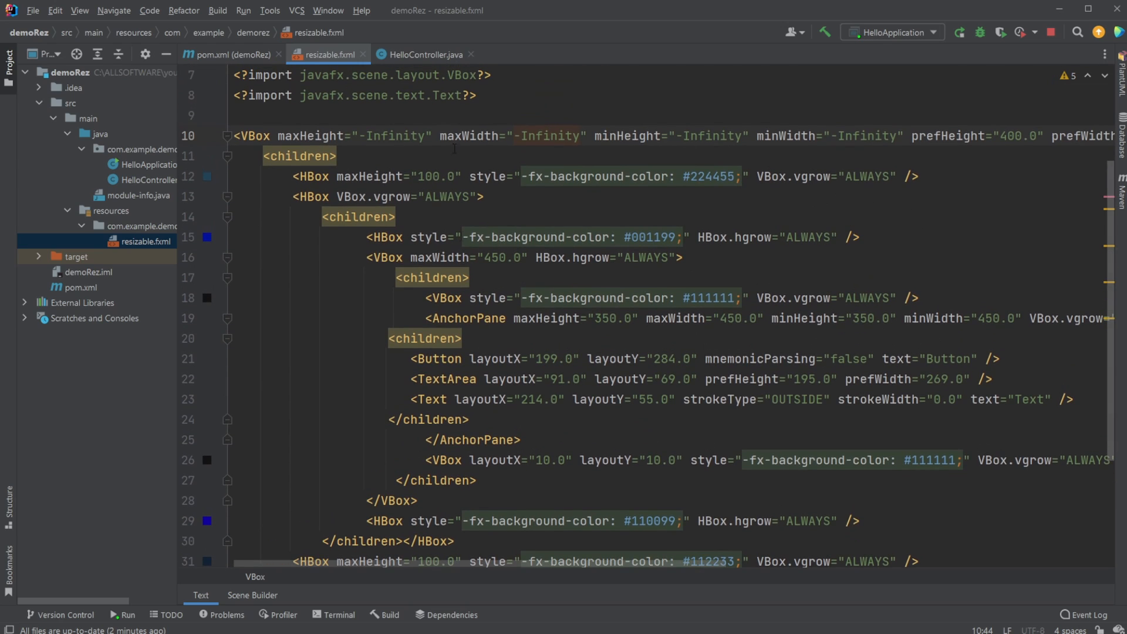
{"action": "mouse_move", "coordinate": [646, 257]}
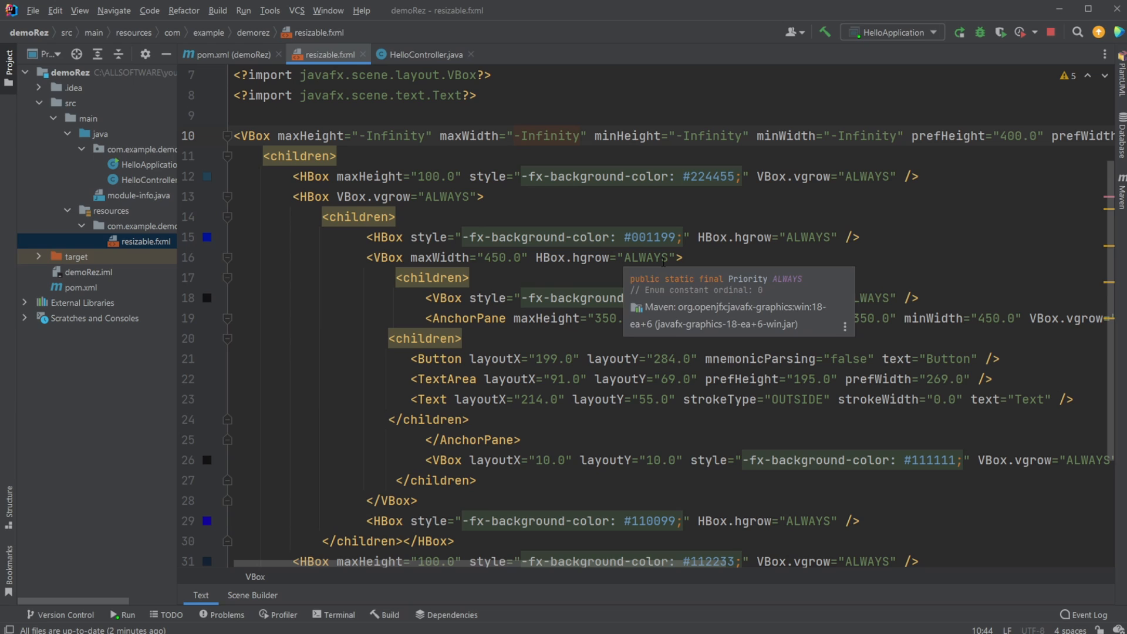
- Bring the running Hello window forward over the code to show its fixed-size centered form
{"action": "left_click", "coordinate": [121, 615]}
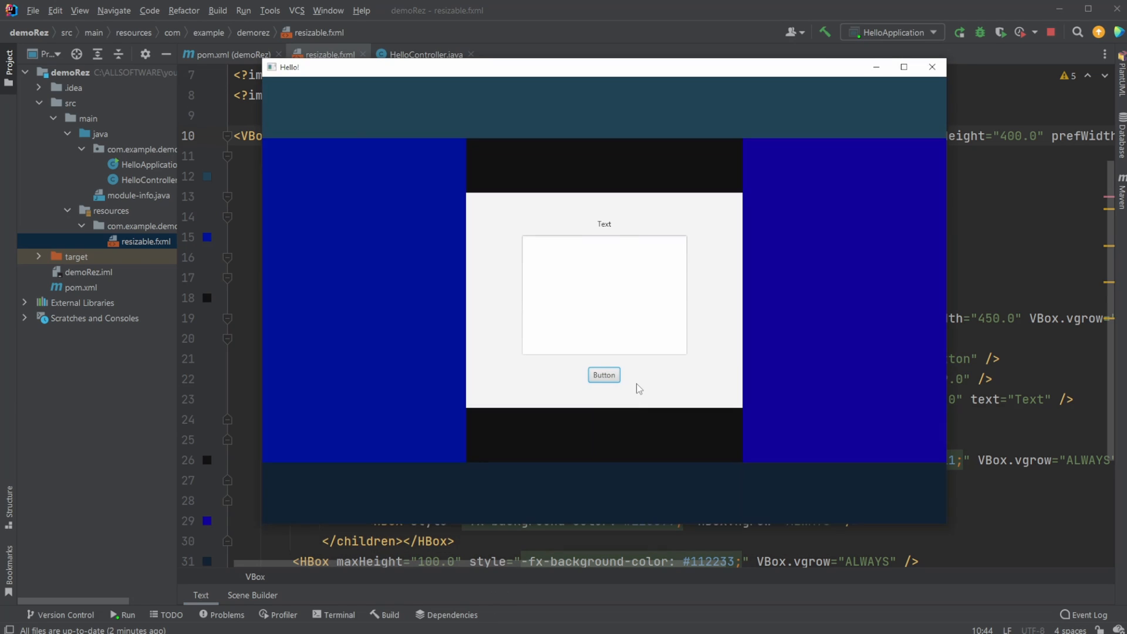
{"action": "left_click", "coordinate": [932, 67]}
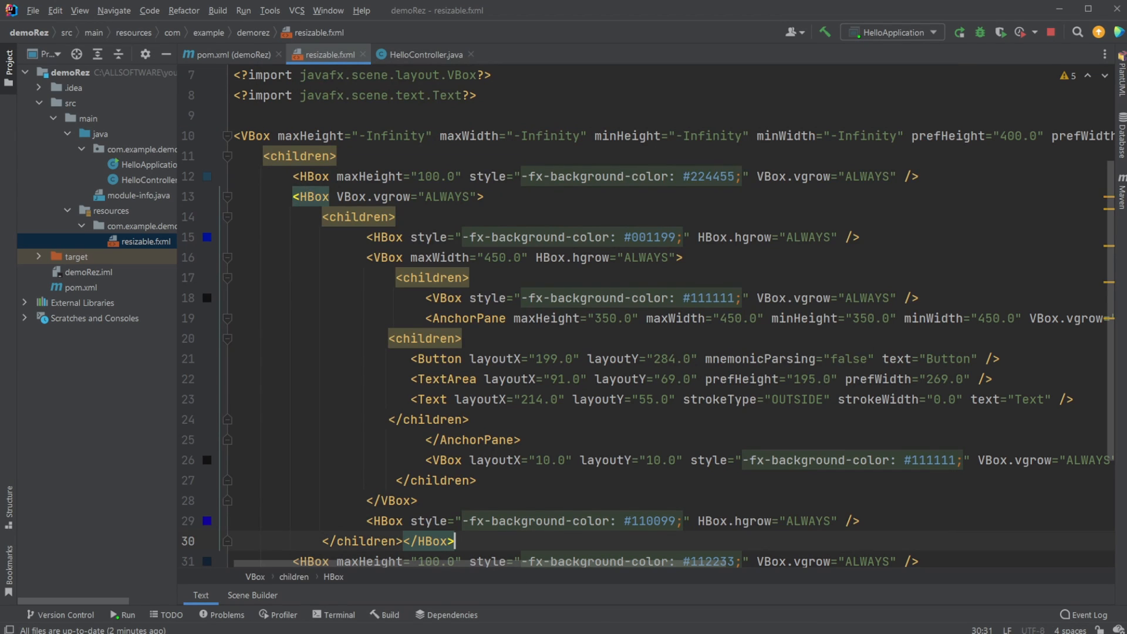
{"action": "left_click", "coordinate": [121, 615]}
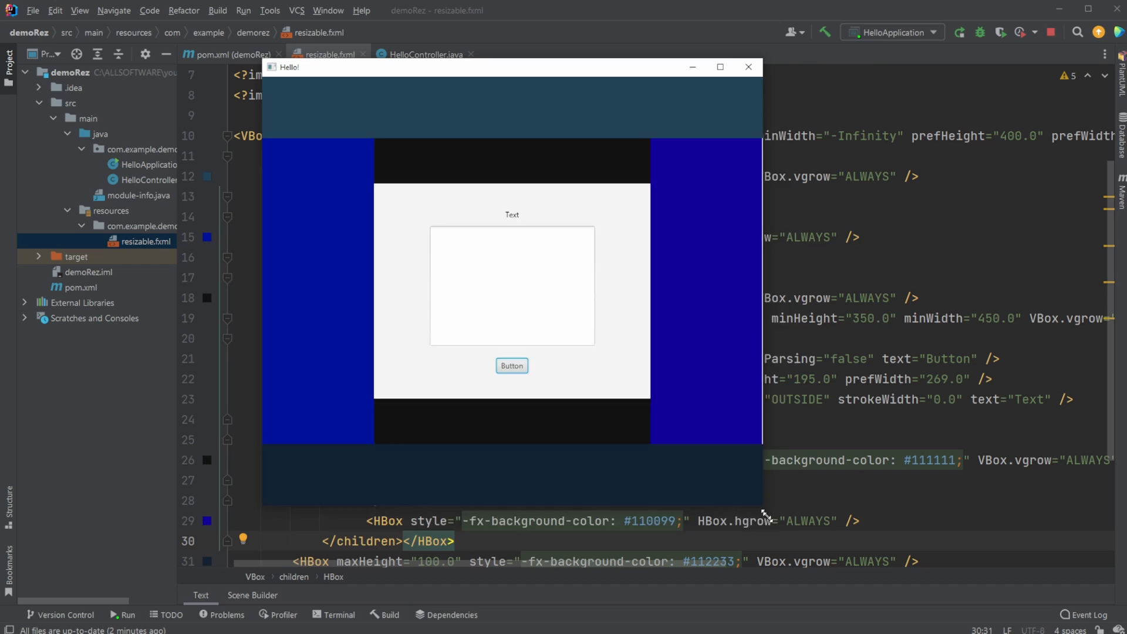